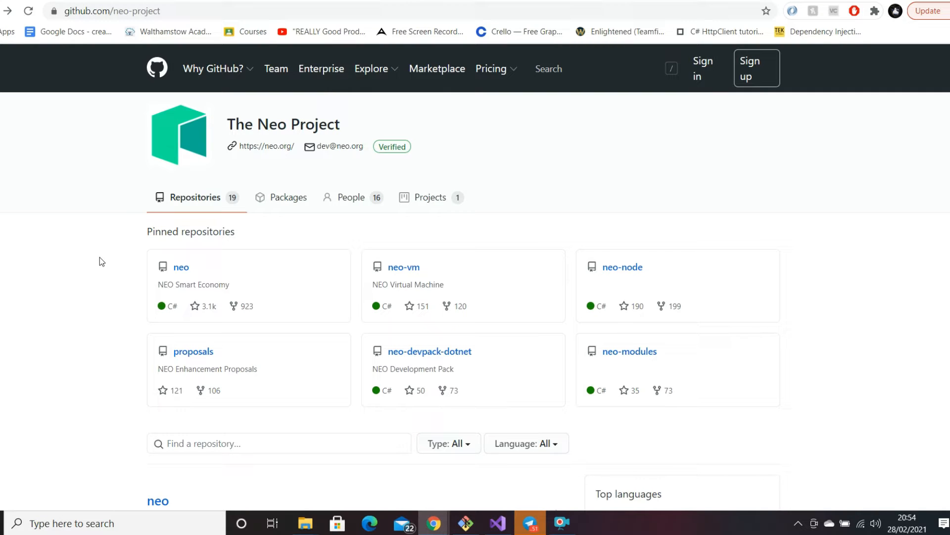
{"action": "mouse_move", "coordinate": [208, 269]}
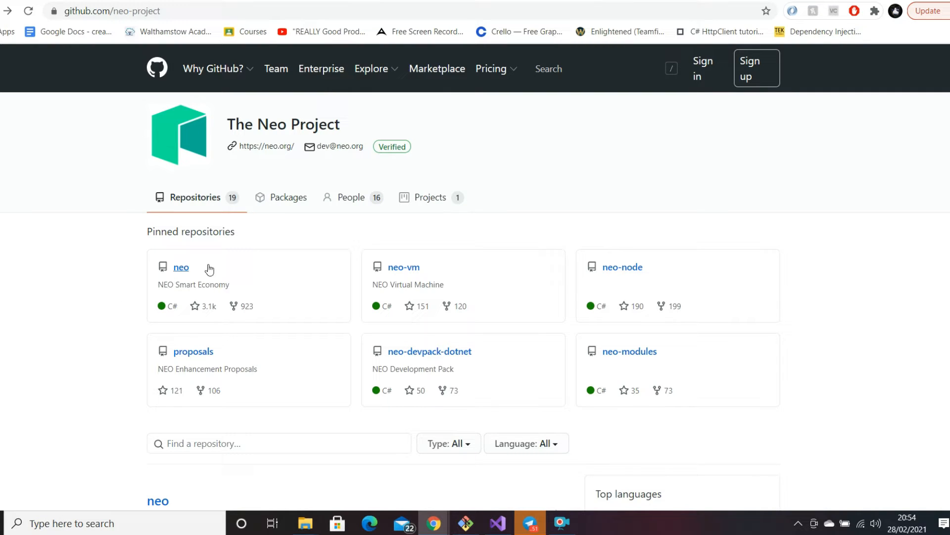
{"action": "mouse_move", "coordinate": [69, 285]}
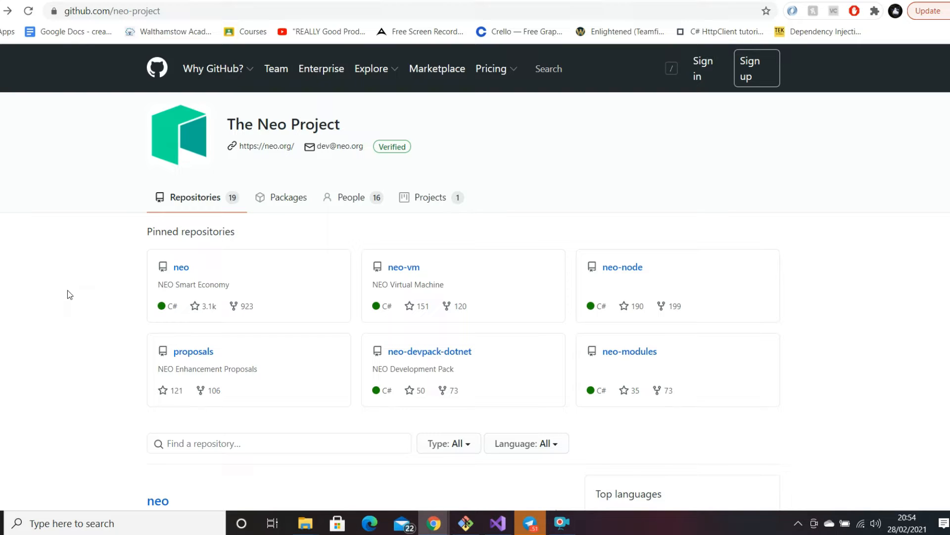
{"action": "mouse_move", "coordinate": [59, 302]}
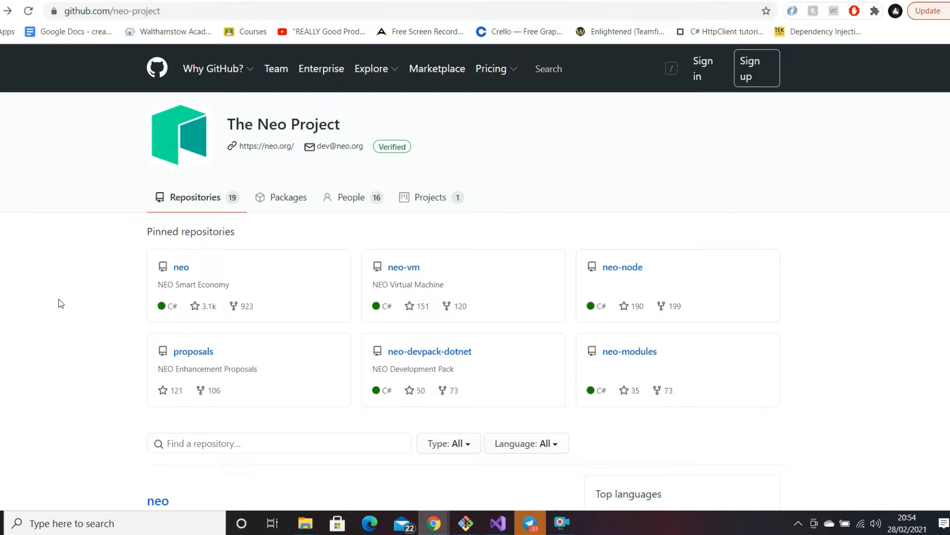
{"action": "mouse_move", "coordinate": [34, 302]}
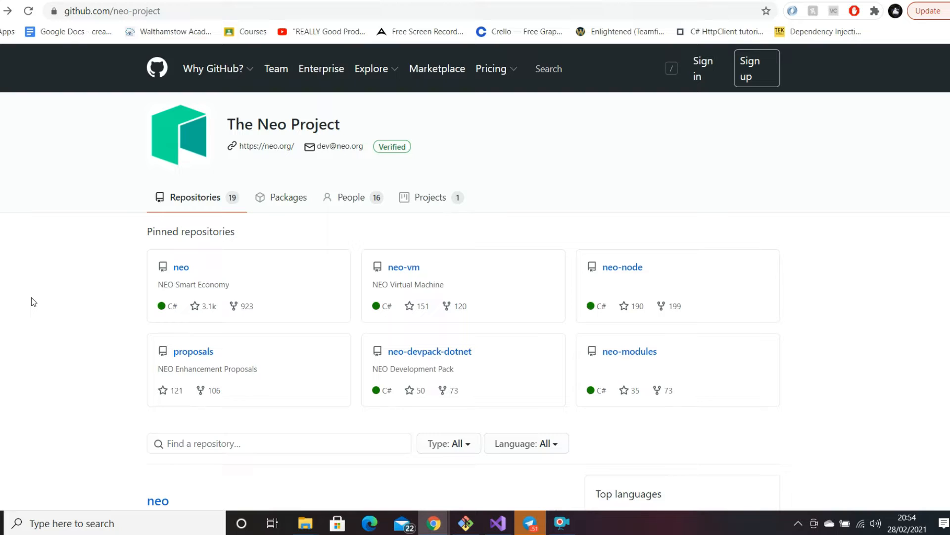
{"action": "mouse_move", "coordinate": [52, 270]}
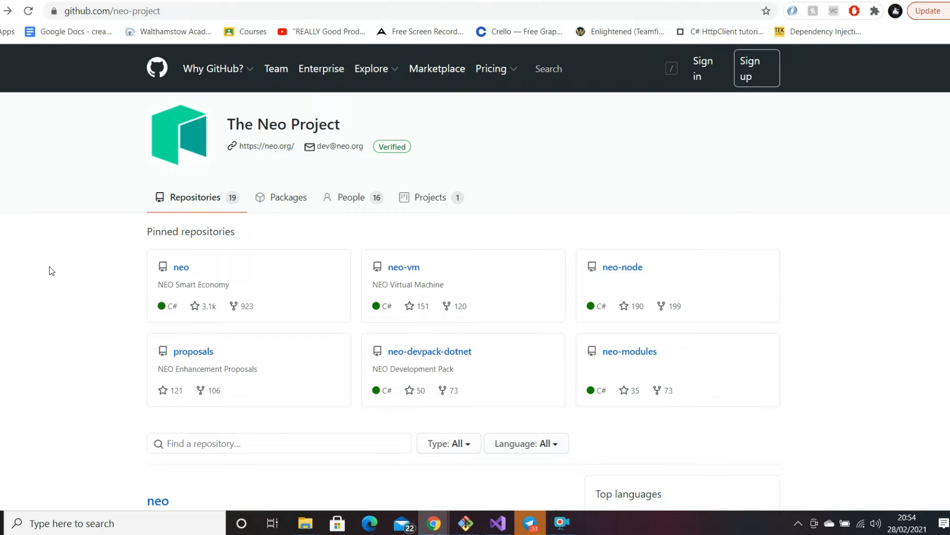
{"action": "mouse_move", "coordinate": [43, 265]}
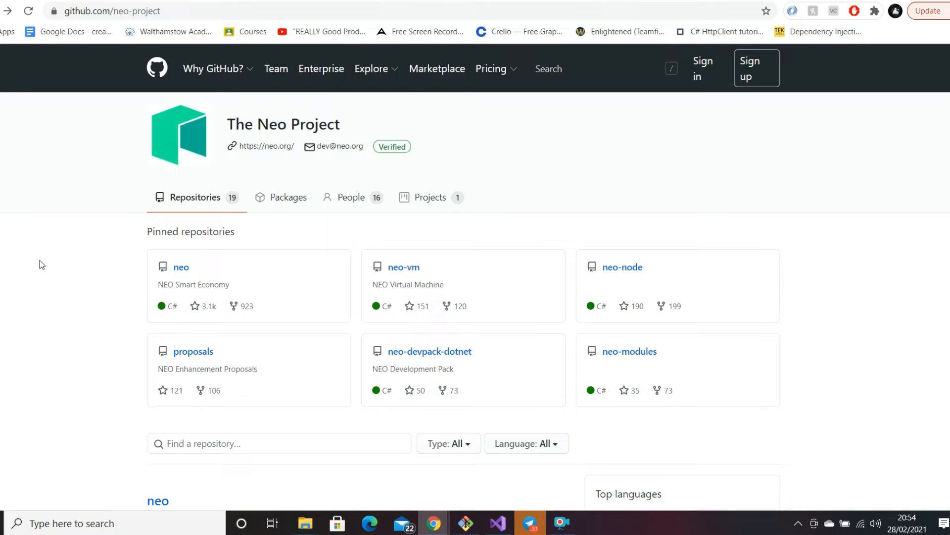
Step: Open the neo repository from The Neo Project organization's repository list
{"action": "scroll", "scroll_direction": "down", "scroll_amount": 3}
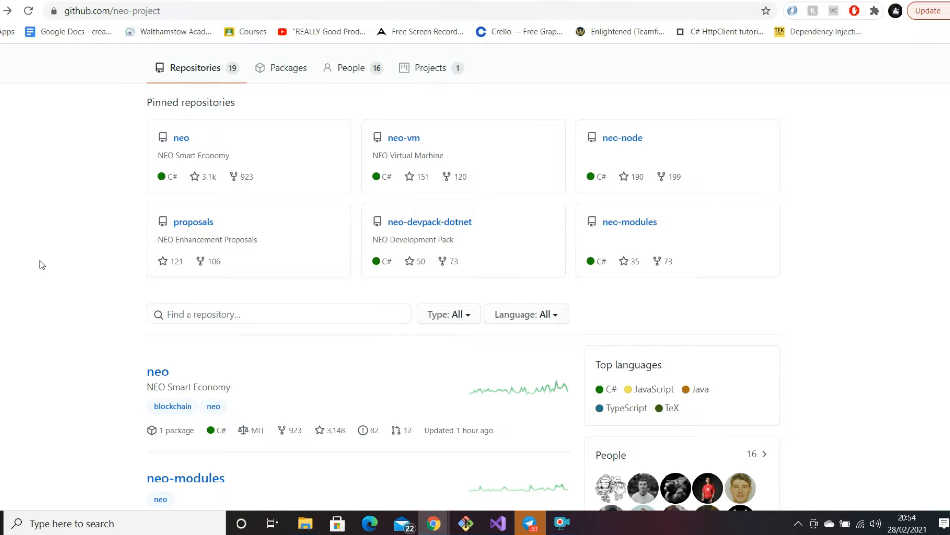
{"action": "mouse_move", "coordinate": [140, 370]}
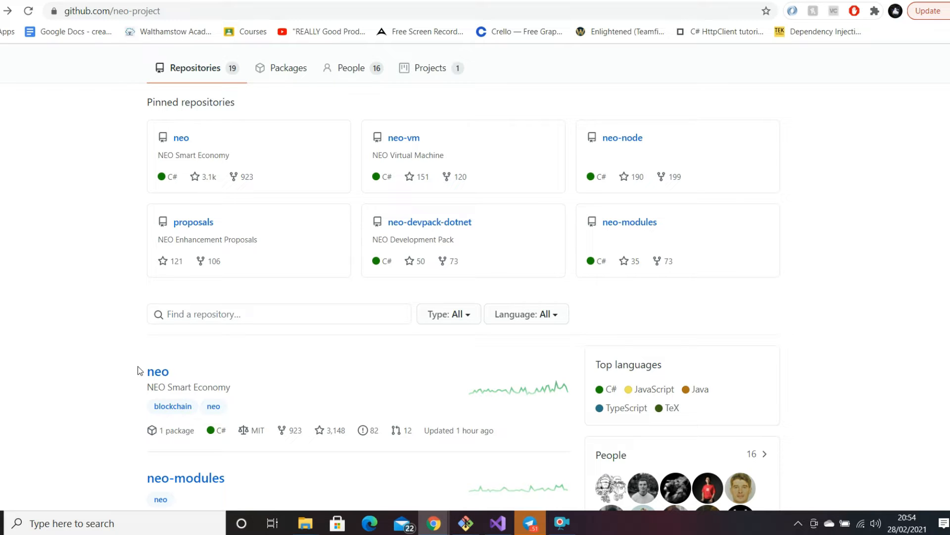
{"action": "left_click", "coordinate": [158, 371]}
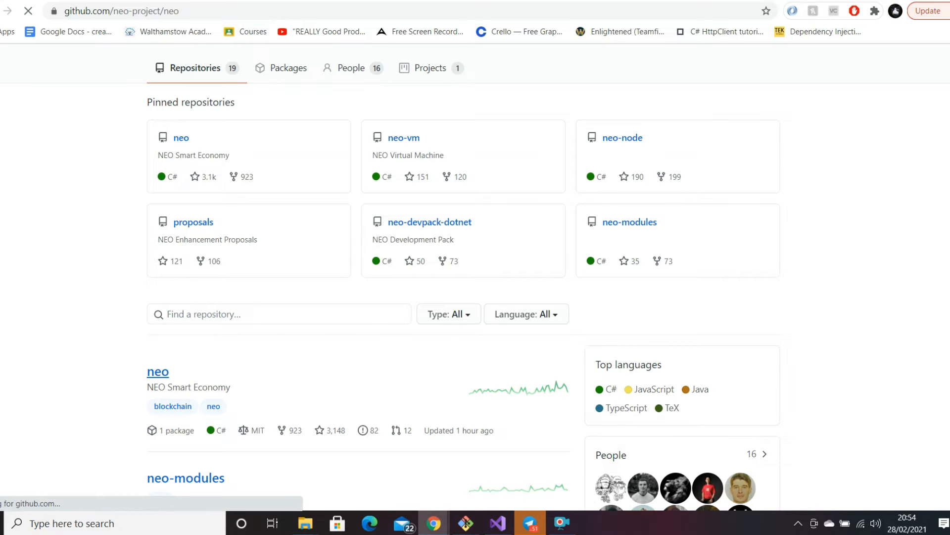
{"action": "left_click", "coordinate": [157, 371]}
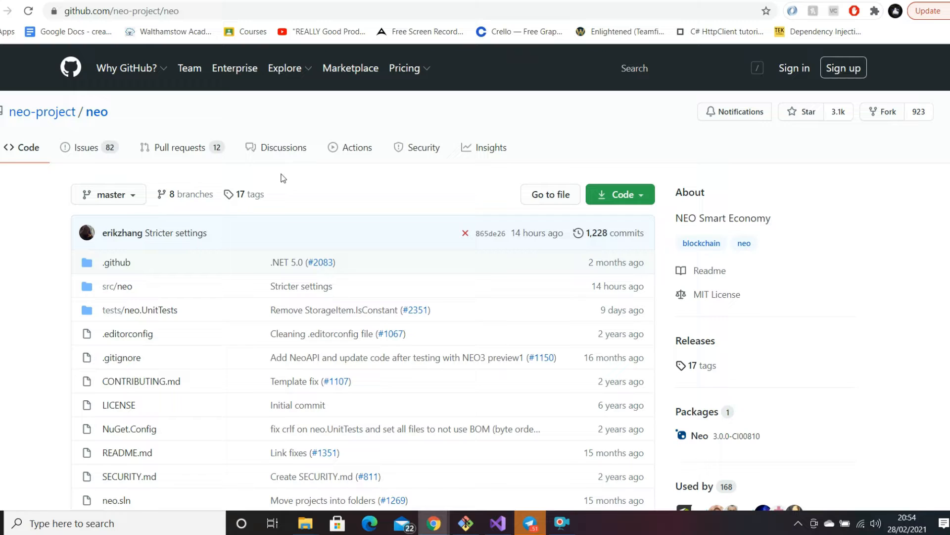
{"action": "mouse_move", "coordinate": [208, 251]}
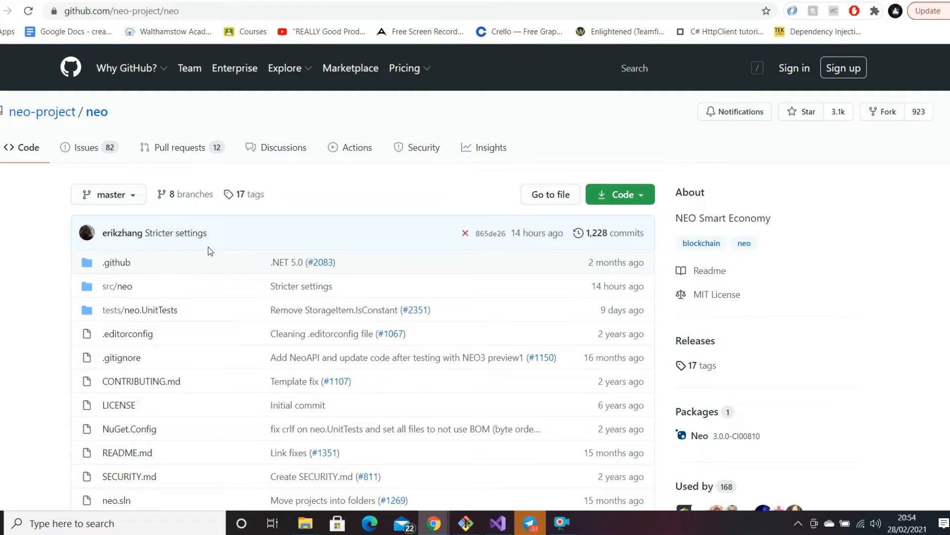
Step: Read through the neo repository's README and return to the top of the file list
{"action": "scroll", "scroll_direction": "down", "scroll_amount": 3}
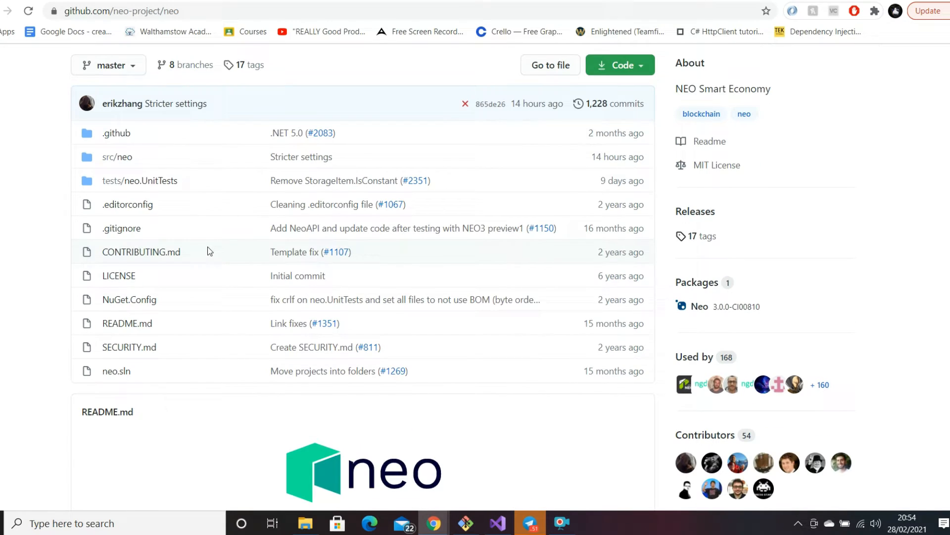
{"action": "scroll", "scroll_direction": "up", "scroll_amount": 3}
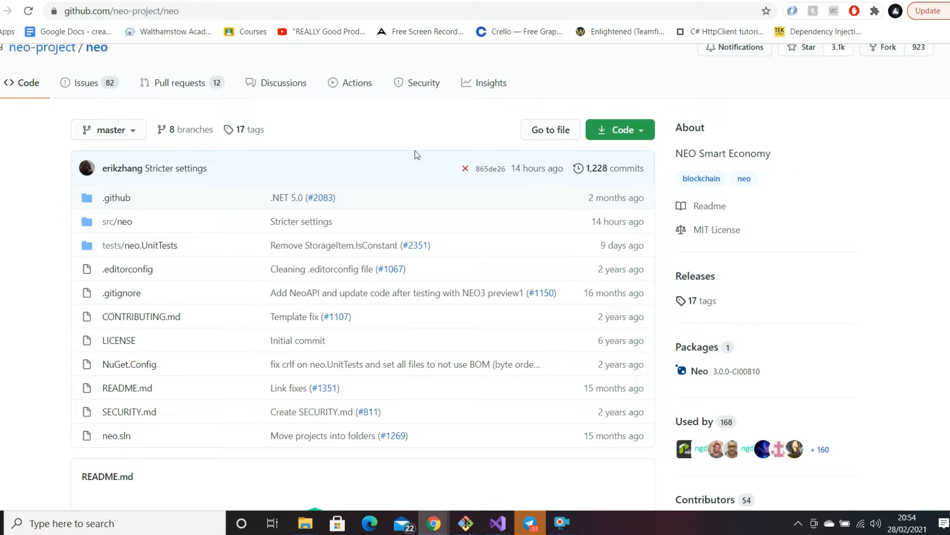
{"action": "mouse_move", "coordinate": [287, 129]}
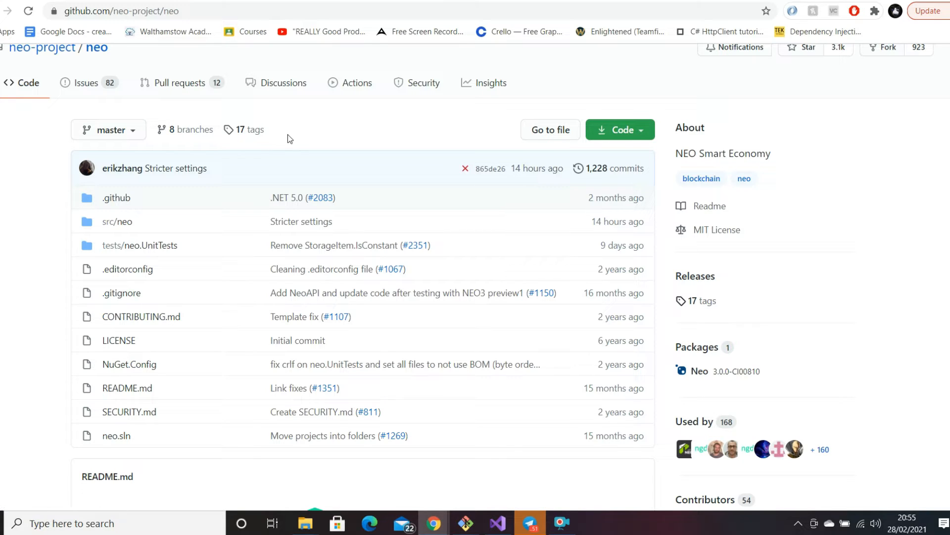
{"action": "mouse_move", "coordinate": [361, 136]}
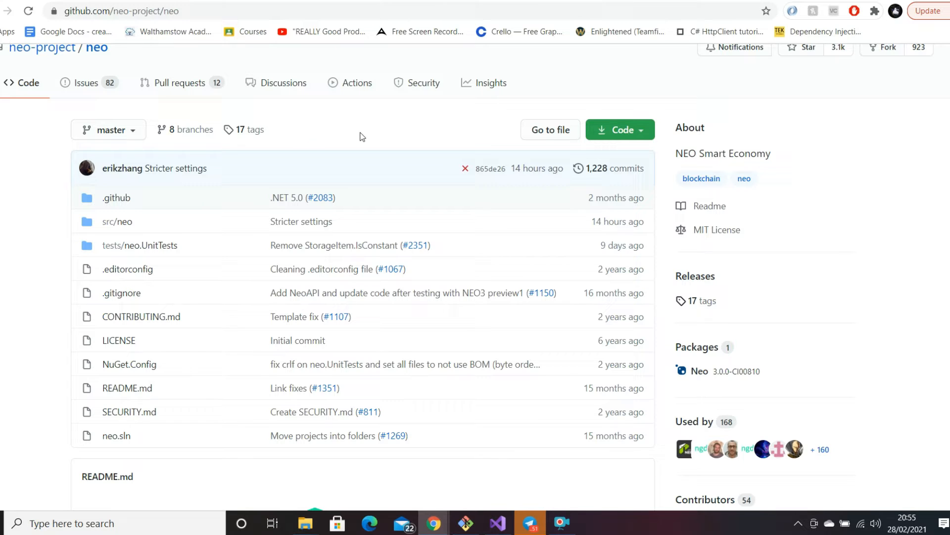
{"action": "scroll", "scroll_direction": "down", "scroll_amount": 3}
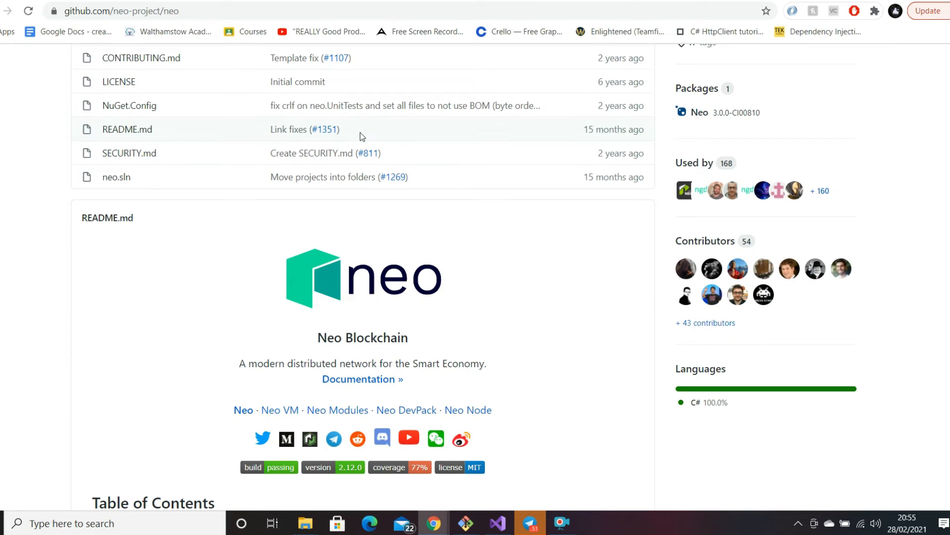
{"action": "scroll", "scroll_direction": "down", "scroll_amount": 3}
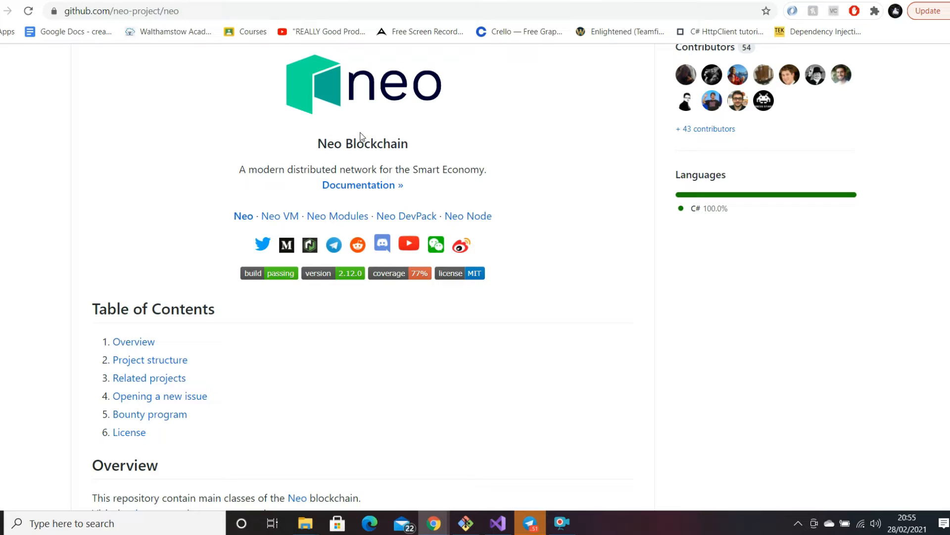
{"action": "mouse_move", "coordinate": [377, 113]}
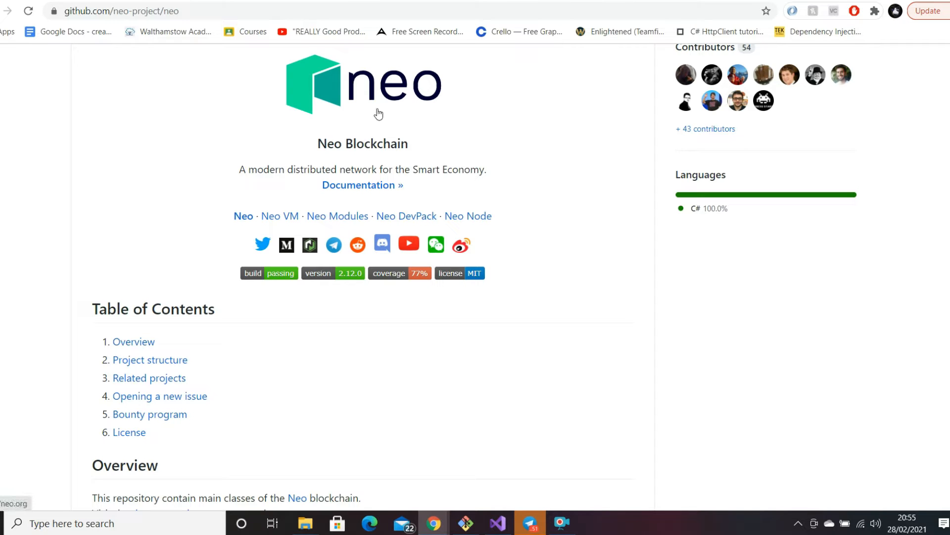
{"action": "mouse_move", "coordinate": [684, 291]}
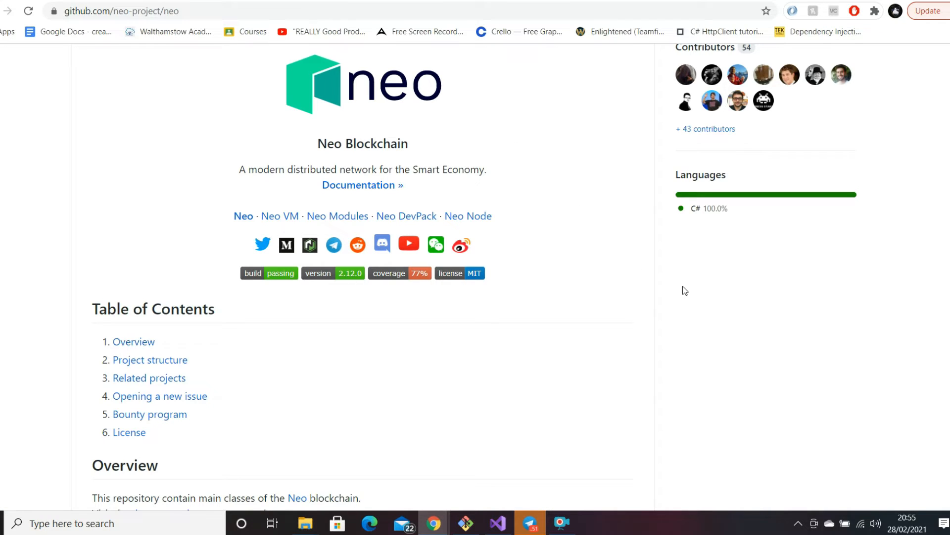
{"action": "scroll", "scroll_direction": "down", "scroll_amount": 3}
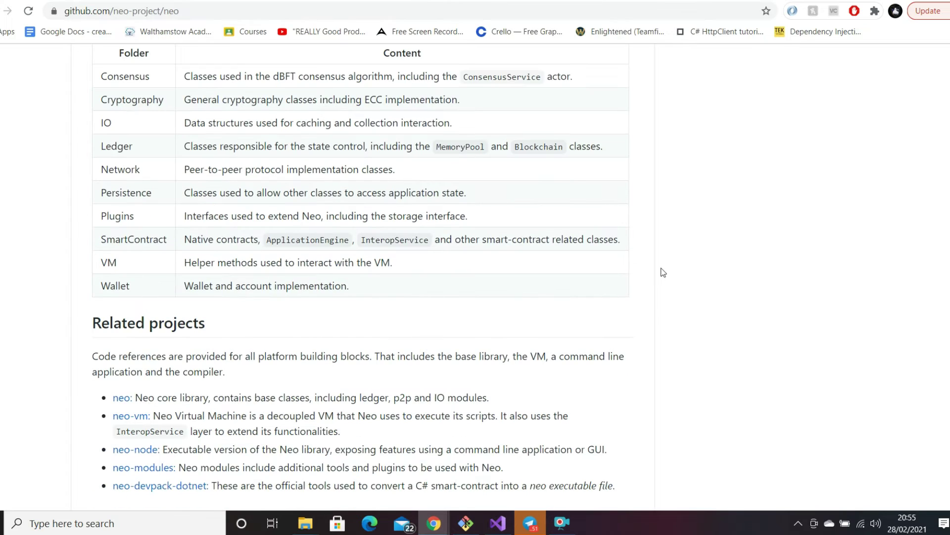
{"action": "scroll", "scroll_direction": "up", "scroll_amount": 3}
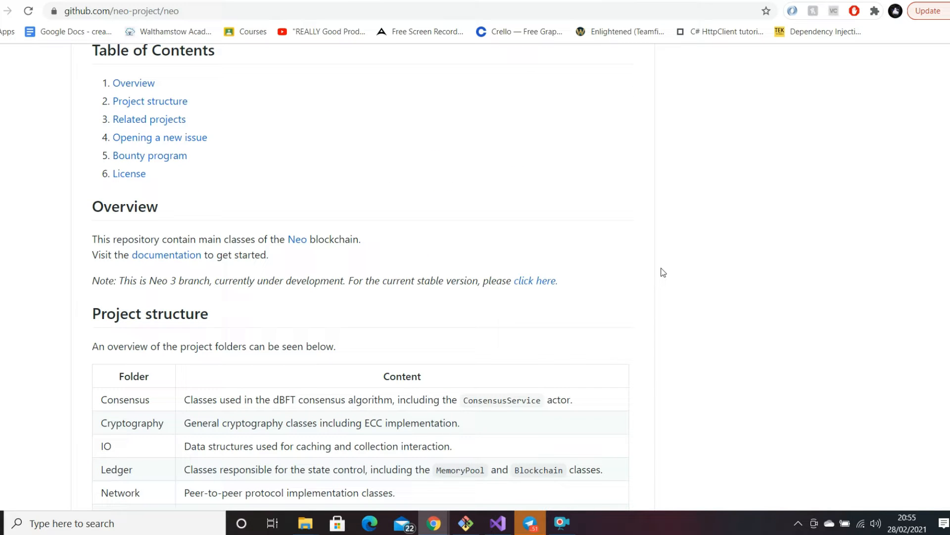
{"action": "scroll", "scroll_direction": "down", "scroll_amount": 3}
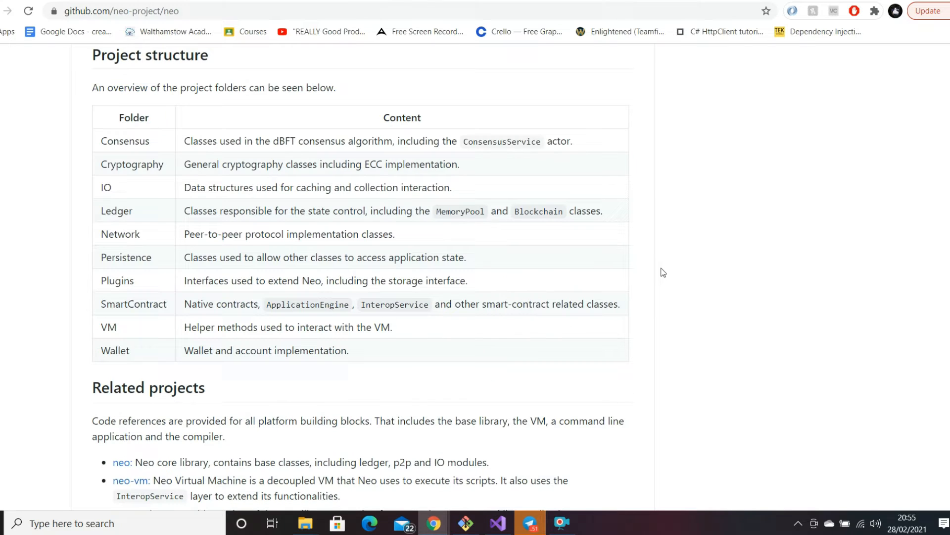
{"action": "scroll", "scroll_direction": "down", "scroll_amount": 3}
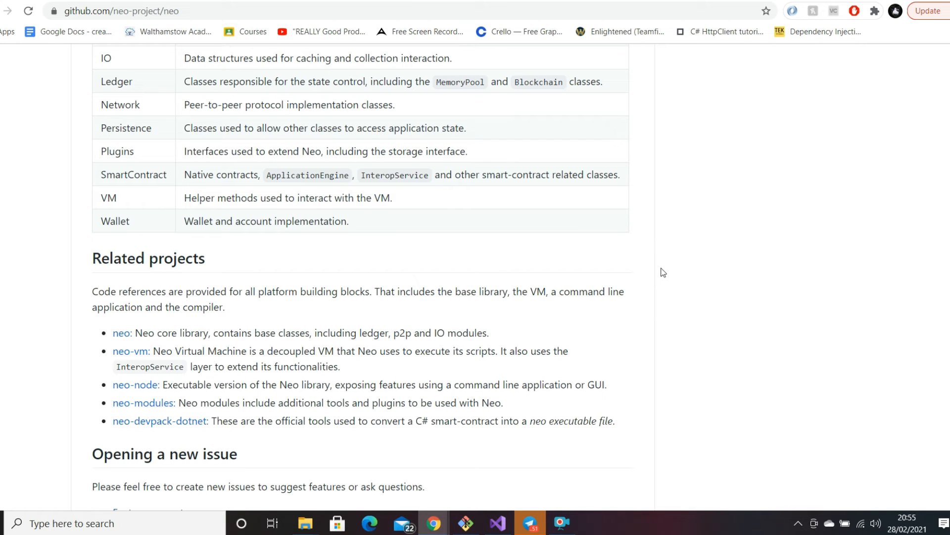
{"action": "scroll", "scroll_direction": "down", "scroll_amount": 3}
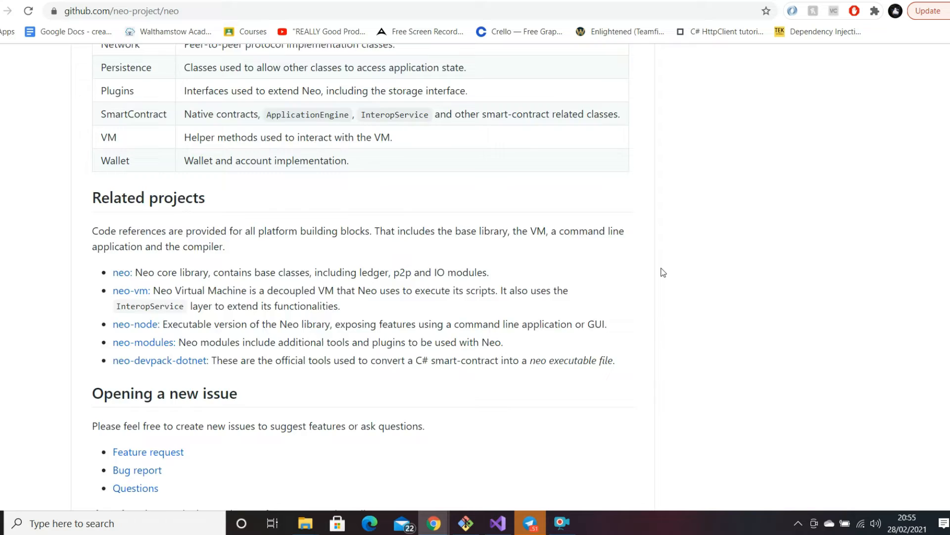
{"action": "scroll", "scroll_direction": "up", "scroll_amount": 3}
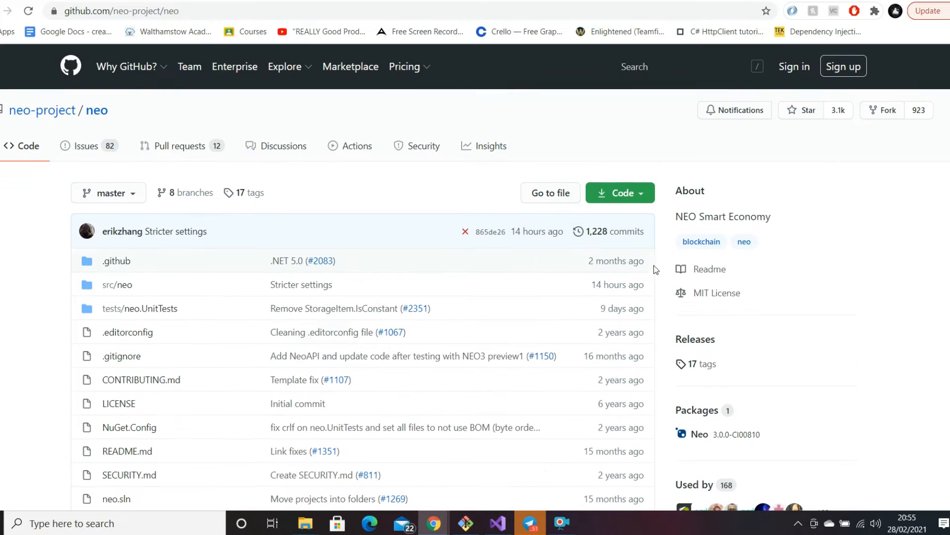
{"action": "mouse_move", "coordinate": [105, 153]}
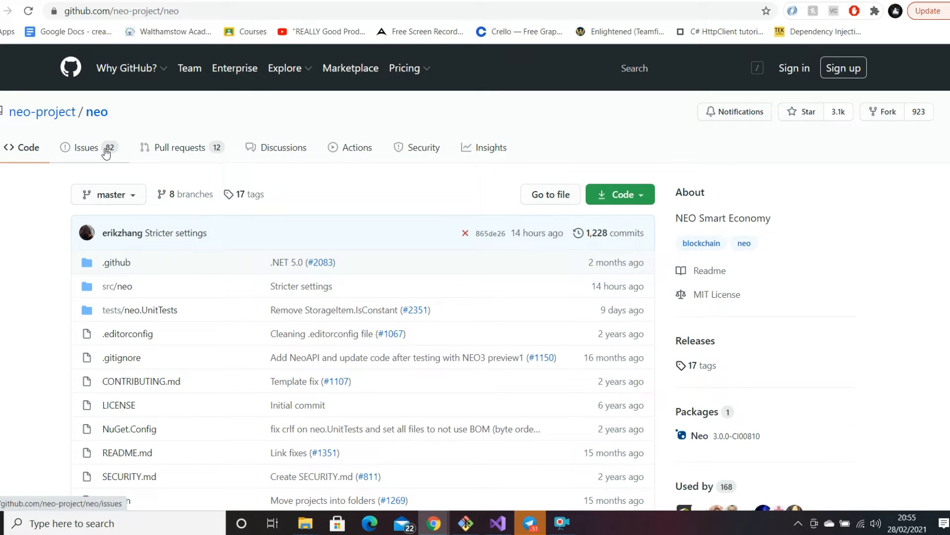
Step: Show the neo repository's 1,373 closed pull requests in place of the 12 open ones
{"action": "left_click", "coordinate": [180, 148]}
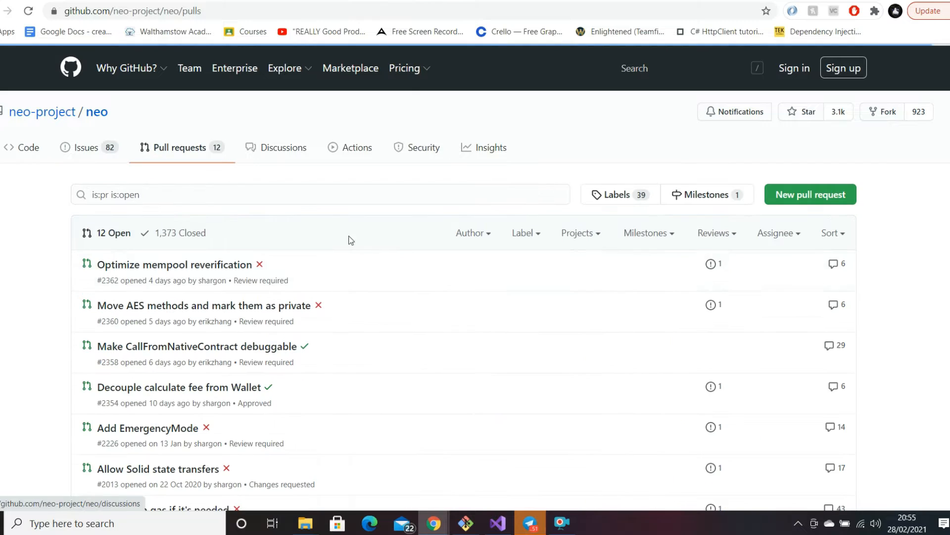
{"action": "mouse_move", "coordinate": [242, 218]}
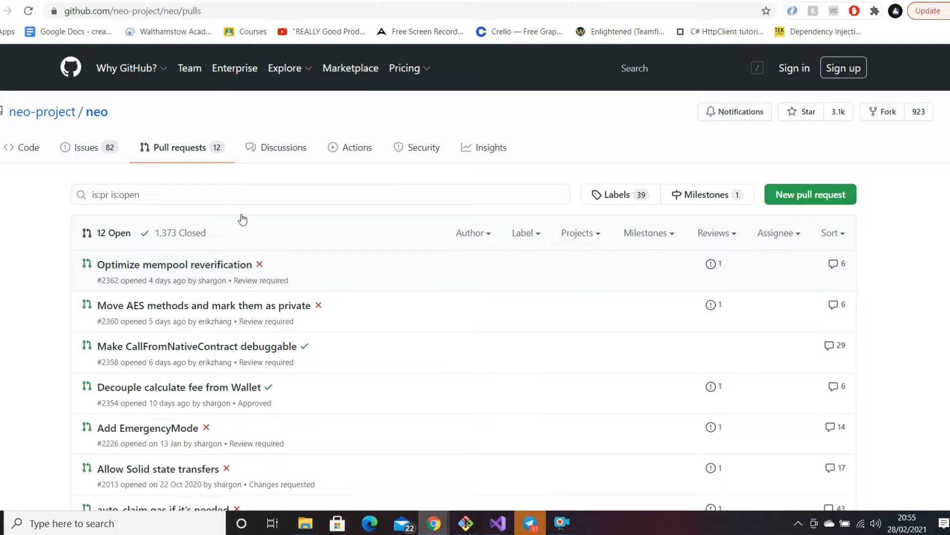
{"action": "mouse_move", "coordinate": [184, 232]}
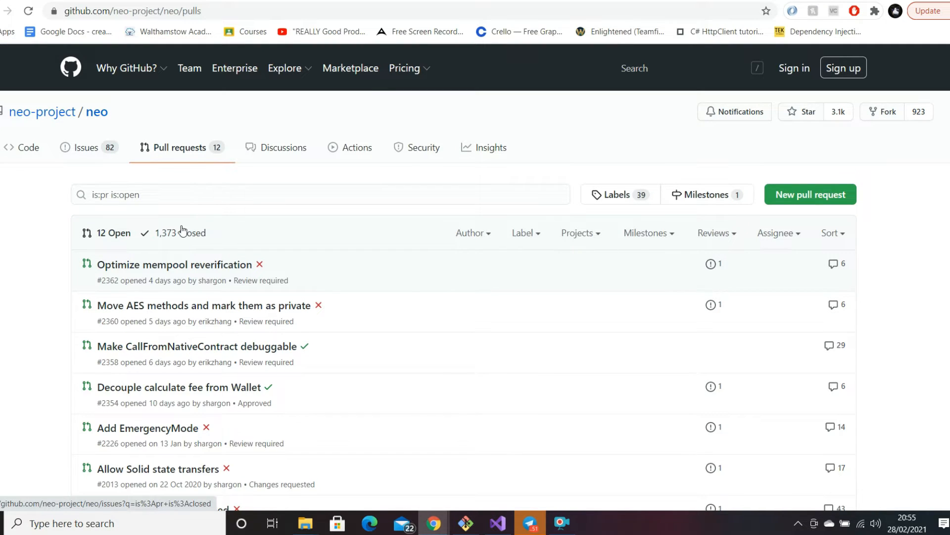
{"action": "mouse_move", "coordinate": [171, 236]}
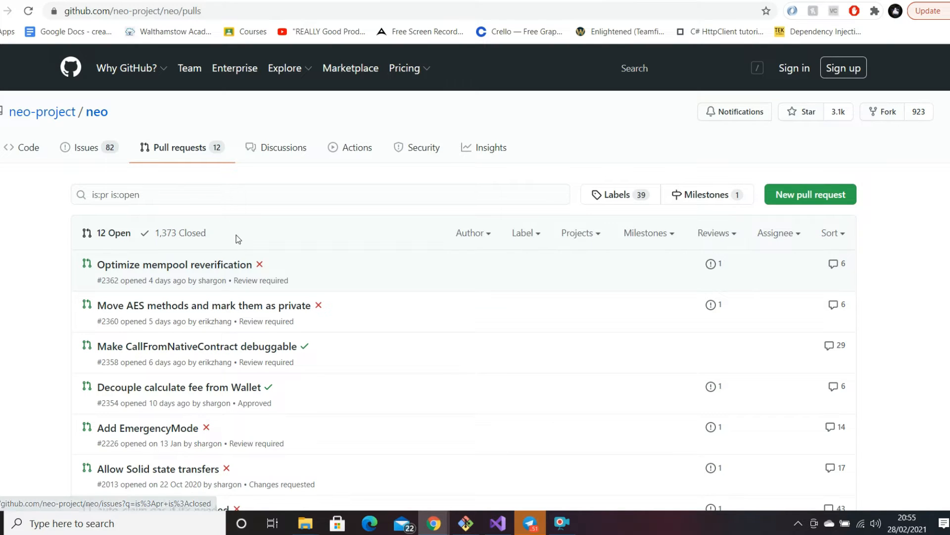
{"action": "left_click", "coordinate": [181, 233]}
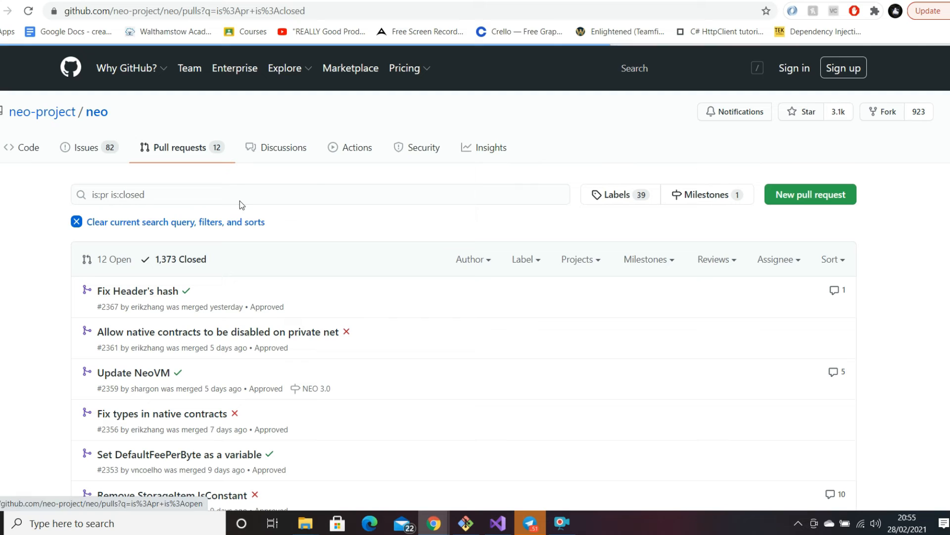
{"action": "mouse_move", "coordinate": [391, 276]}
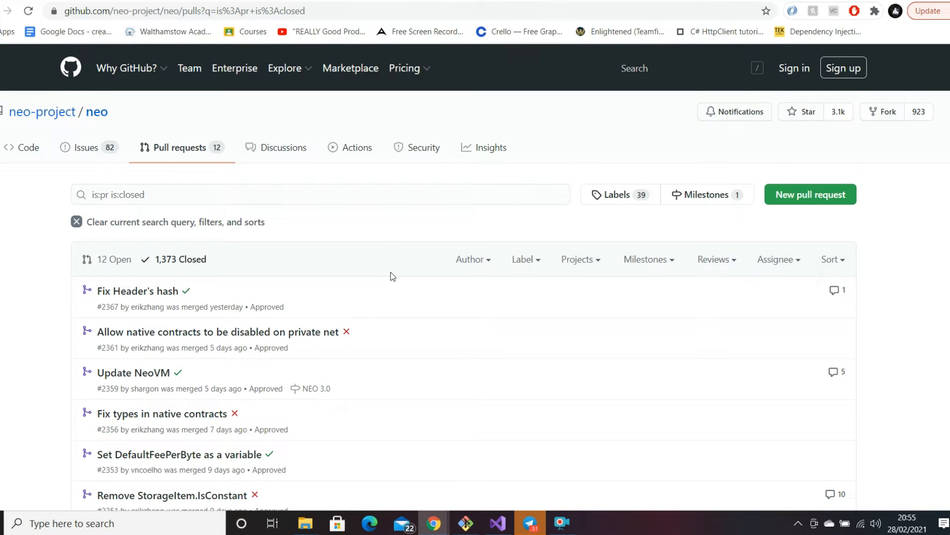
{"action": "scroll", "scroll_direction": "down", "scroll_amount": 3}
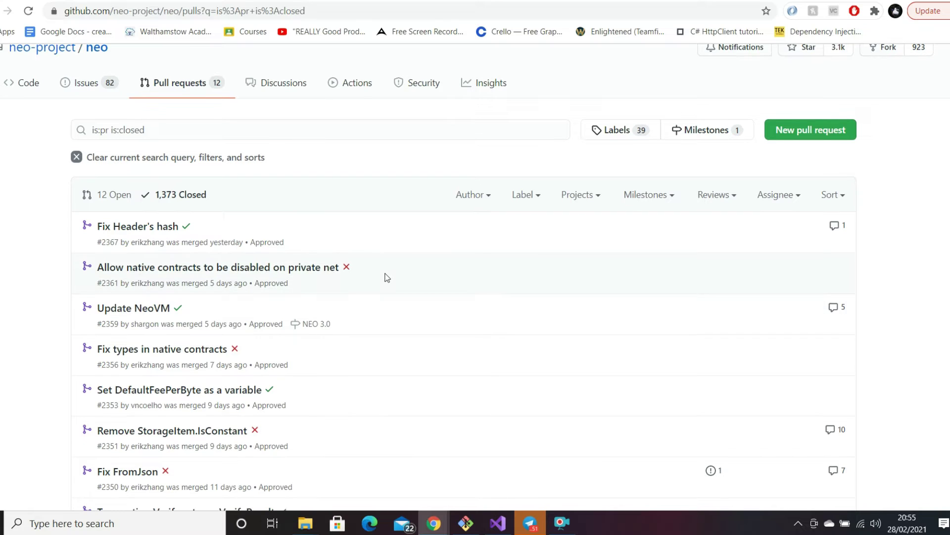
{"action": "mouse_move", "coordinate": [310, 324]}
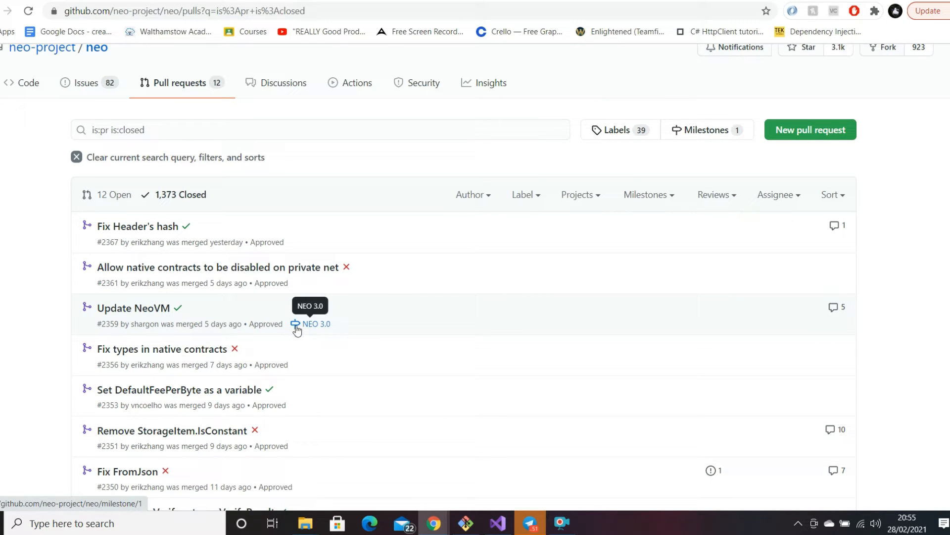
{"action": "mouse_move", "coordinate": [309, 332]}
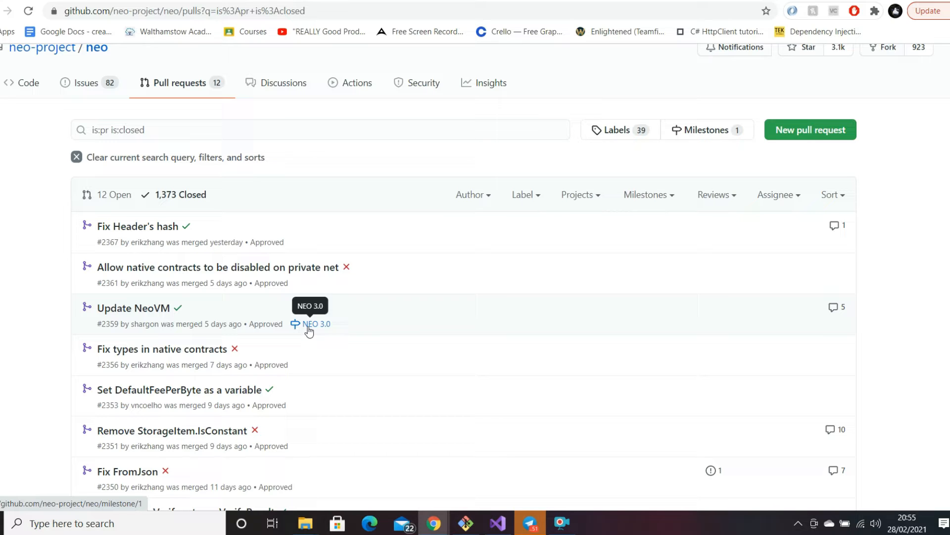
Step: Open the NEO 3.0 milestone from a merged pull request, showing 97% complete with 4 open issues
{"action": "left_click", "coordinate": [315, 323]}
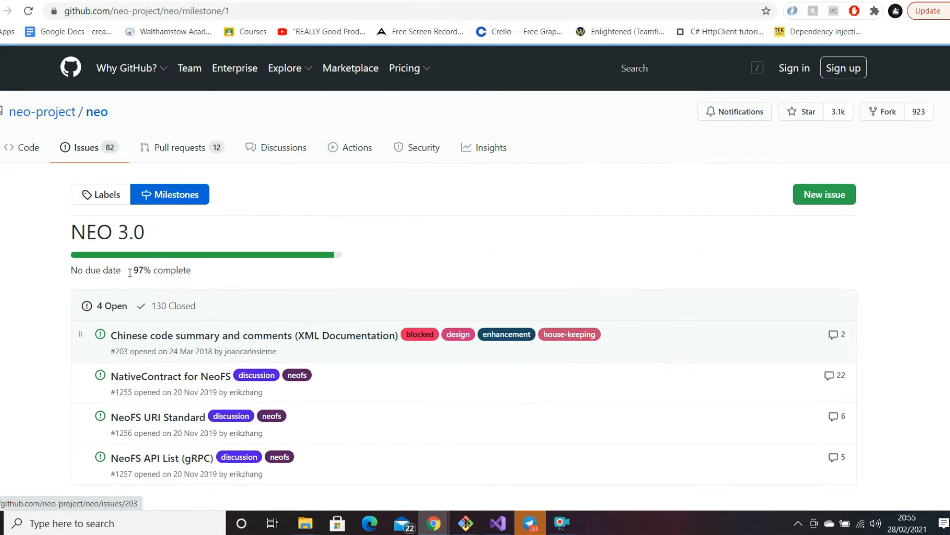
{"action": "mouse_move", "coordinate": [231, 190]}
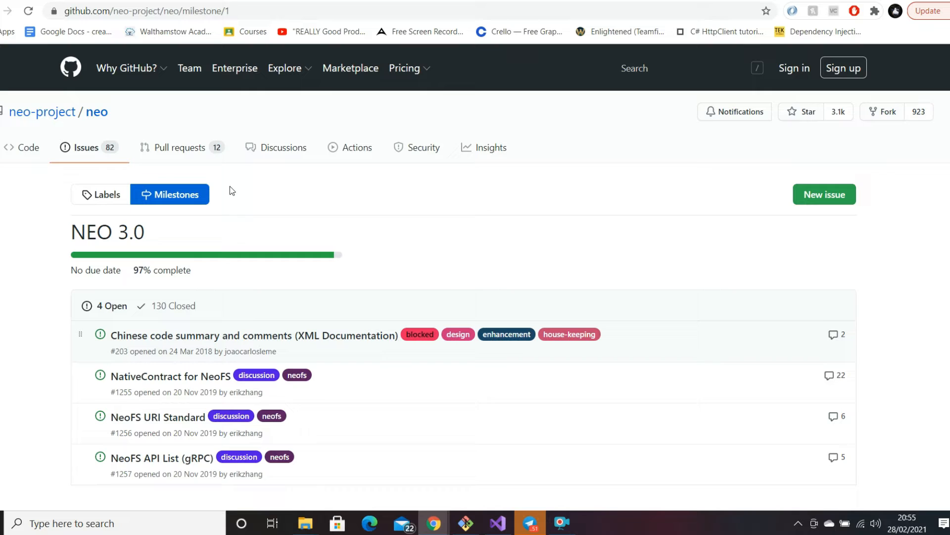
{"action": "scroll", "scroll_direction": "down", "scroll_amount": 3}
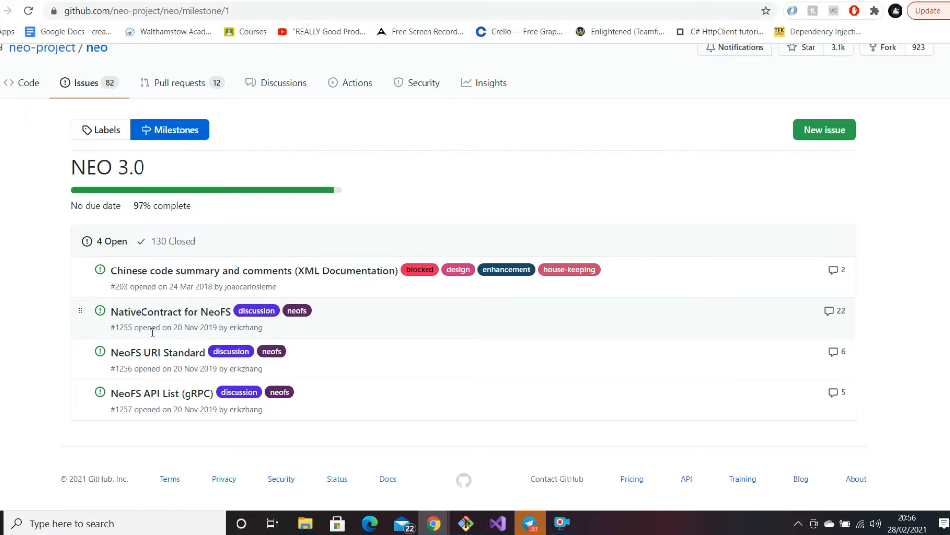
{"action": "mouse_move", "coordinate": [290, 403]}
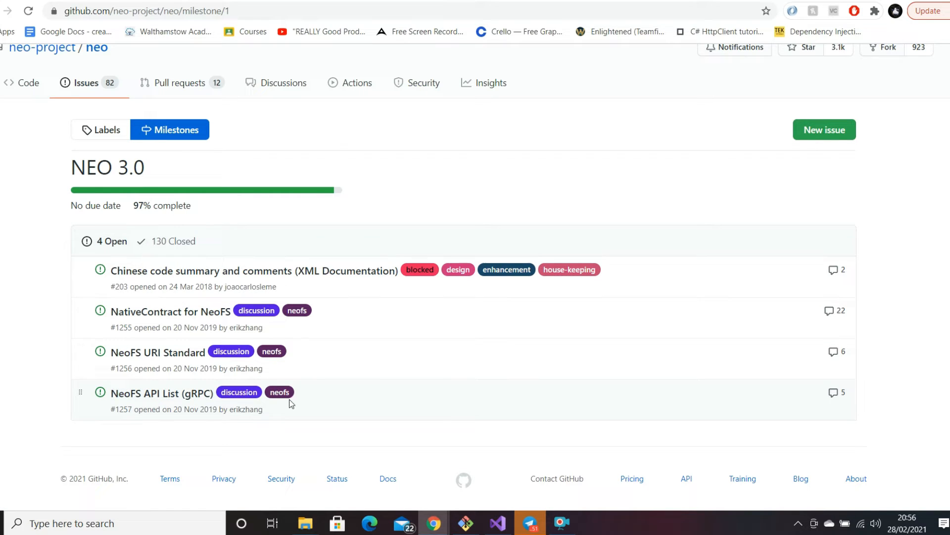
{"action": "mouse_move", "coordinate": [291, 248]}
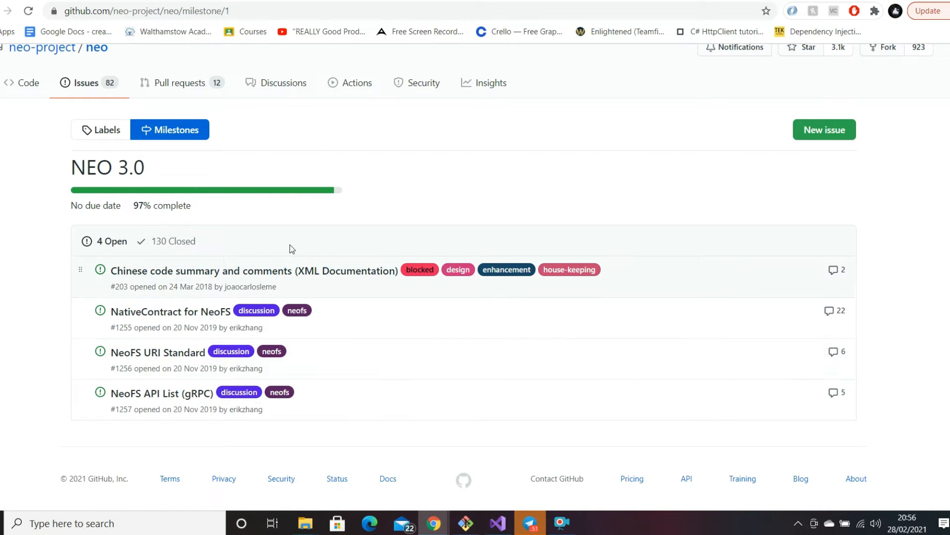
{"action": "mouse_move", "coordinate": [131, 205]}
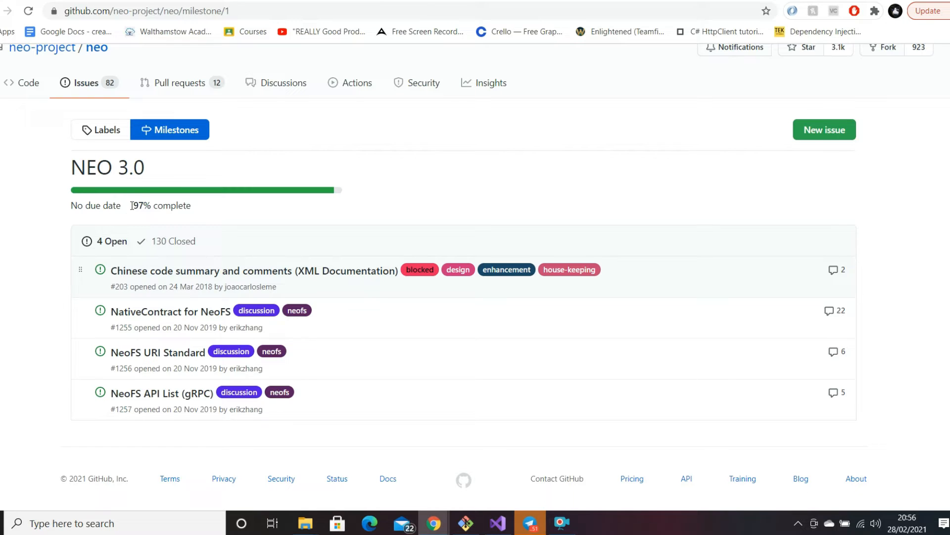
{"action": "mouse_move", "coordinate": [308, 328]}
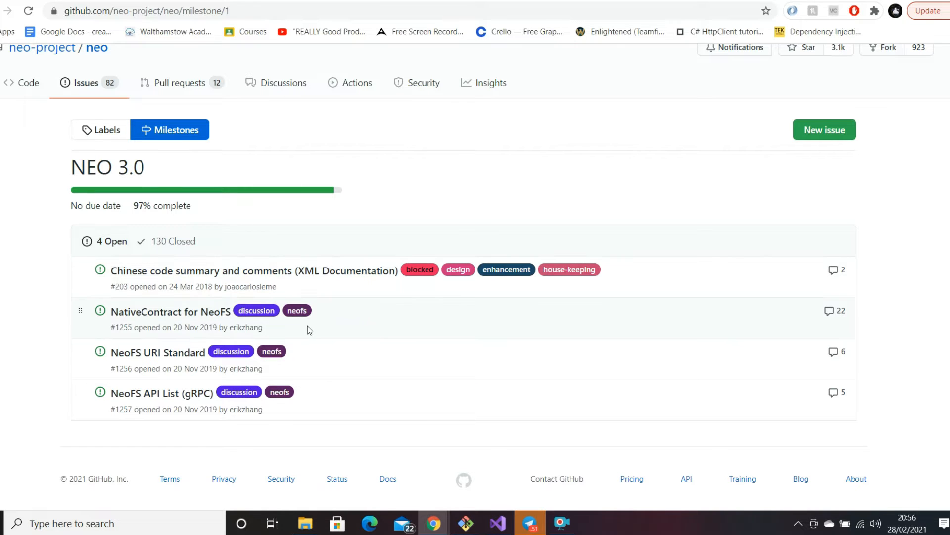
{"action": "mouse_move", "coordinate": [206, 270]}
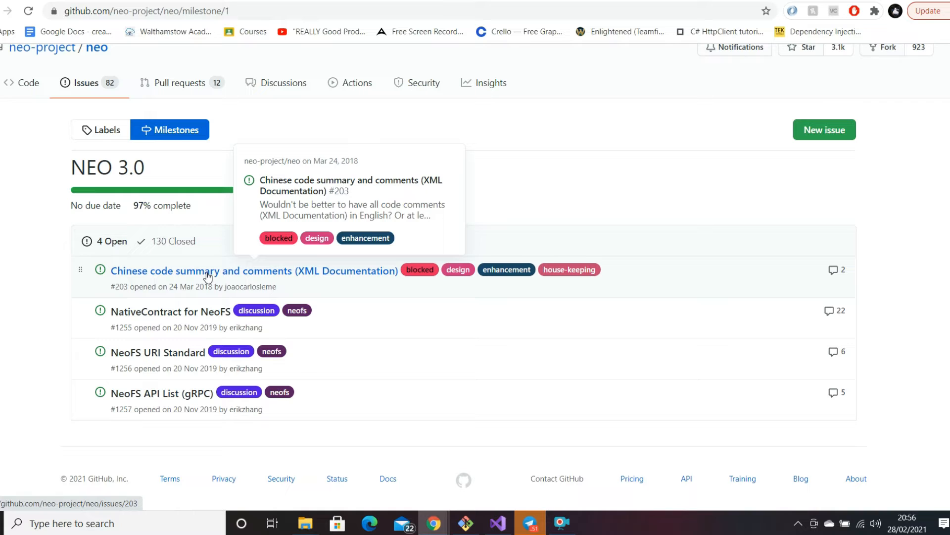
{"action": "left_click", "coordinate": [254, 271]}
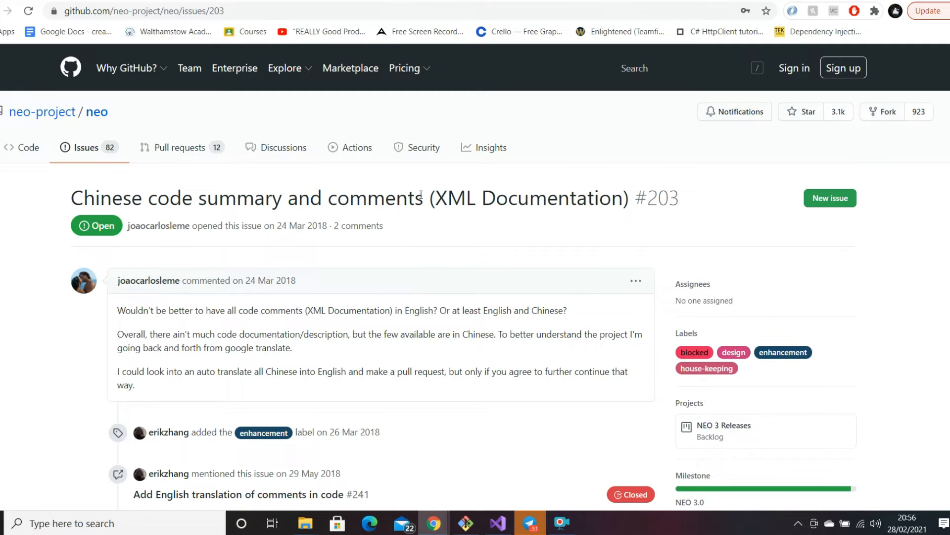
{"action": "mouse_move", "coordinate": [295, 260]}
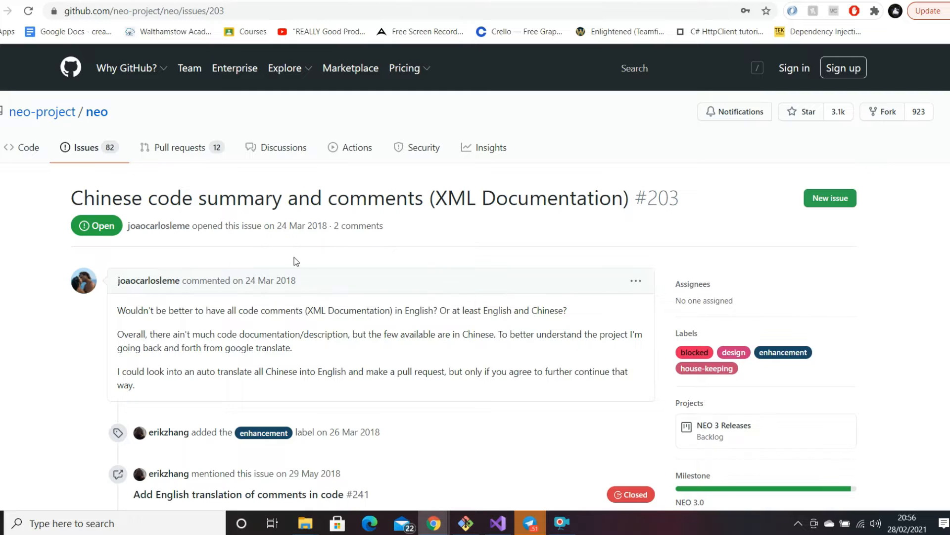
{"action": "scroll", "scroll_direction": "down", "scroll_amount": 3}
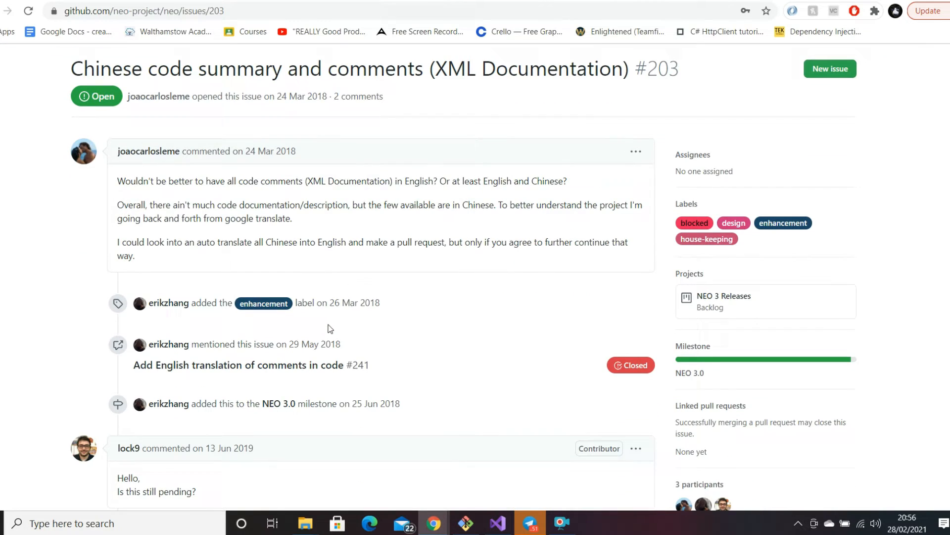
{"action": "mouse_move", "coordinate": [248, 212]}
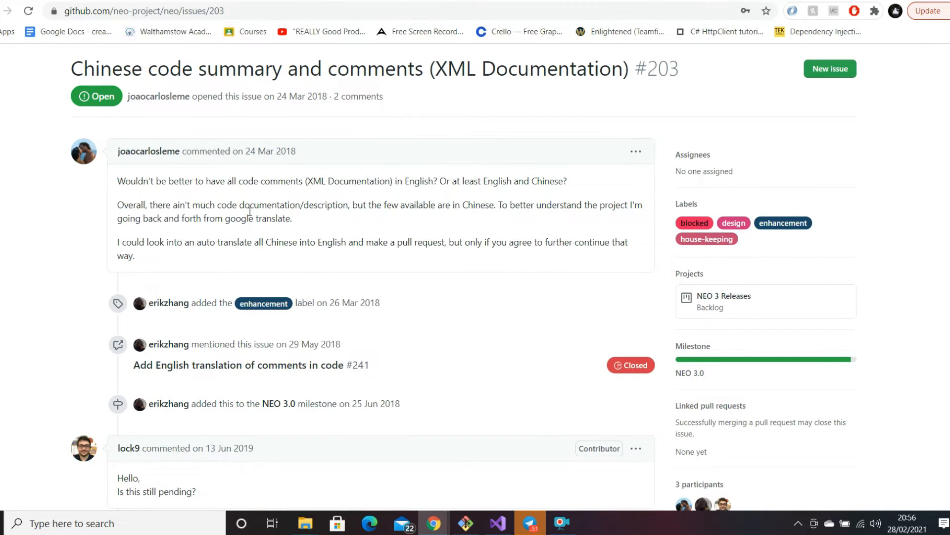
{"action": "scroll", "scroll_direction": "up", "scroll_amount": 3}
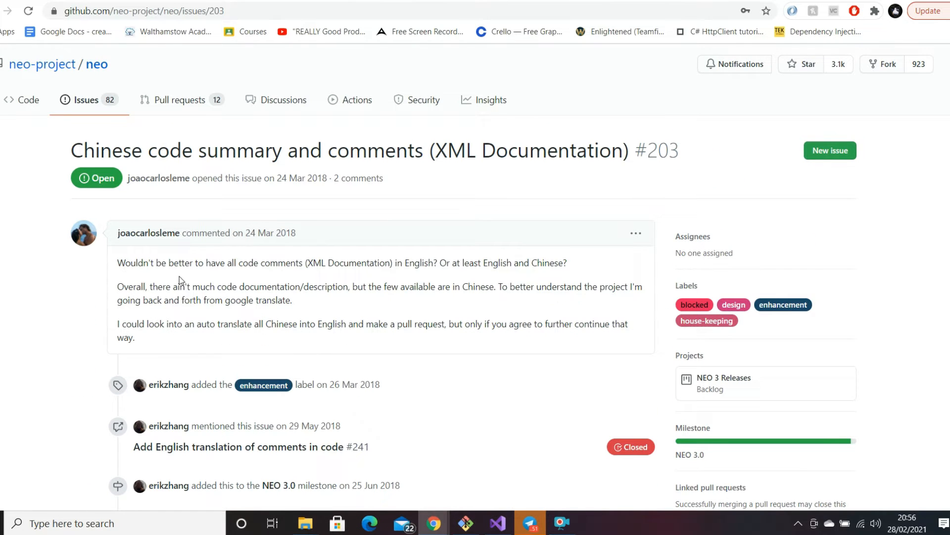
{"action": "mouse_move", "coordinate": [476, 277]}
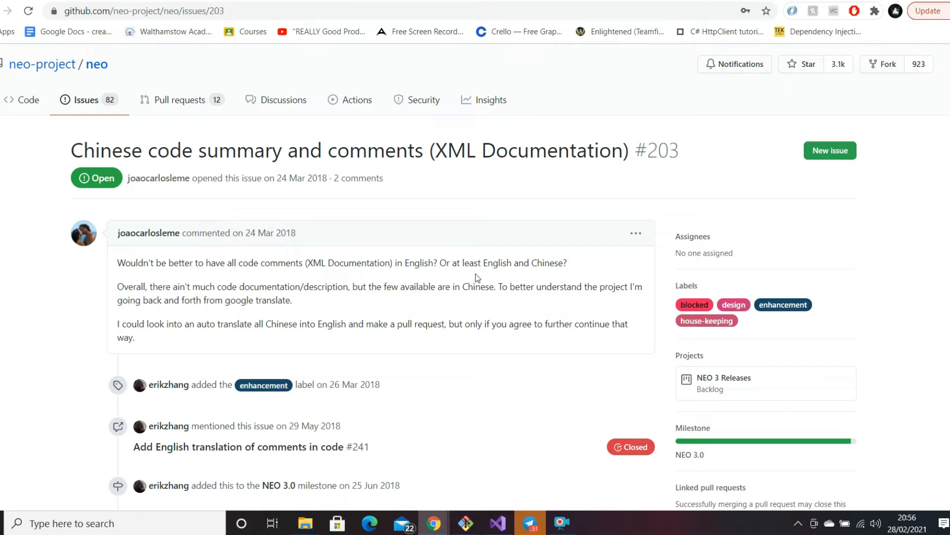
{"action": "mouse_move", "coordinate": [406, 341]}
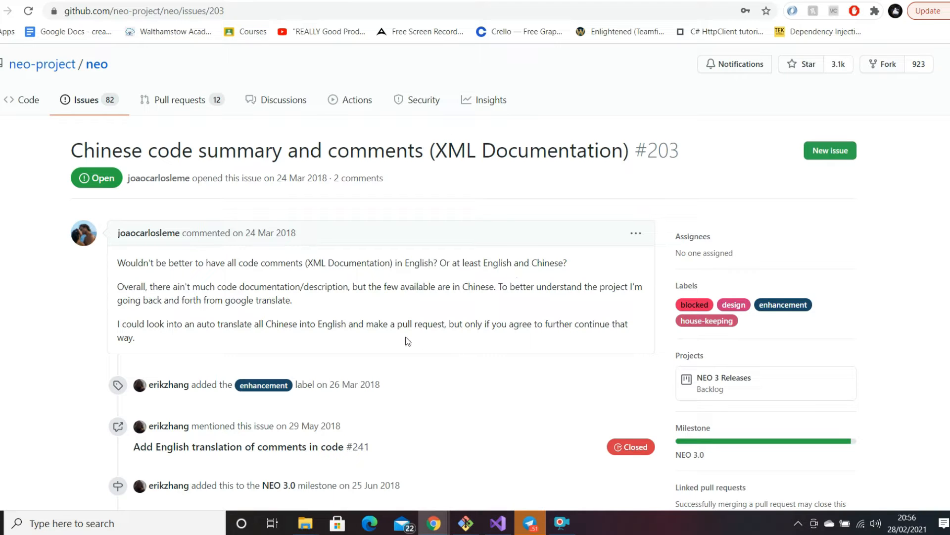
{"action": "mouse_move", "coordinate": [795, 233]}
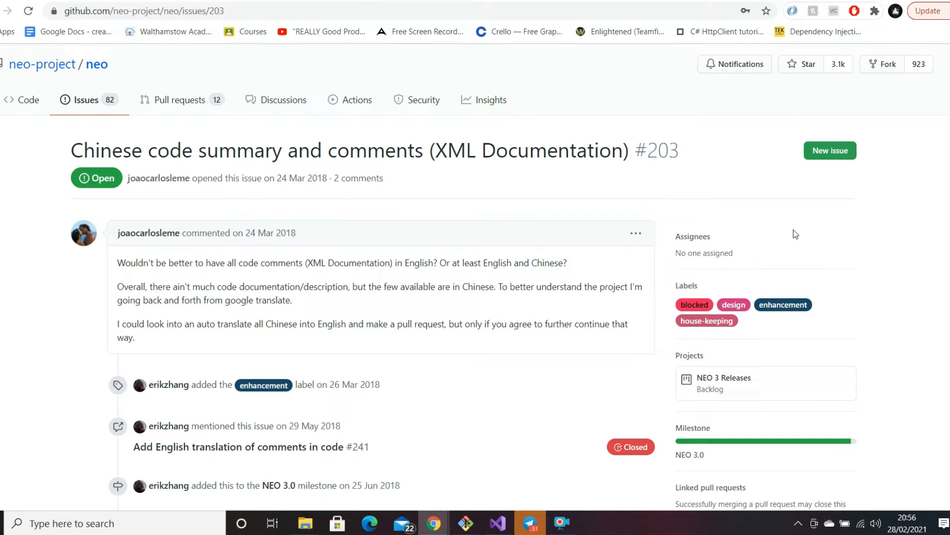
{"action": "mouse_move", "coordinate": [596, 244]}
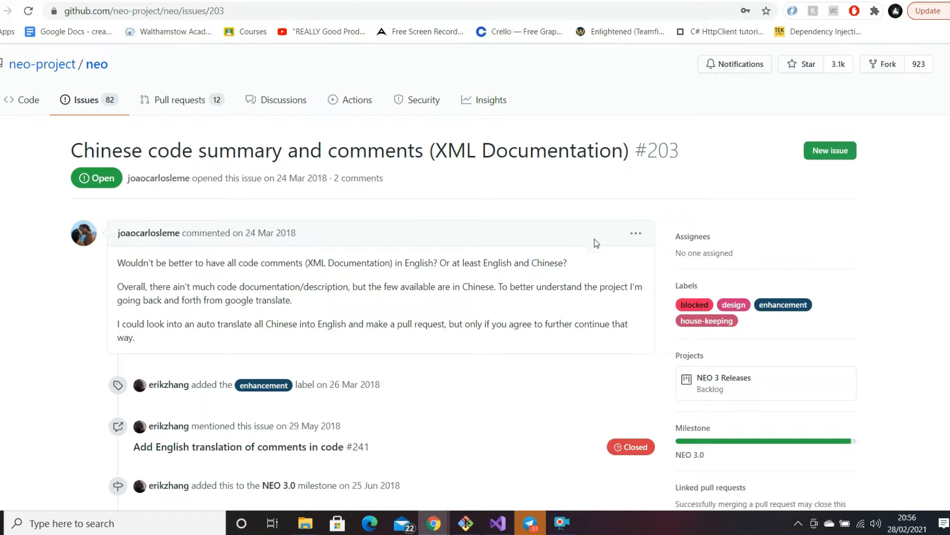
{"action": "mouse_move", "coordinate": [461, 370]}
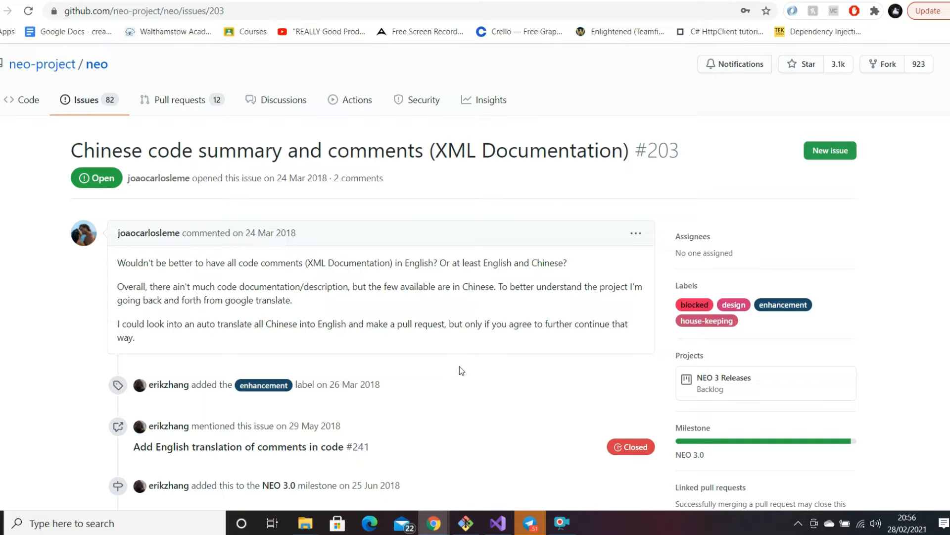
{"action": "mouse_move", "coordinate": [663, 362]}
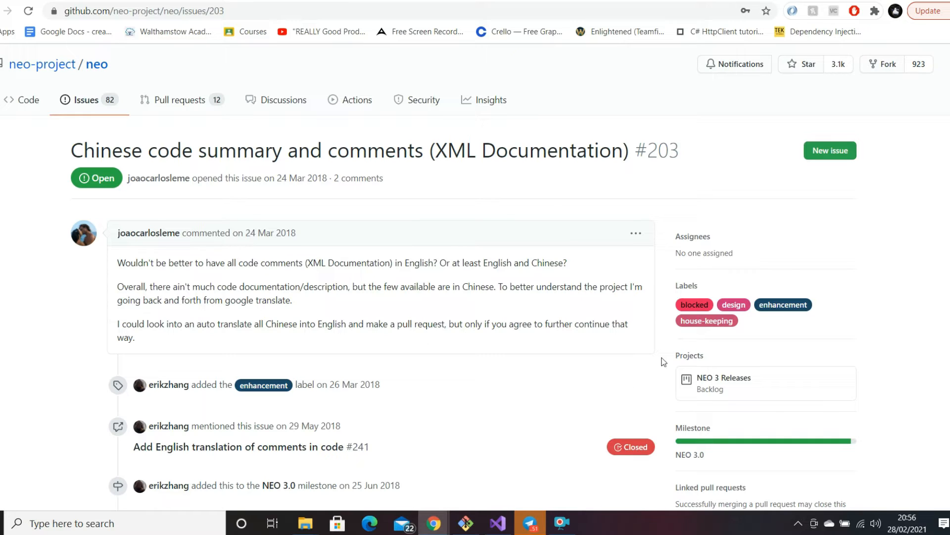
{"action": "mouse_move", "coordinate": [194, 232]}
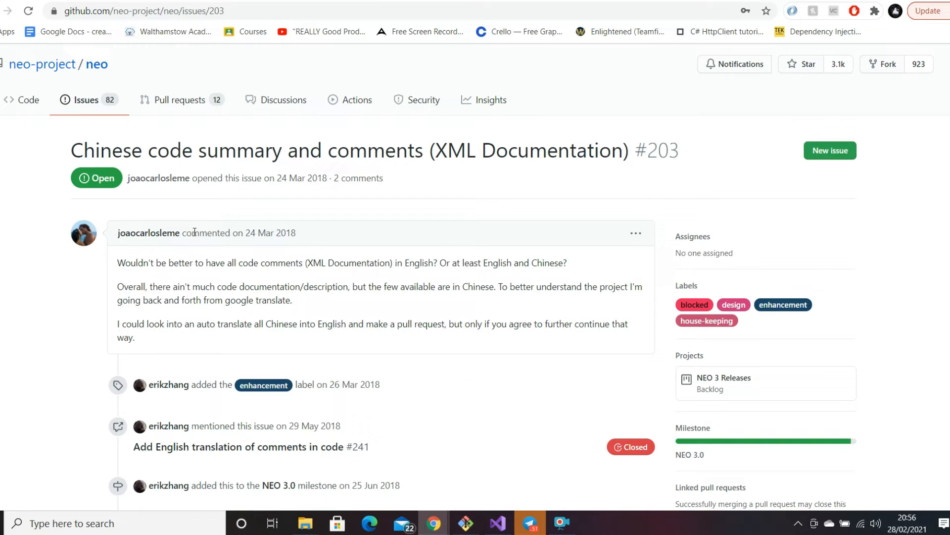
{"action": "mouse_move", "coordinate": [527, 308]}
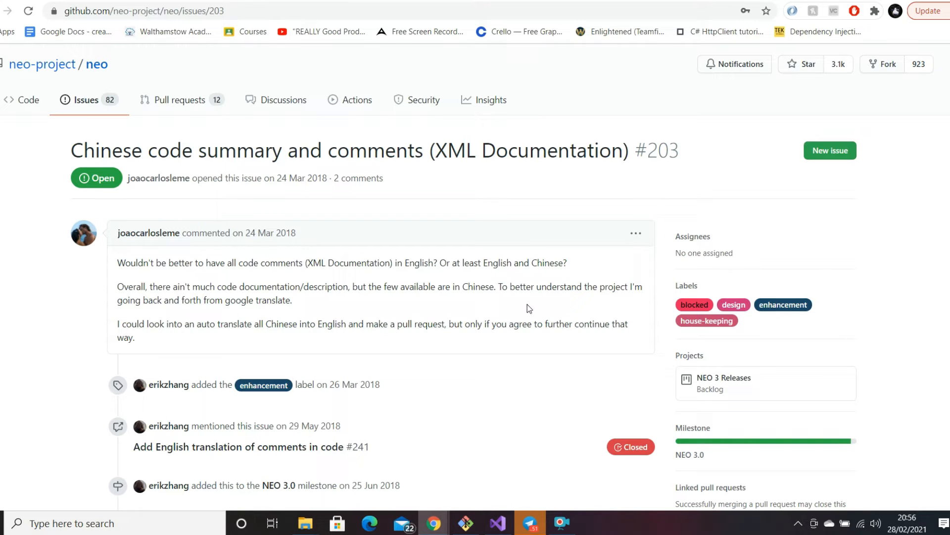
{"action": "mouse_move", "coordinate": [495, 320]}
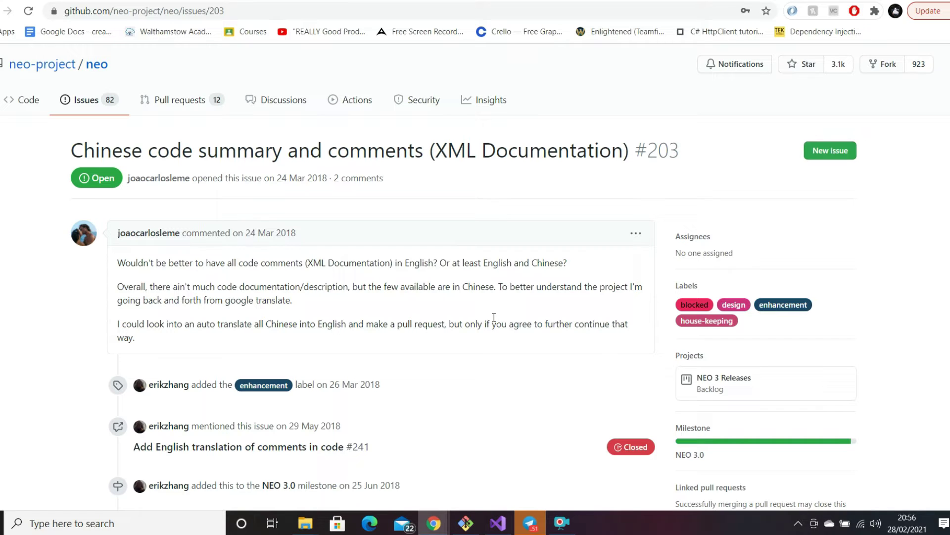
{"action": "mouse_move", "coordinate": [426, 309]}
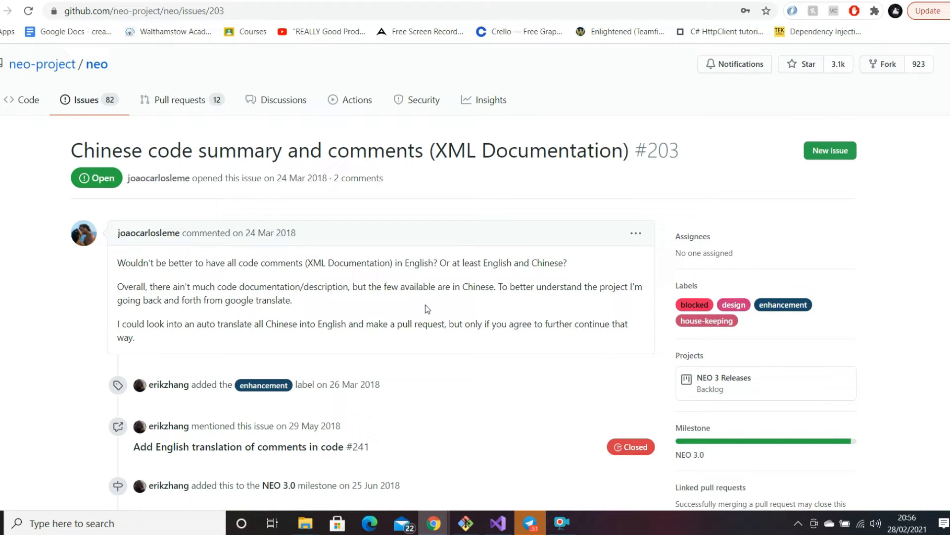
{"action": "mouse_move", "coordinate": [468, 287]}
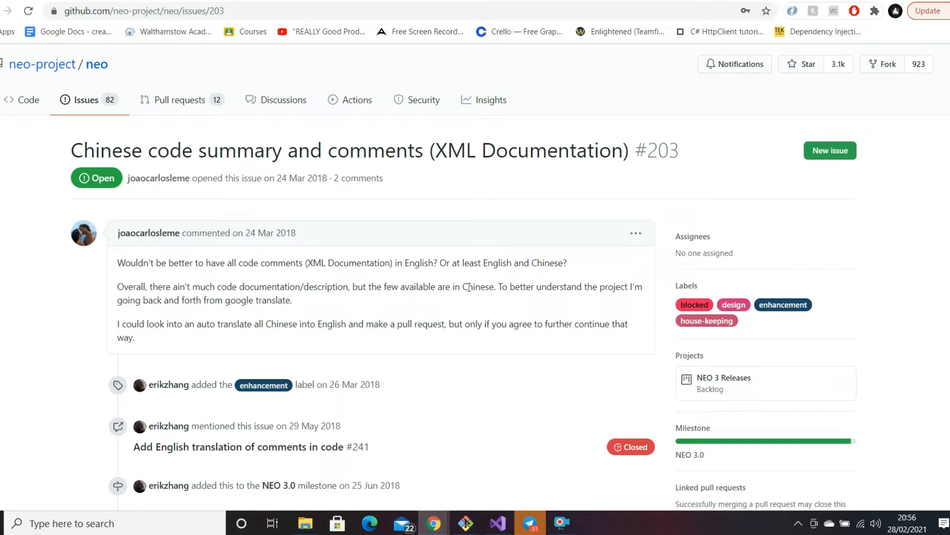
{"action": "mouse_move", "coordinate": [378, 311]}
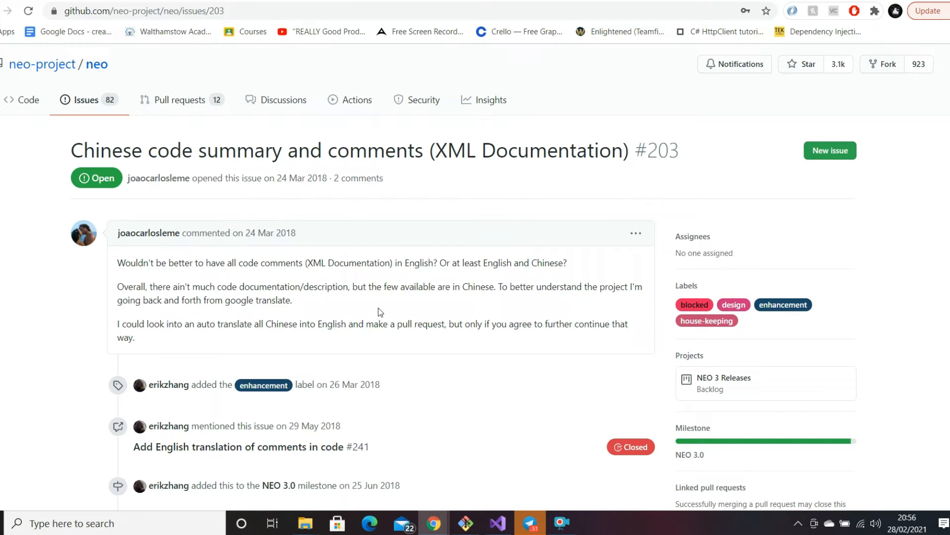
{"action": "mouse_move", "coordinate": [394, 278]}
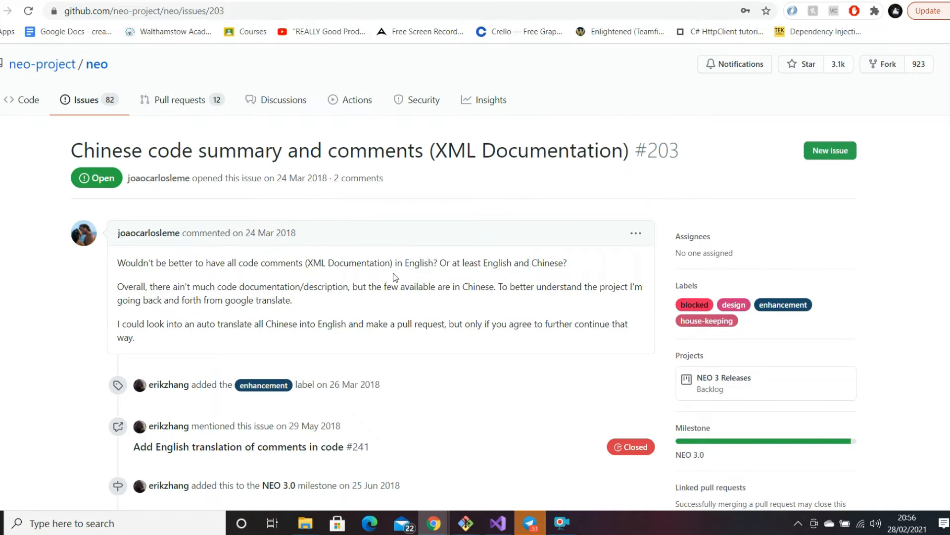
{"action": "scroll", "scroll_direction": "down", "scroll_amount": 3}
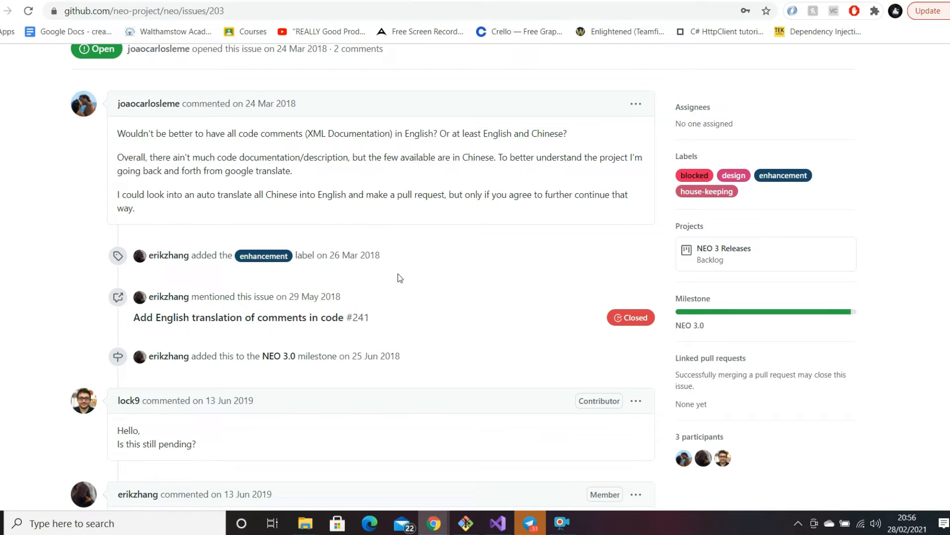
{"action": "scroll", "scroll_direction": "up", "scroll_amount": 3}
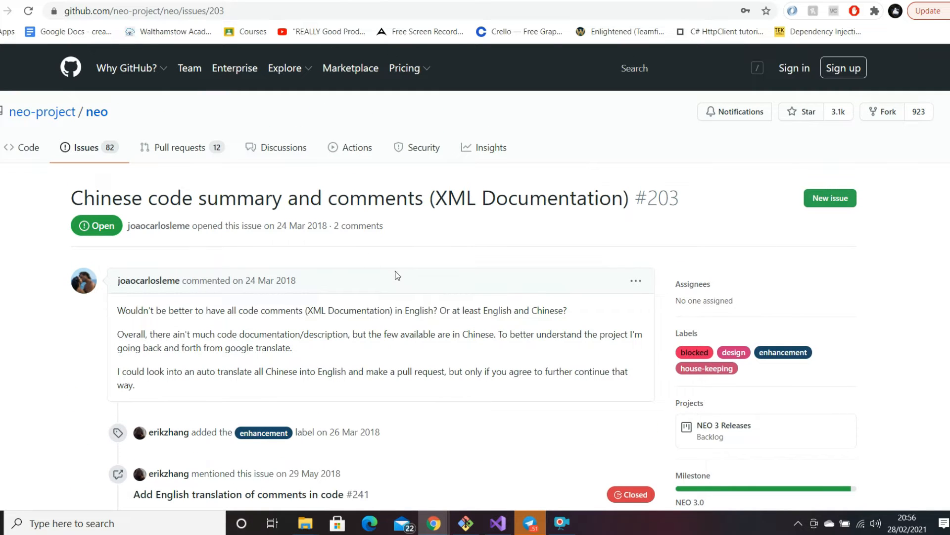
{"action": "triple_click", "coordinate": [345, 198]}
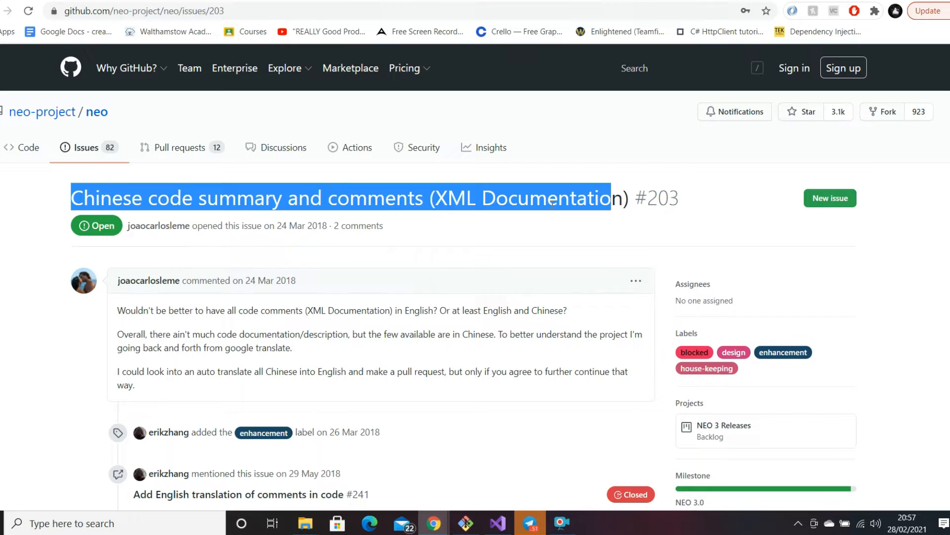
{"action": "left_click", "coordinate": [421, 184]}
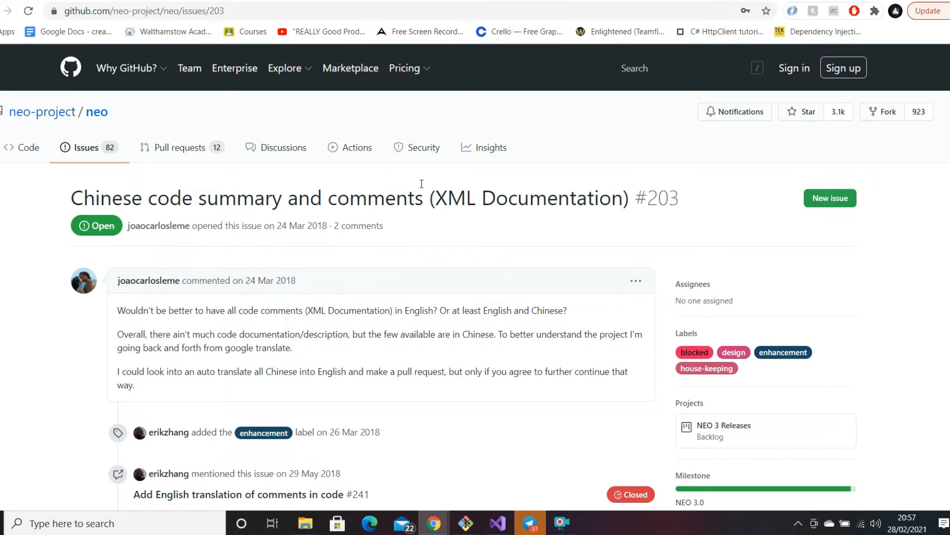
{"action": "mouse_move", "coordinate": [422, 184]}
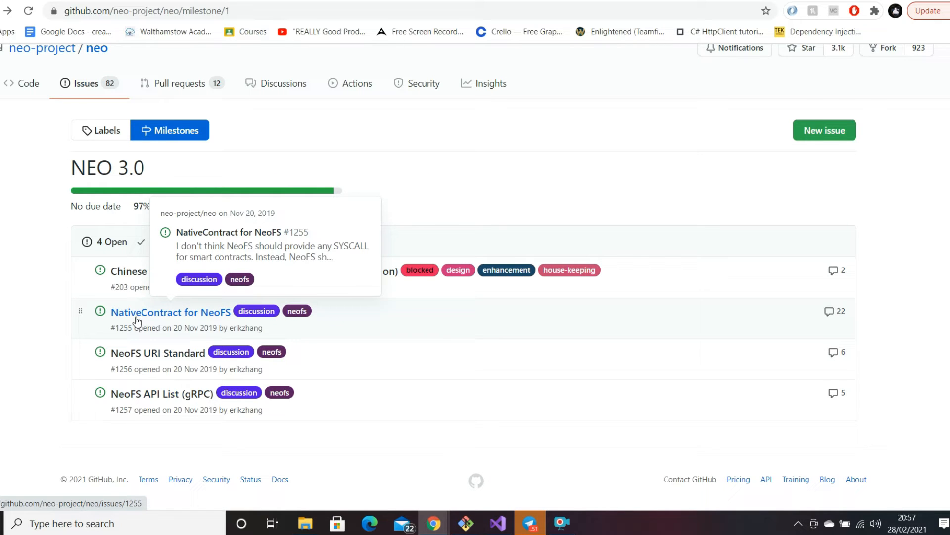
Step: Open issue #1255 'NativeContract for NeoFS' and highlight NeoFS in its title
{"action": "left_click", "coordinate": [170, 312]}
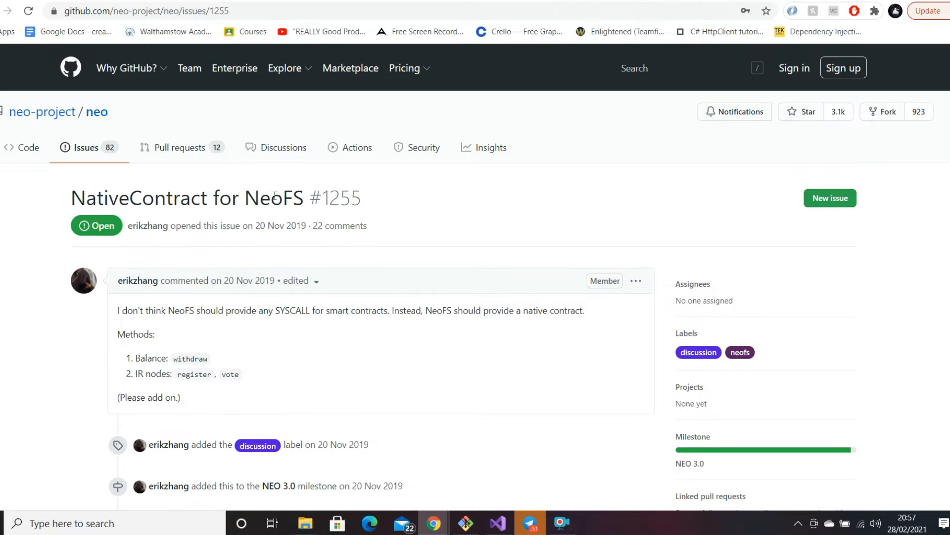
{"action": "double_click", "coordinate": [274, 198]}
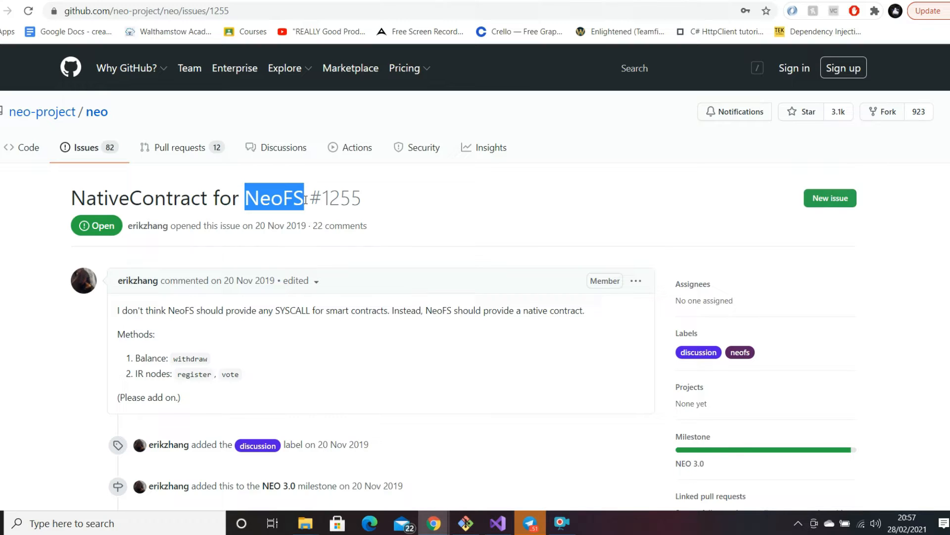
{"action": "mouse_move", "coordinate": [290, 210]}
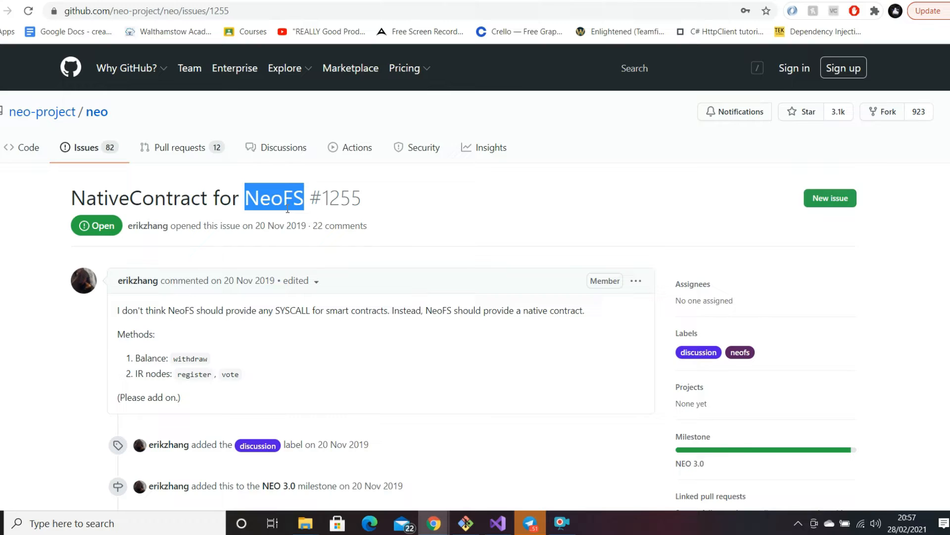
{"action": "mouse_move", "coordinate": [322, 261]}
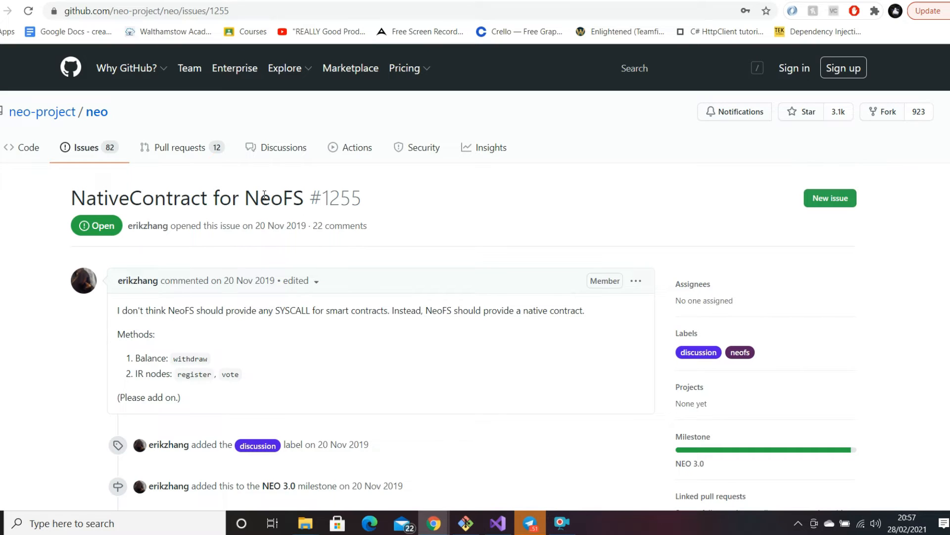
{"action": "mouse_move", "coordinate": [264, 196]}
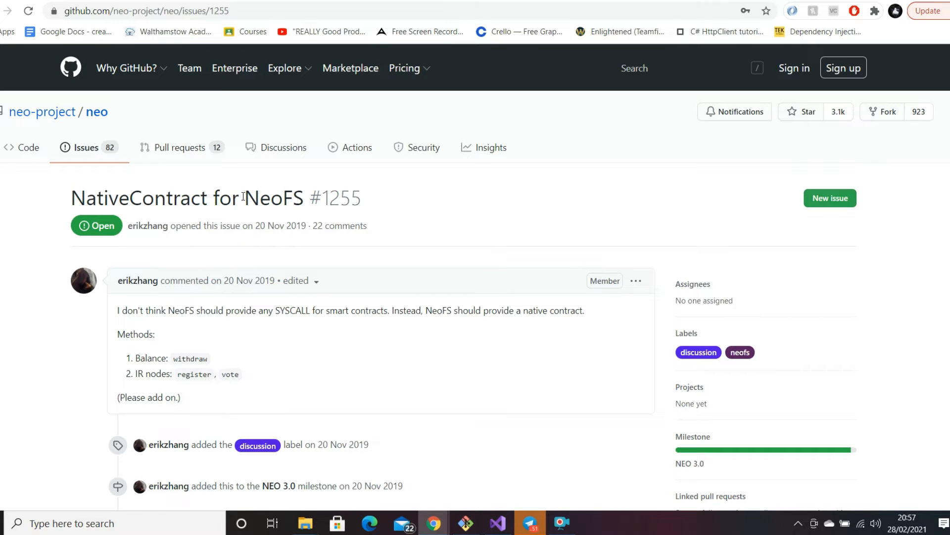
{"action": "double_click", "coordinate": [273, 198]}
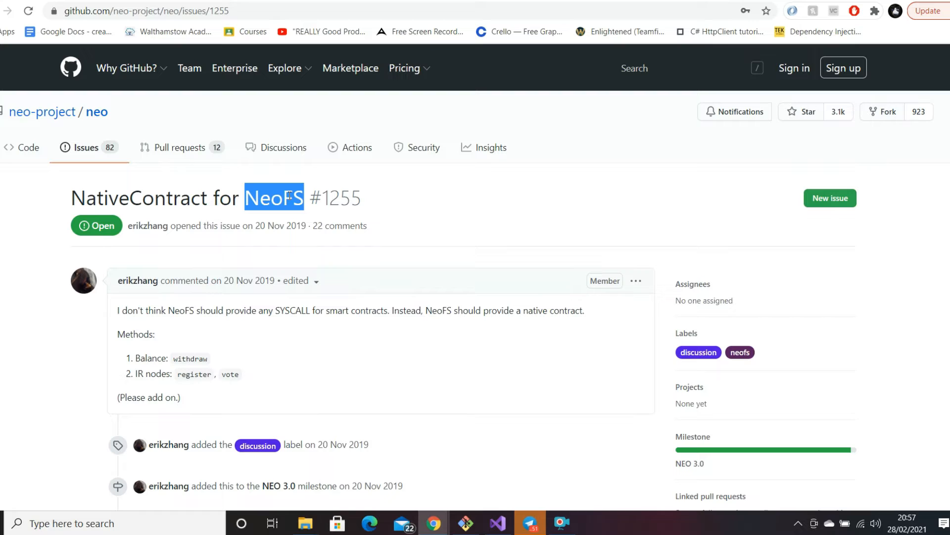
{"action": "mouse_move", "coordinate": [220, 240]}
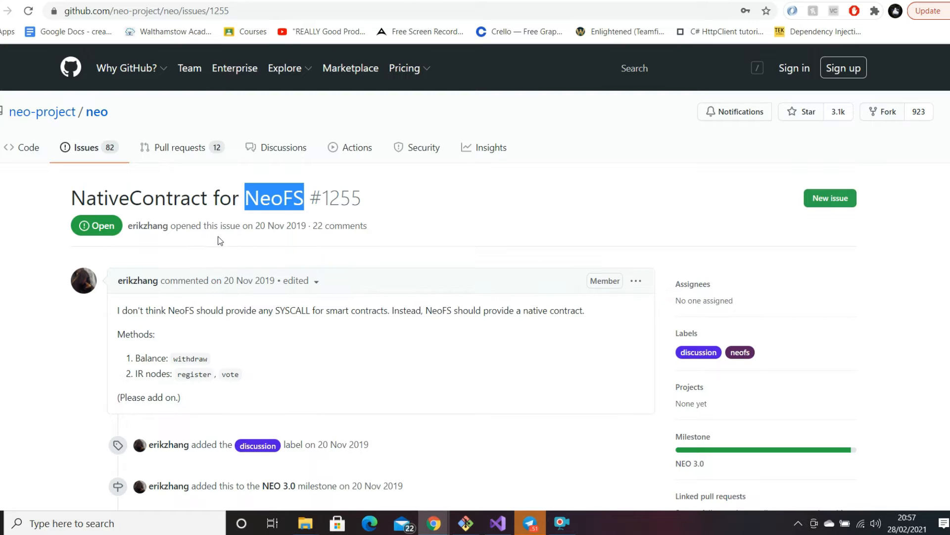
{"action": "mouse_move", "coordinate": [225, 238]}
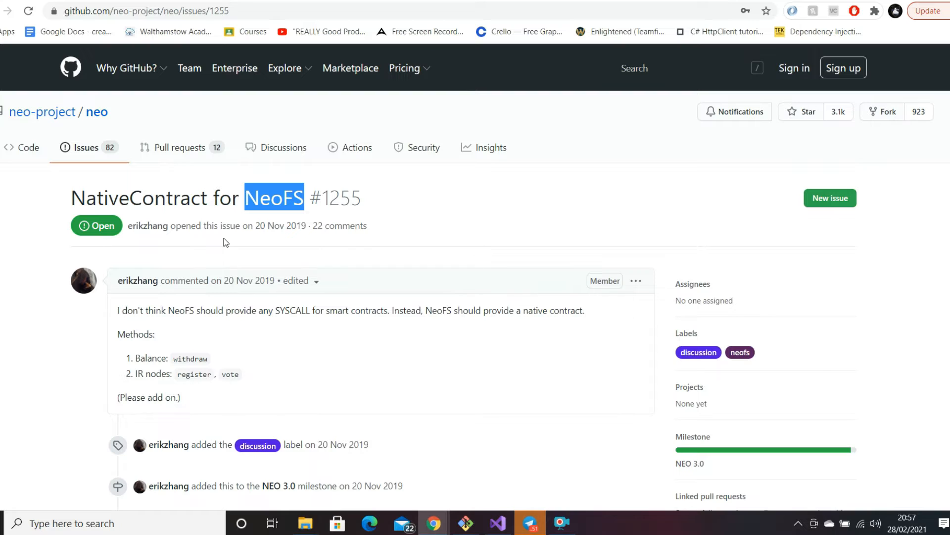
{"action": "mouse_move", "coordinate": [371, 280]}
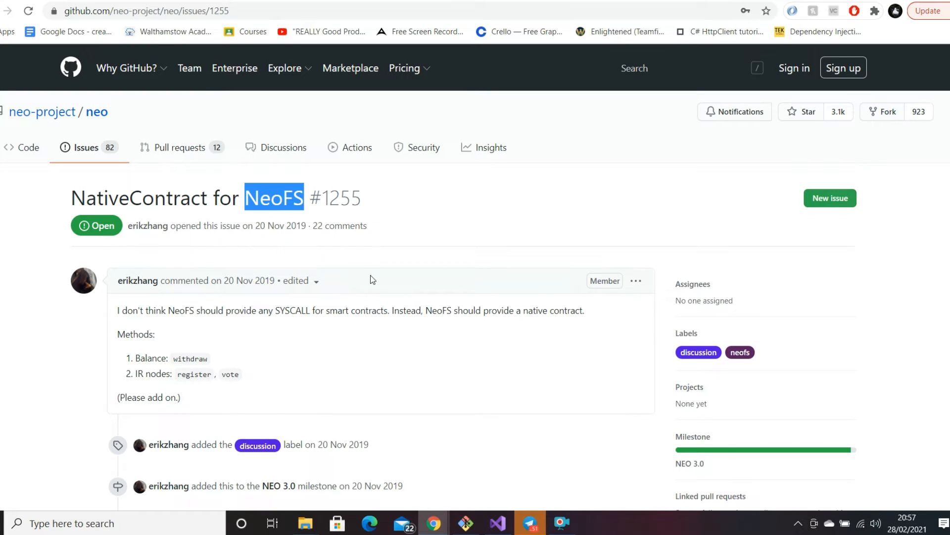
{"action": "mouse_move", "coordinate": [360, 277]}
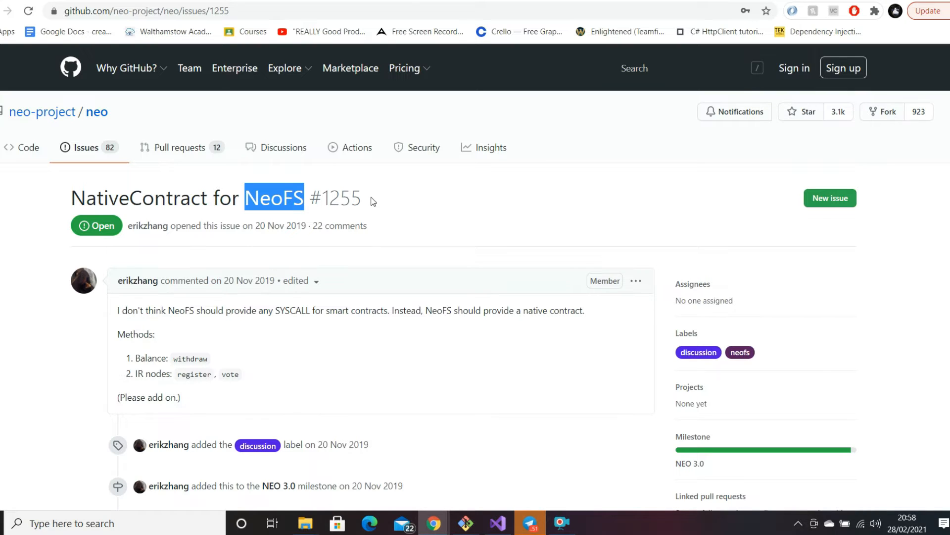
{"action": "mouse_move", "coordinate": [393, 186]}
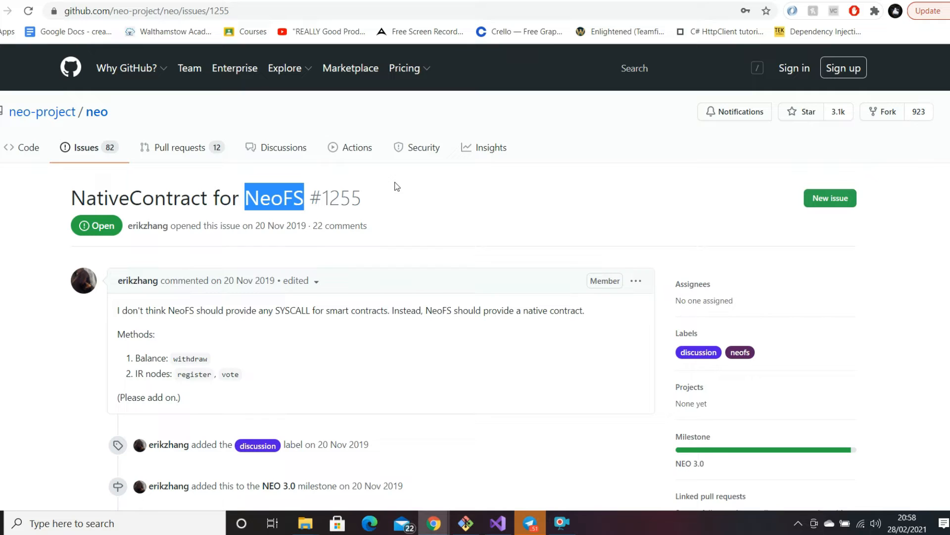
{"action": "mouse_move", "coordinate": [371, 203]}
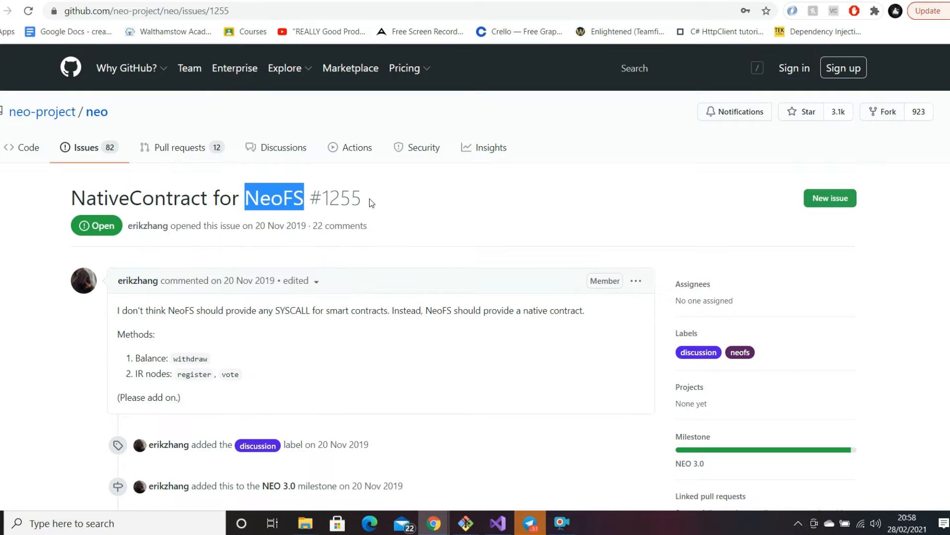
Step: Read the first comment's proposed methods, highlighting withdraw alongside register and vote
{"action": "scroll", "scroll_direction": "down", "scroll_amount": 3}
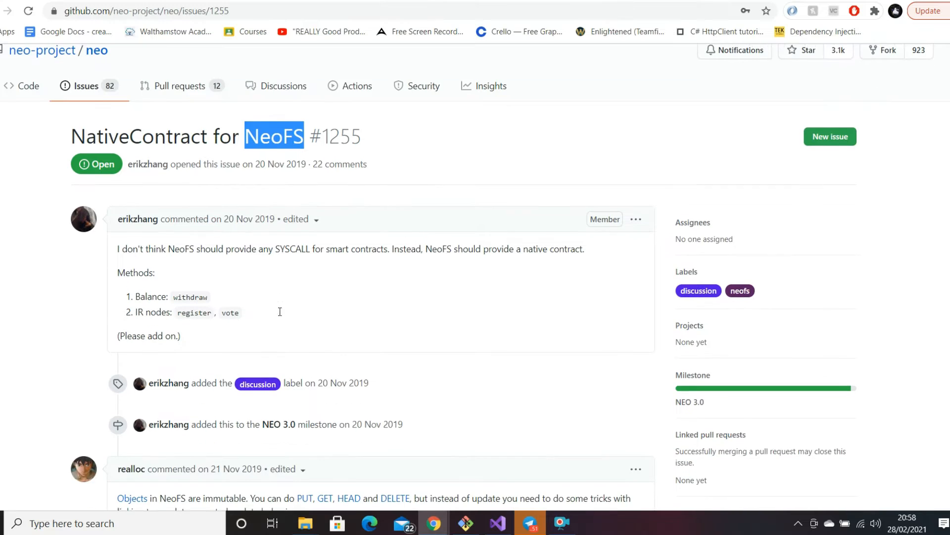
{"action": "scroll", "scroll_direction": "down", "scroll_amount": 3}
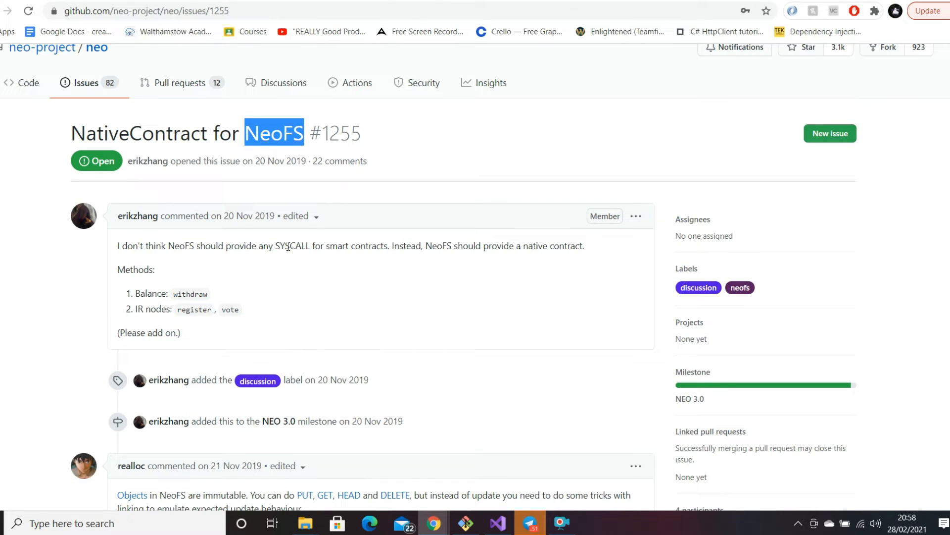
{"action": "mouse_move", "coordinate": [203, 197]}
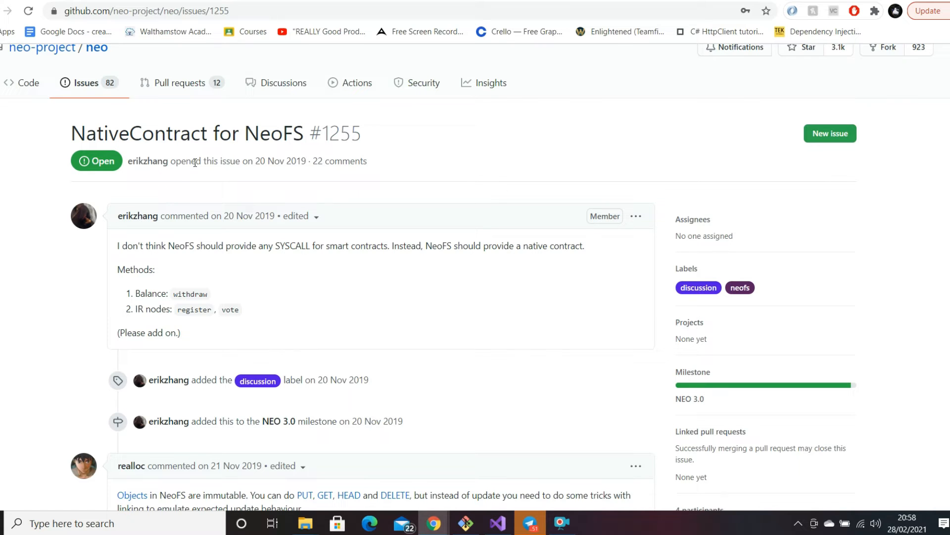
{"action": "mouse_move", "coordinate": [246, 311]}
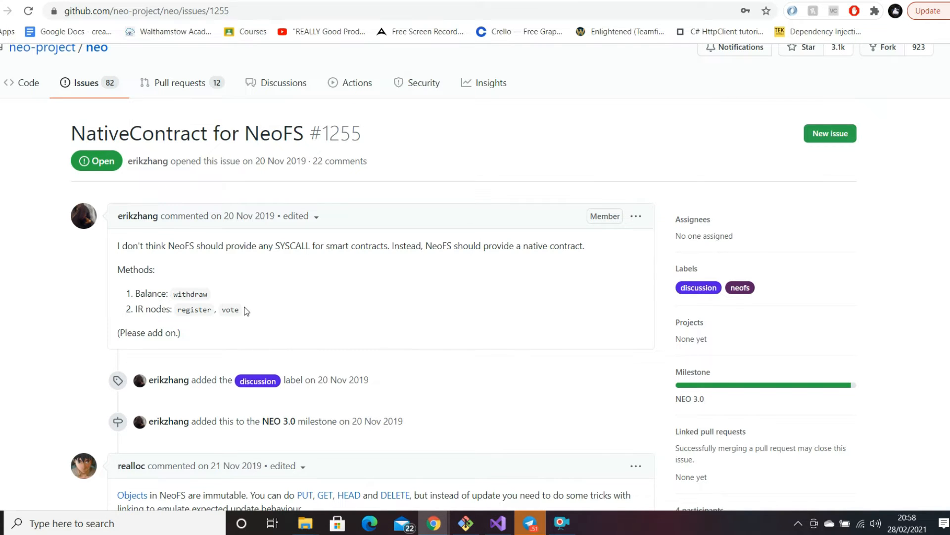
{"action": "scroll", "scroll_direction": "down", "scroll_amount": 3}
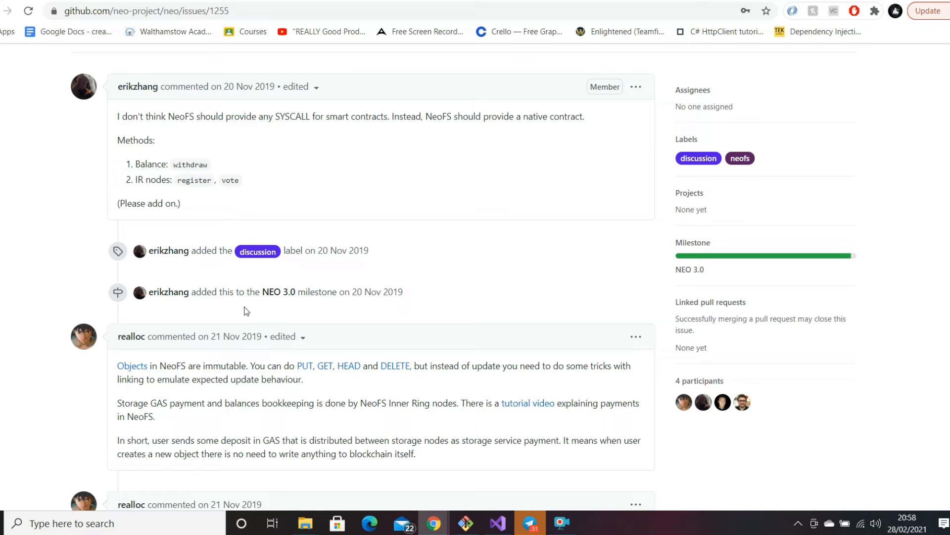
{"action": "mouse_move", "coordinate": [269, 241]}
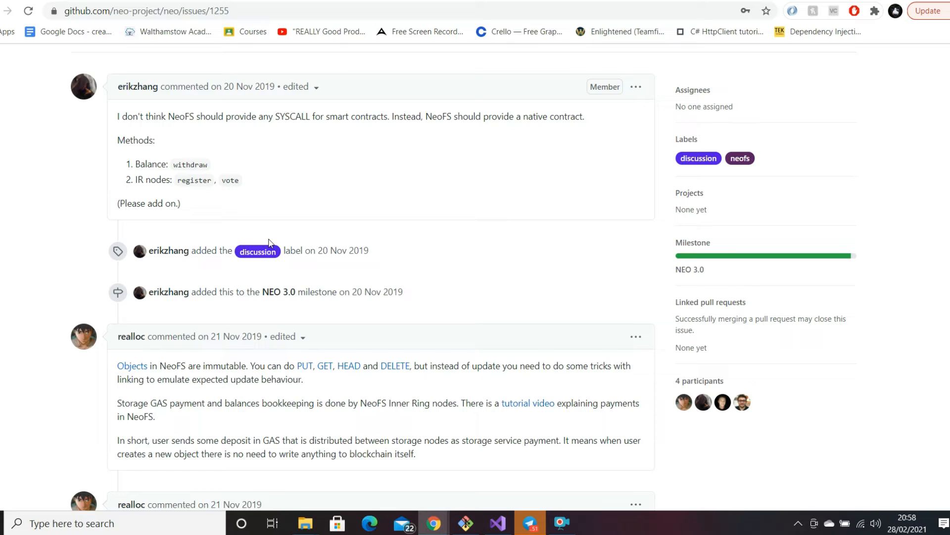
{"action": "mouse_move", "coordinate": [577, 220]}
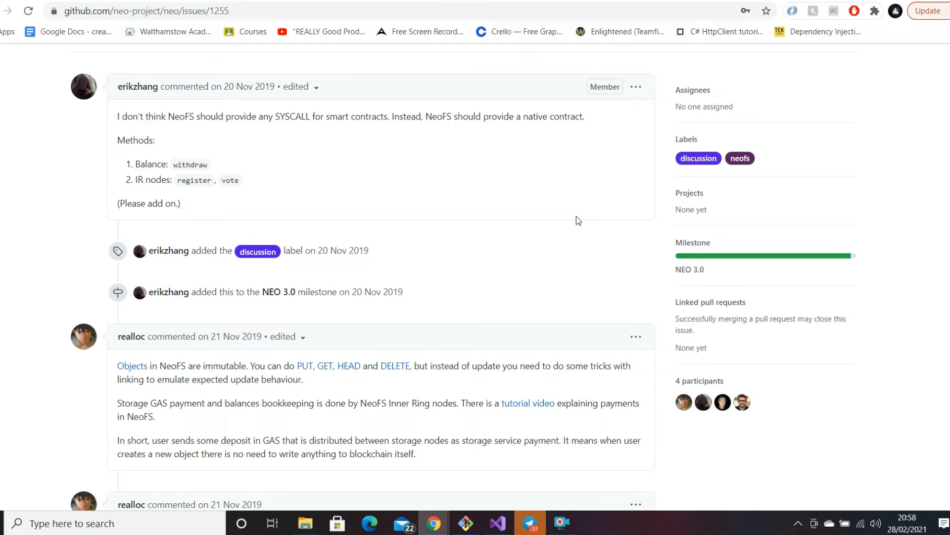
{"action": "mouse_move", "coordinate": [410, 151]}
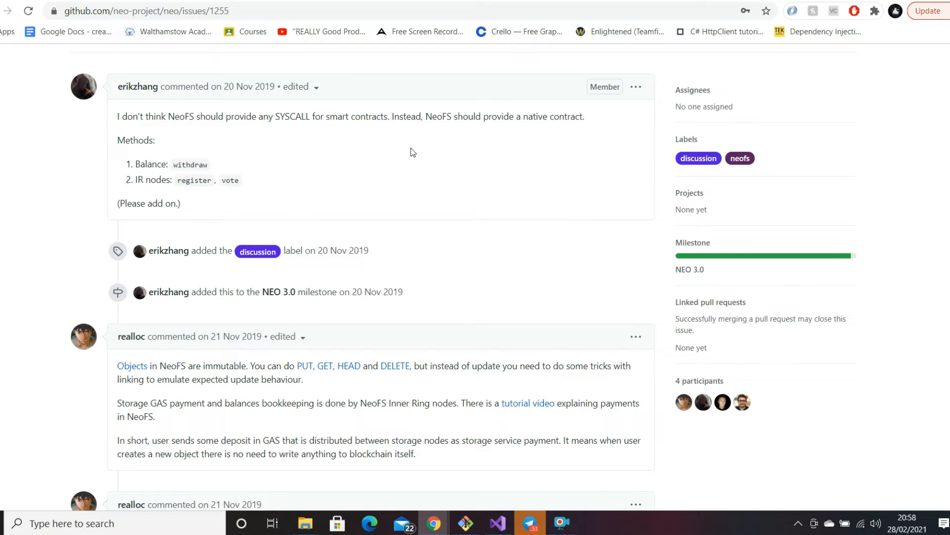
{"action": "mouse_move", "coordinate": [193, 179]}
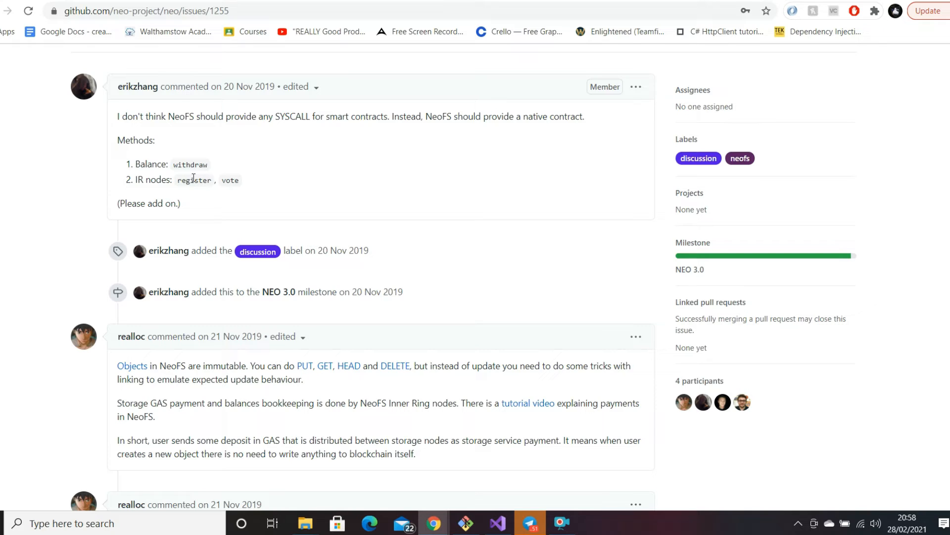
{"action": "double_click", "coordinate": [190, 164]}
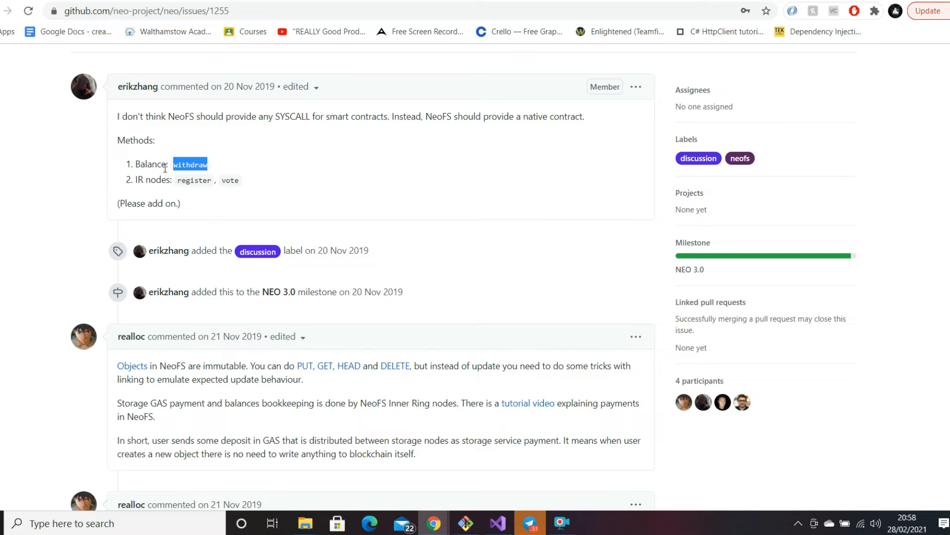
{"action": "mouse_move", "coordinate": [156, 182]}
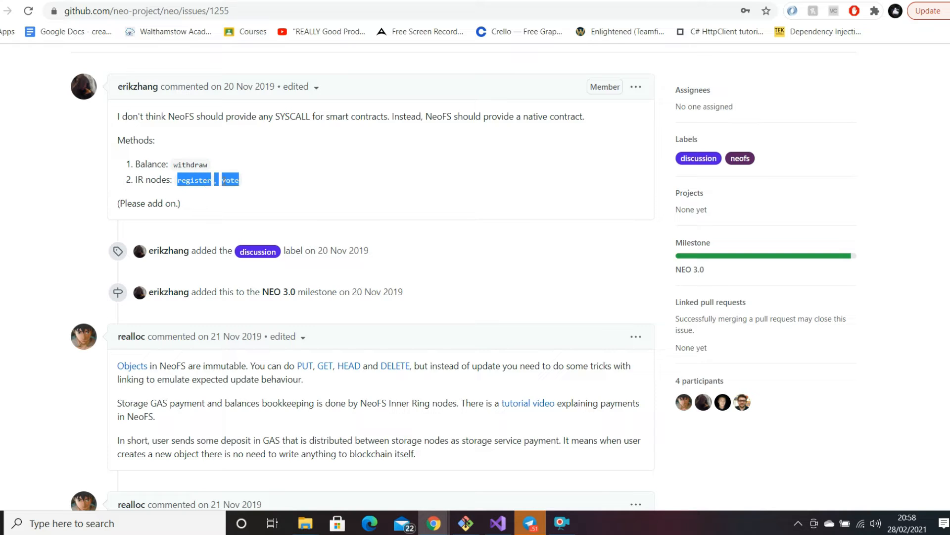
{"action": "left_click", "coordinate": [220, 202]}
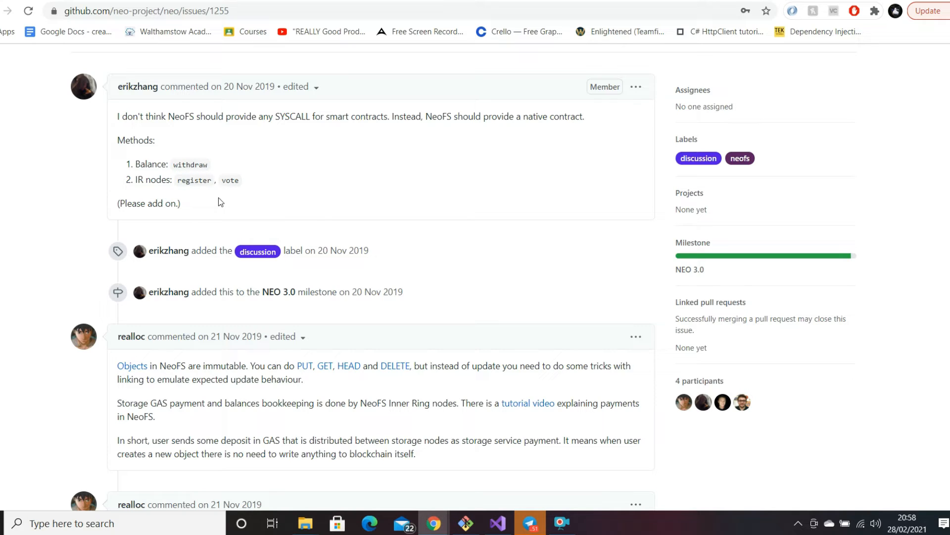
{"action": "scroll", "scroll_direction": "up", "scroll_amount": 3}
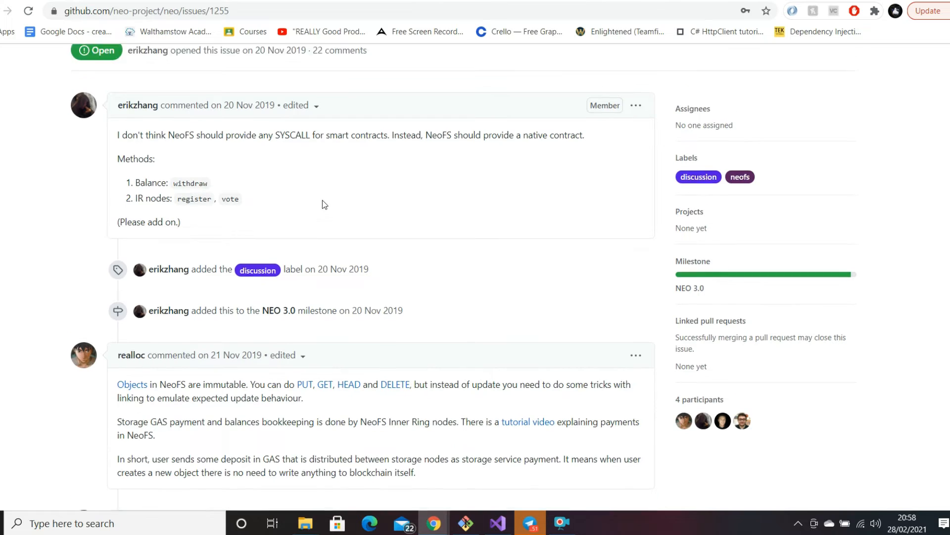
{"action": "scroll", "scroll_direction": "up", "scroll_amount": 3}
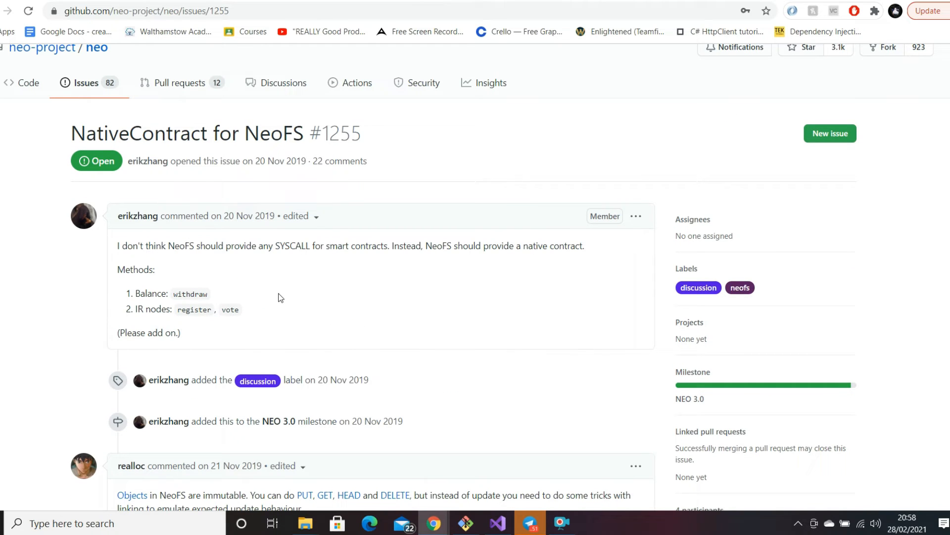
{"action": "scroll", "scroll_direction": "down", "scroll_amount": 3}
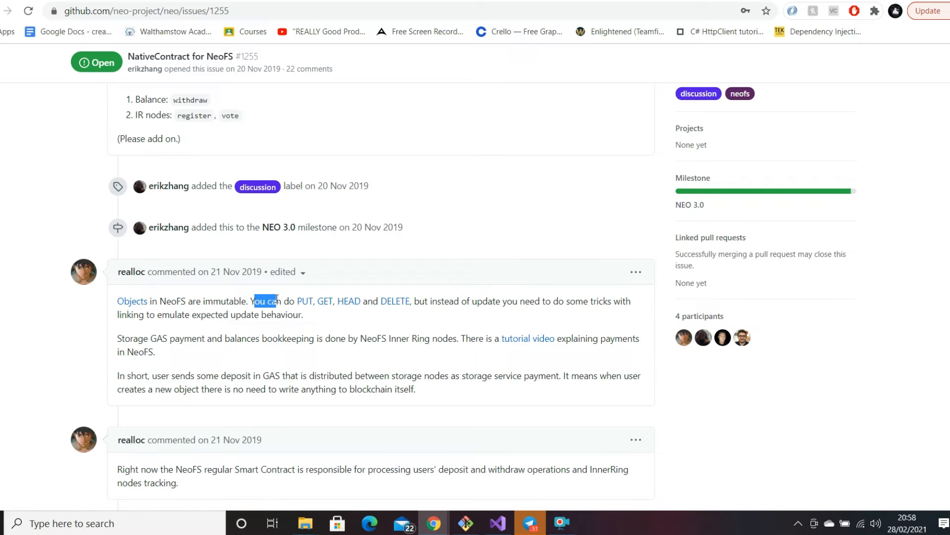
{"action": "mouse_move", "coordinate": [395, 301]}
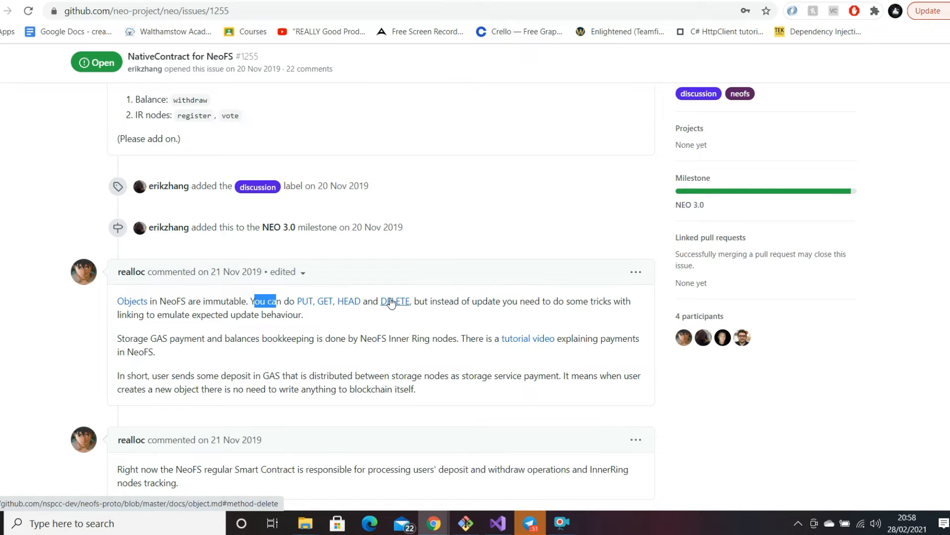
{"action": "mouse_move", "coordinate": [305, 301]}
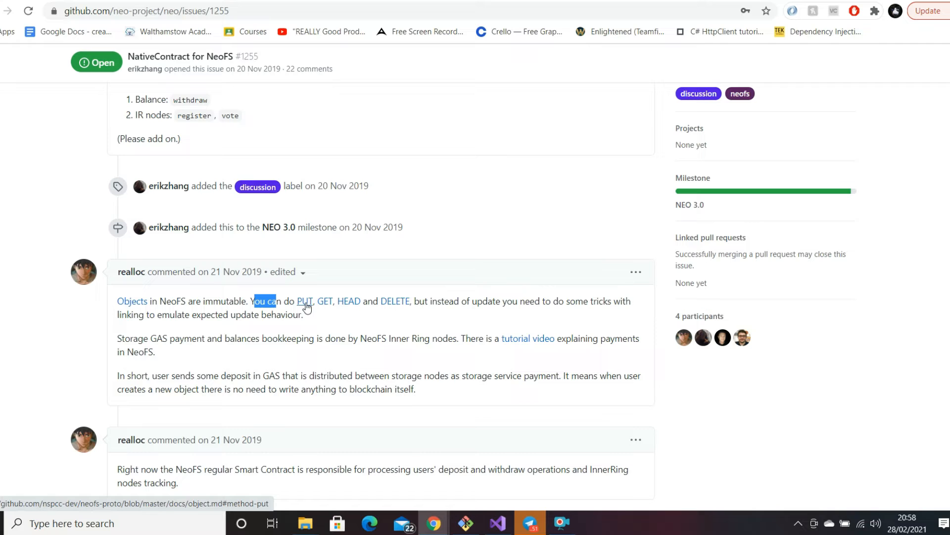
{"action": "mouse_move", "coordinate": [326, 301]}
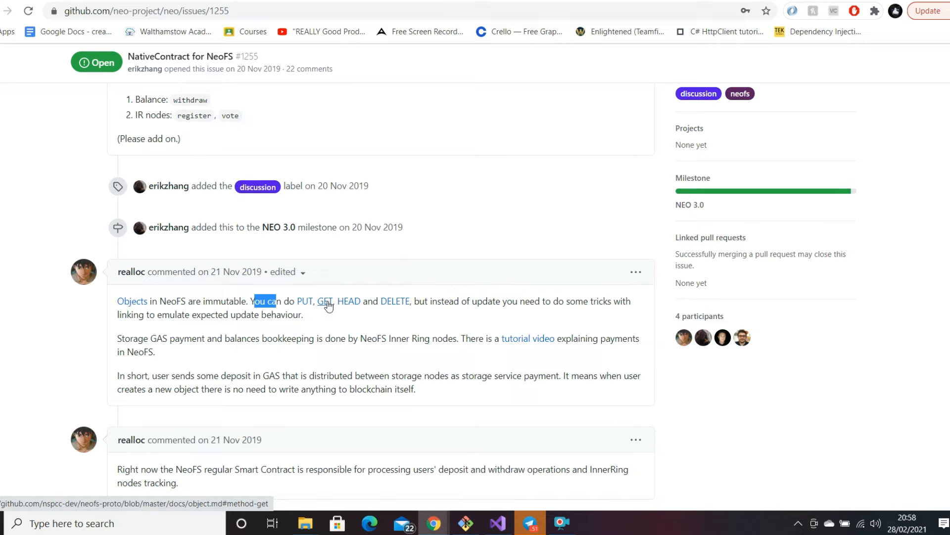
{"action": "mouse_move", "coordinate": [257, 187]}
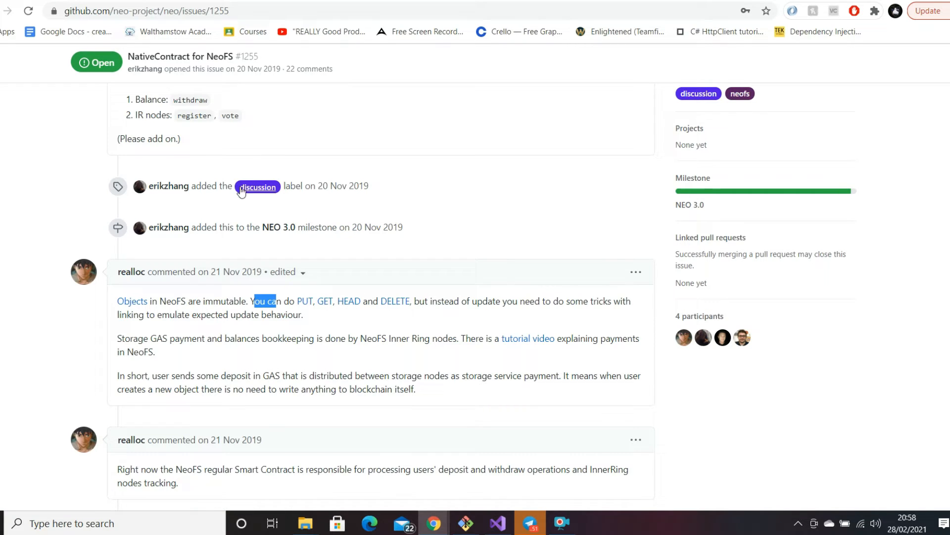
{"action": "scroll", "scroll_direction": "down", "scroll_amount": 3}
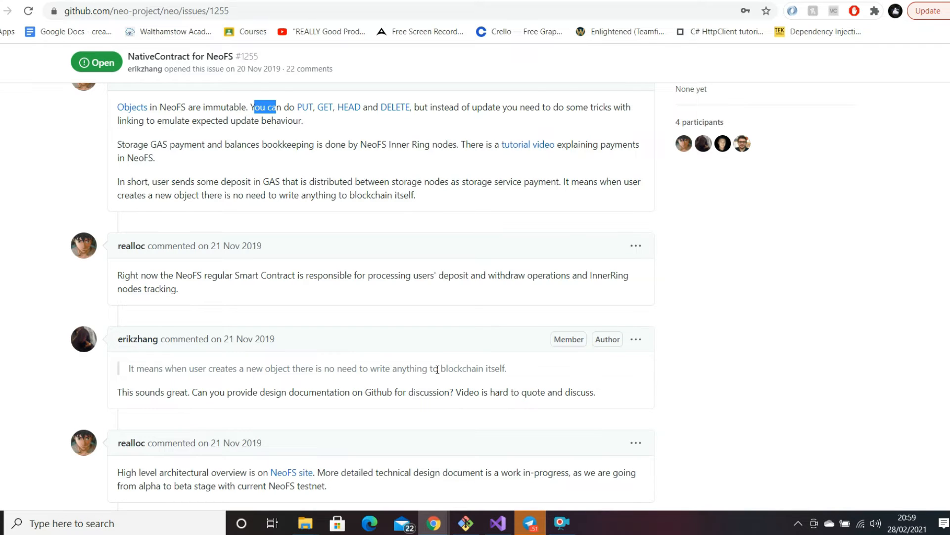
{"action": "scroll", "scroll_direction": "up", "scroll_amount": 3}
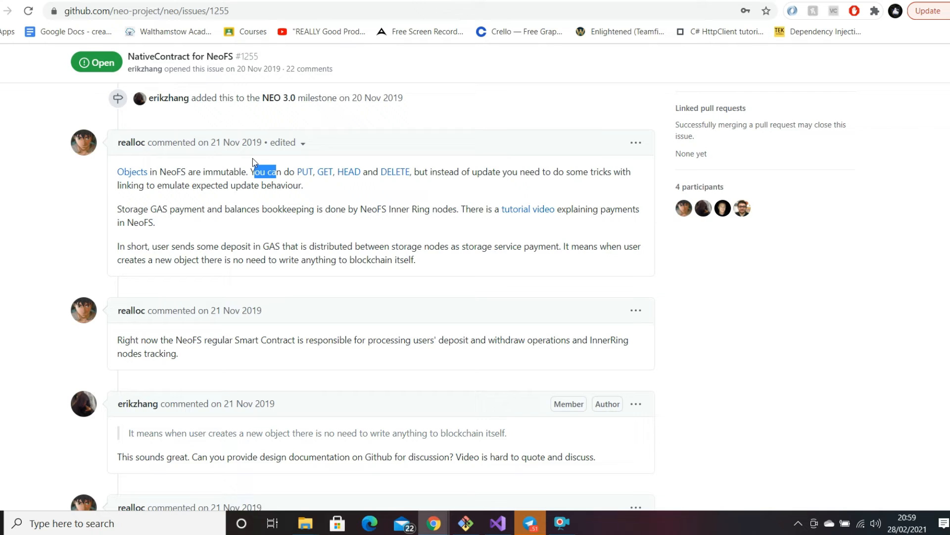
{"action": "scroll", "scroll_direction": "down", "scroll_amount": 3}
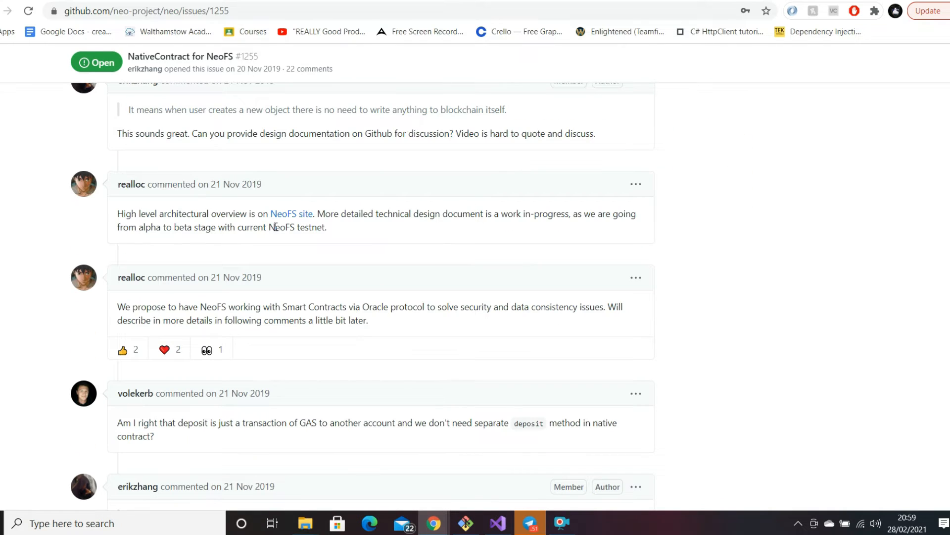
{"action": "scroll", "scroll_direction": "down", "scroll_amount": 3}
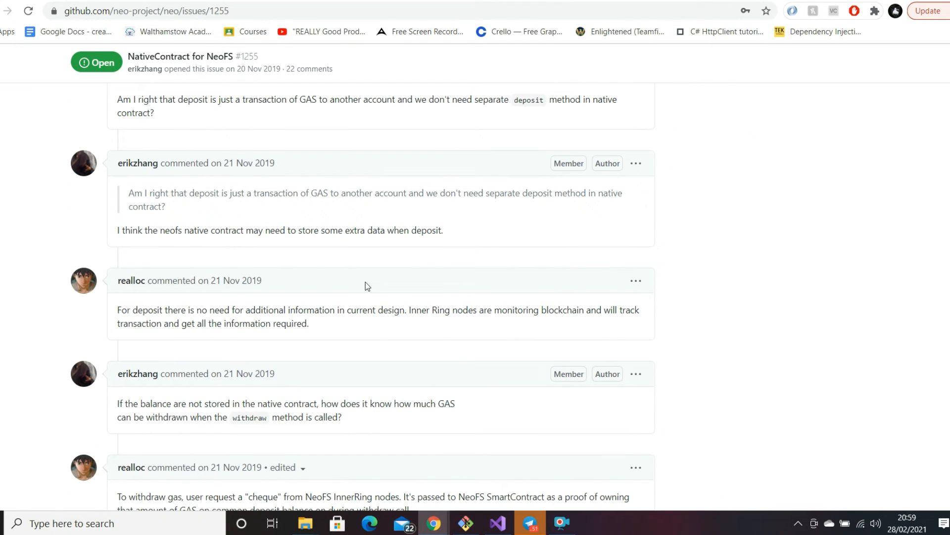
{"action": "mouse_move", "coordinate": [544, 341]}
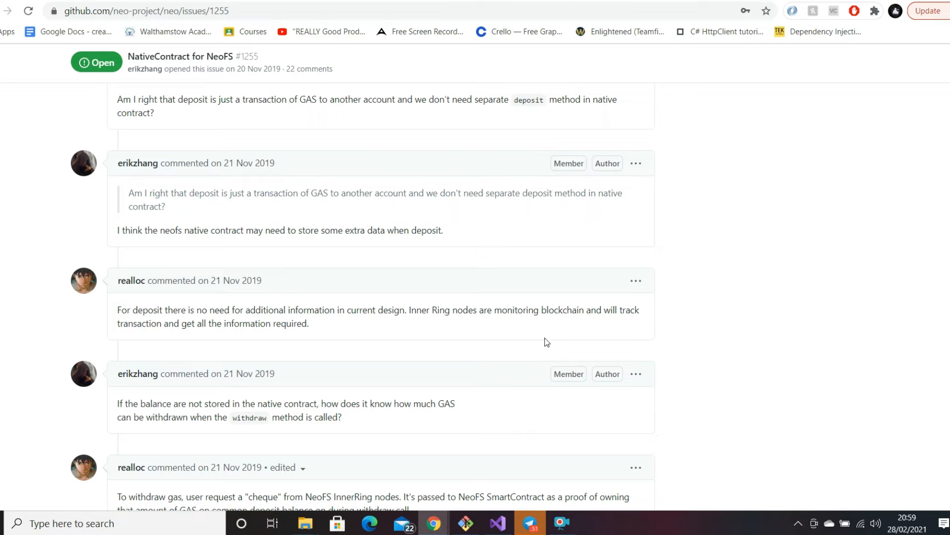
{"action": "mouse_move", "coordinate": [842, 297]}
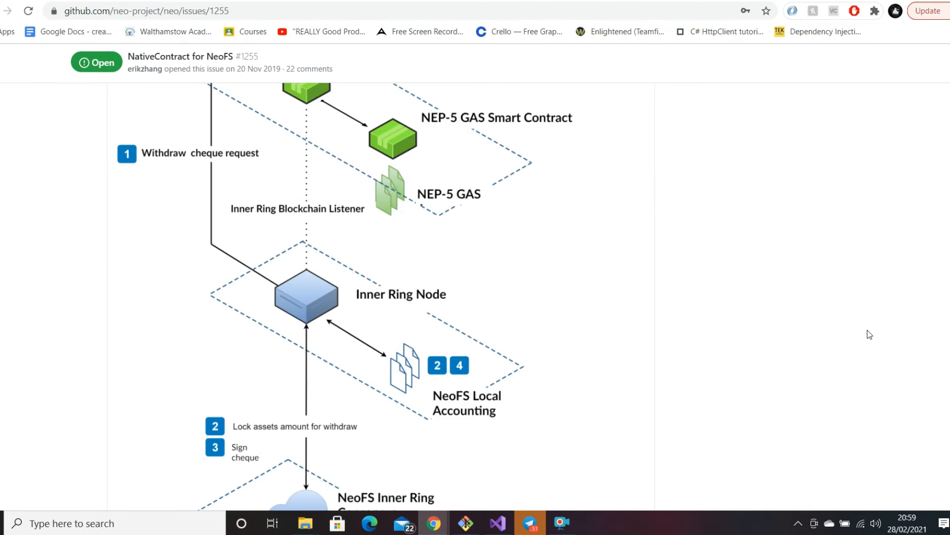
Step: Read issue #1255's comments including the withdrawal cheque diagram, then return to the NEO 3.0 milestone
{"action": "scroll", "scroll_direction": "up", "scroll_amount": 3}
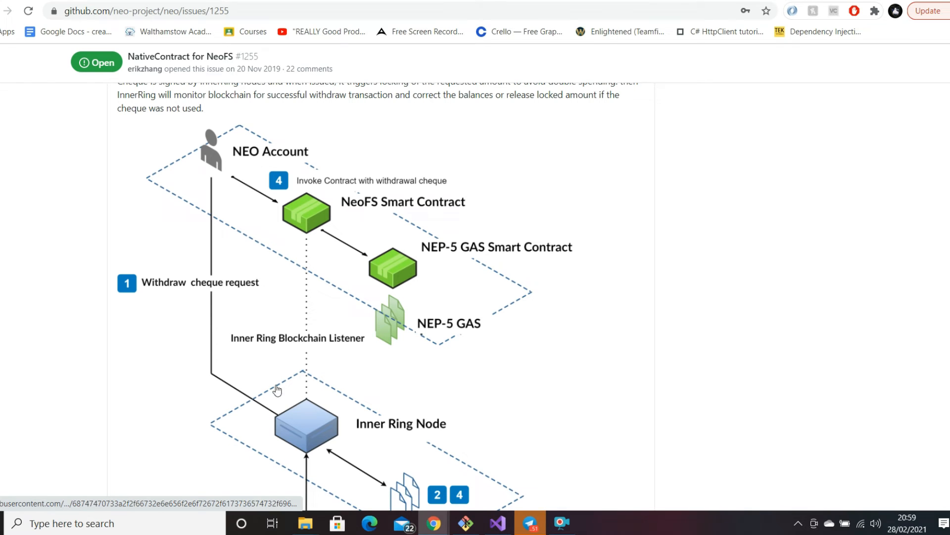
{"action": "mouse_move", "coordinate": [253, 218]}
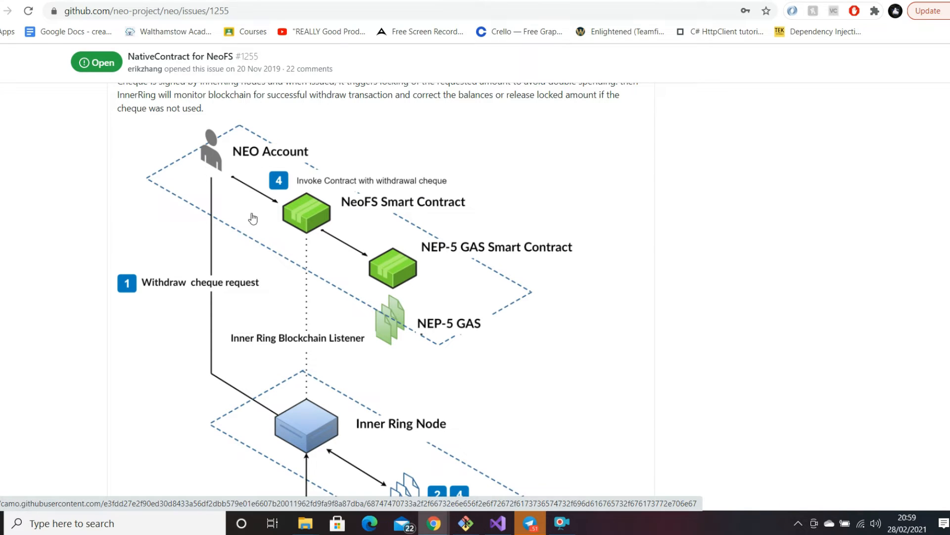
{"action": "mouse_move", "coordinate": [494, 259]}
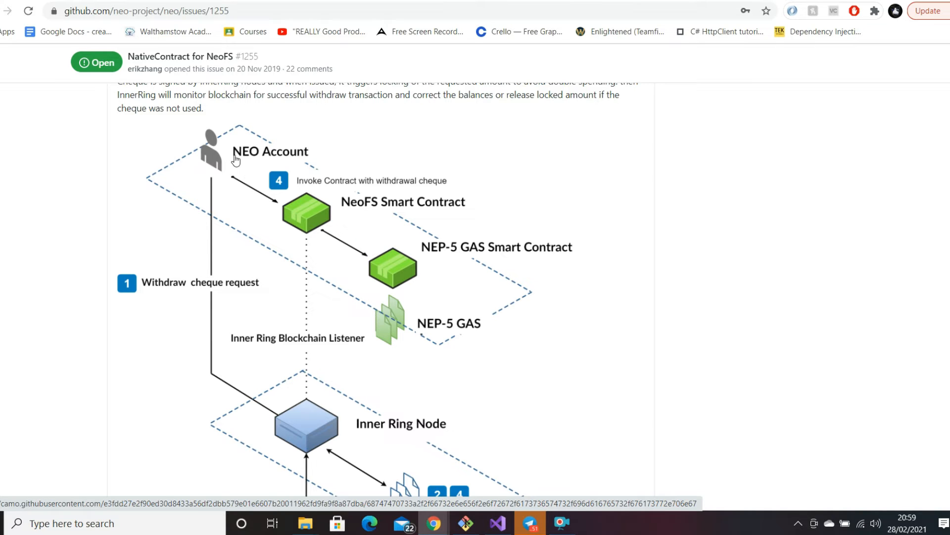
{"action": "mouse_move", "coordinate": [402, 204]}
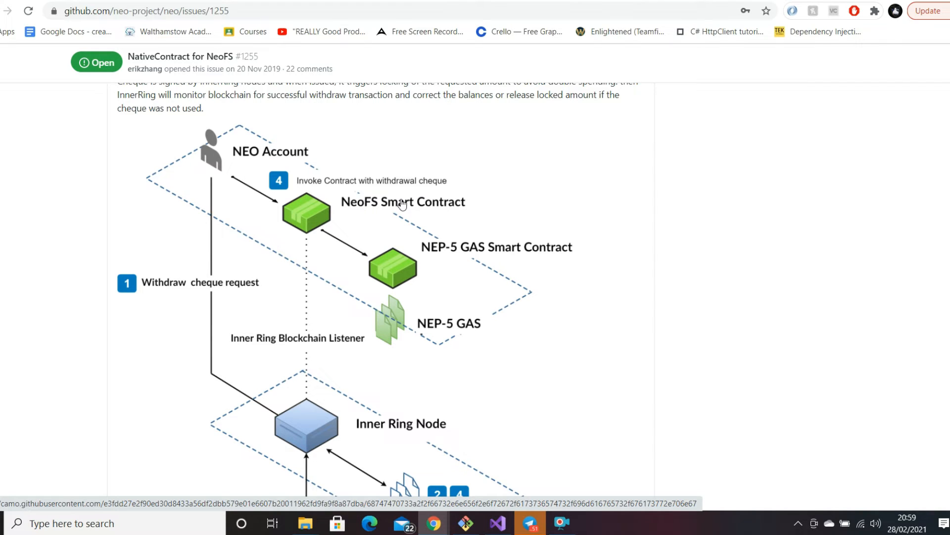
{"action": "mouse_move", "coordinate": [457, 194]}
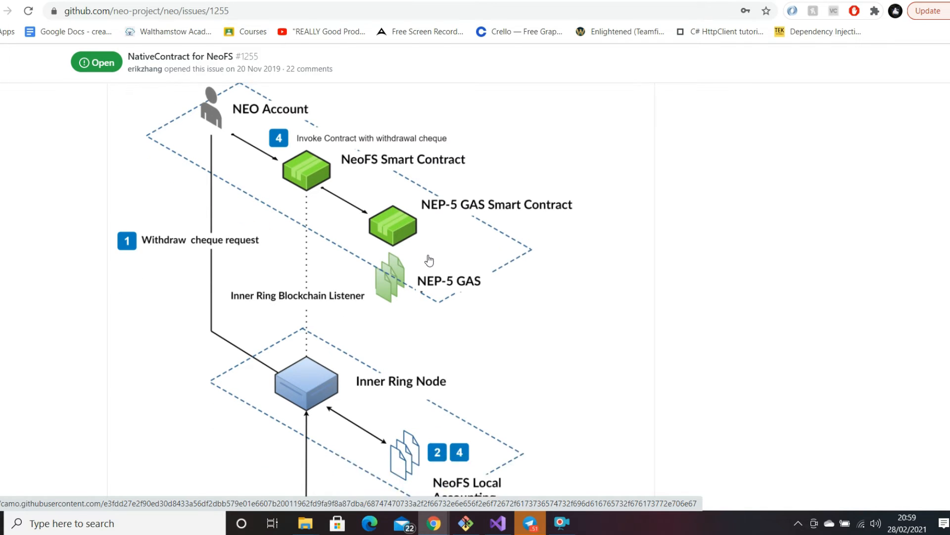
{"action": "scroll", "scroll_direction": "down", "scroll_amount": 3}
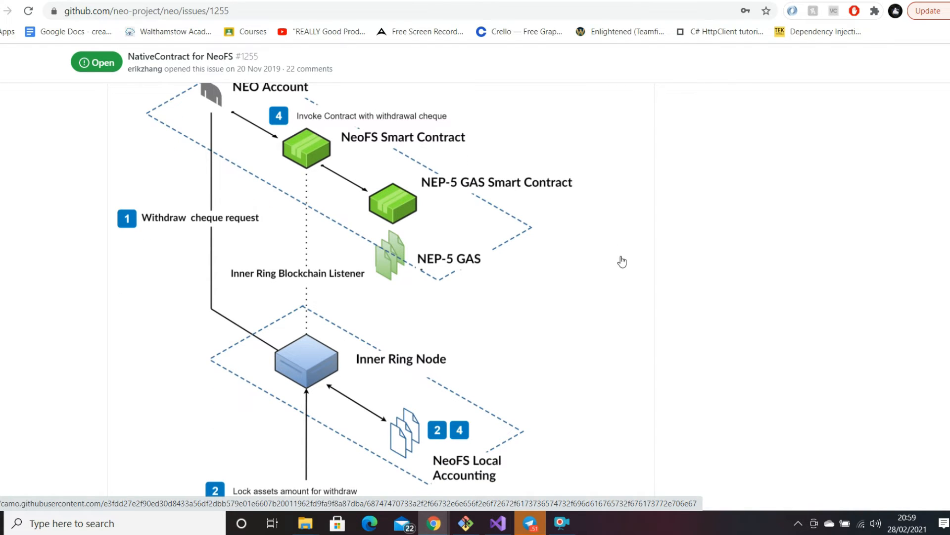
{"action": "scroll", "scroll_direction": "down", "scroll_amount": 3}
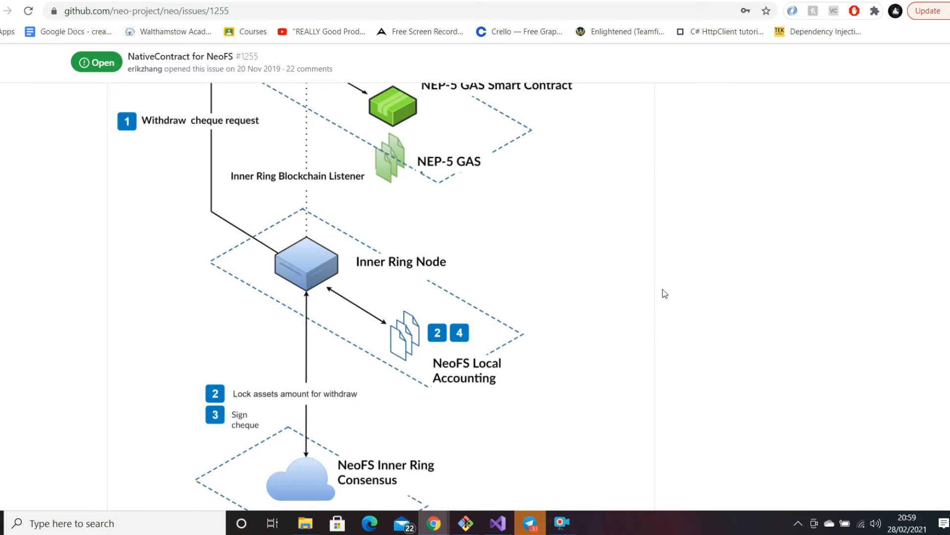
{"action": "scroll", "scroll_direction": "down", "scroll_amount": 3}
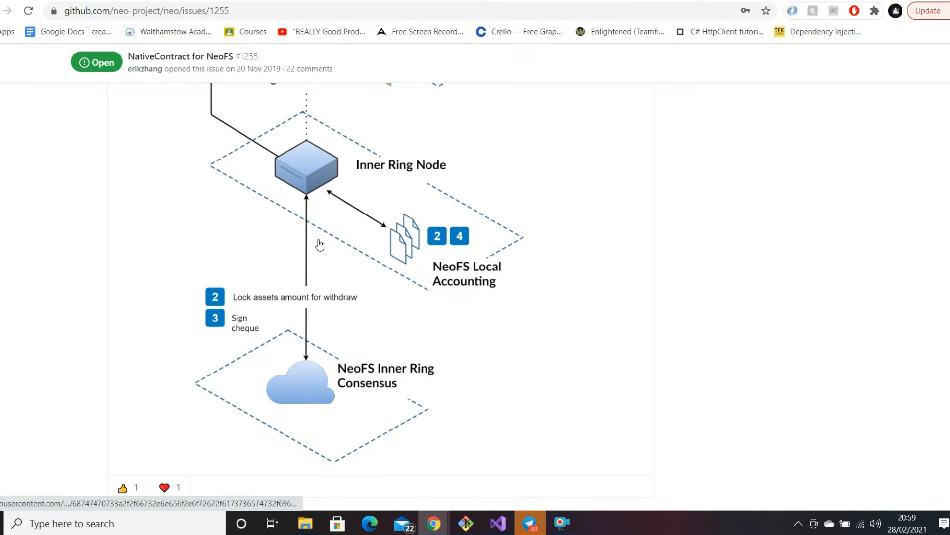
{"action": "scroll", "scroll_direction": "up", "scroll_amount": 3}
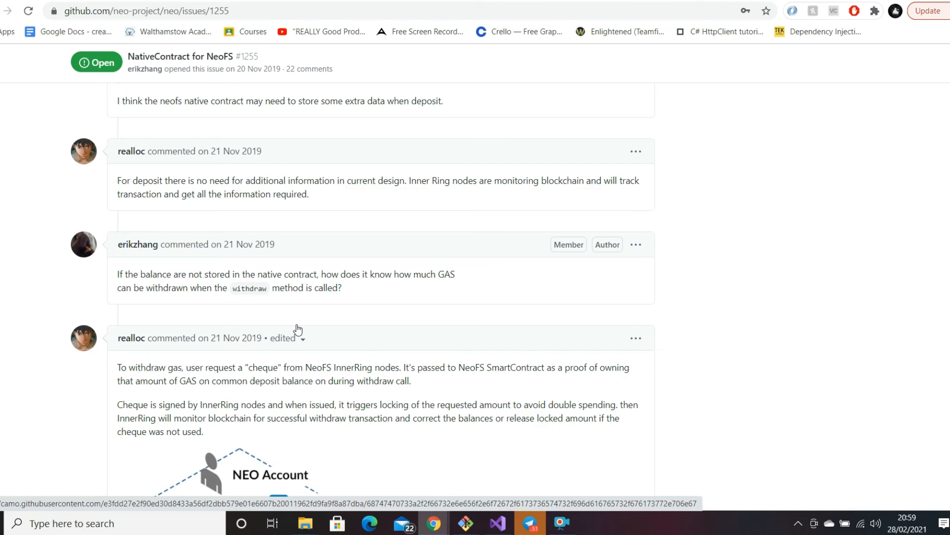
{"action": "scroll", "scroll_direction": "up", "scroll_amount": 3}
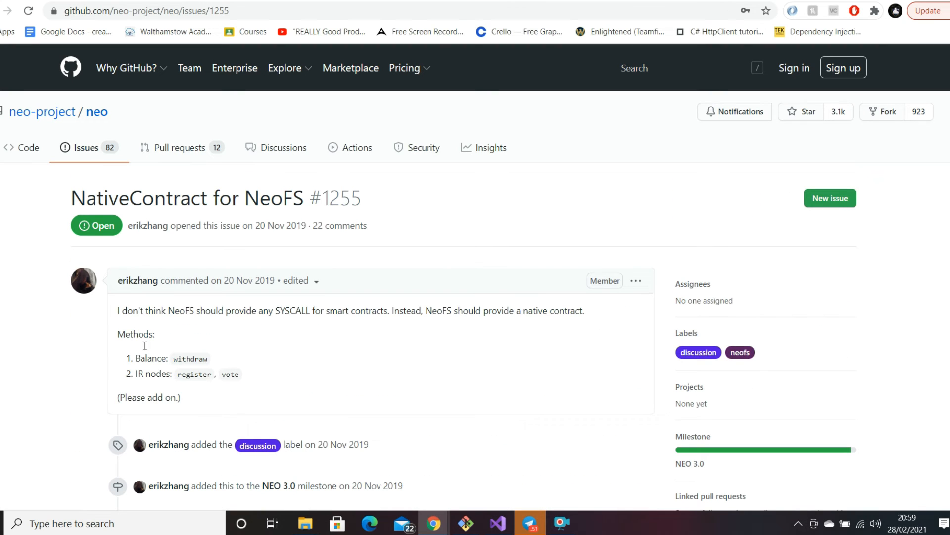
{"action": "left_click", "coordinate": [689, 463]}
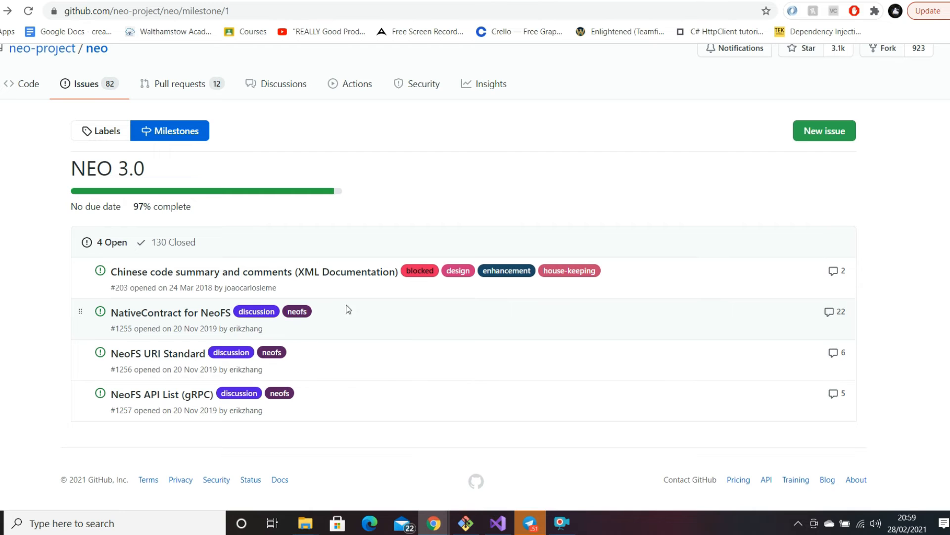
Step: Open issue #1256 'NeoFS URI Standard' and highlight the ContainerID part of the URI format
{"action": "left_click", "coordinate": [157, 353]}
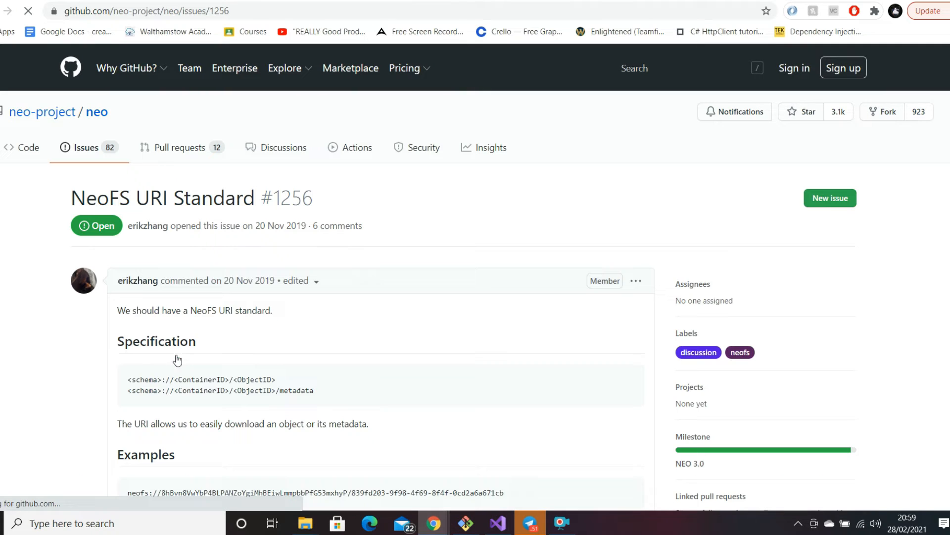
{"action": "scroll", "scroll_direction": "down", "scroll_amount": 3}
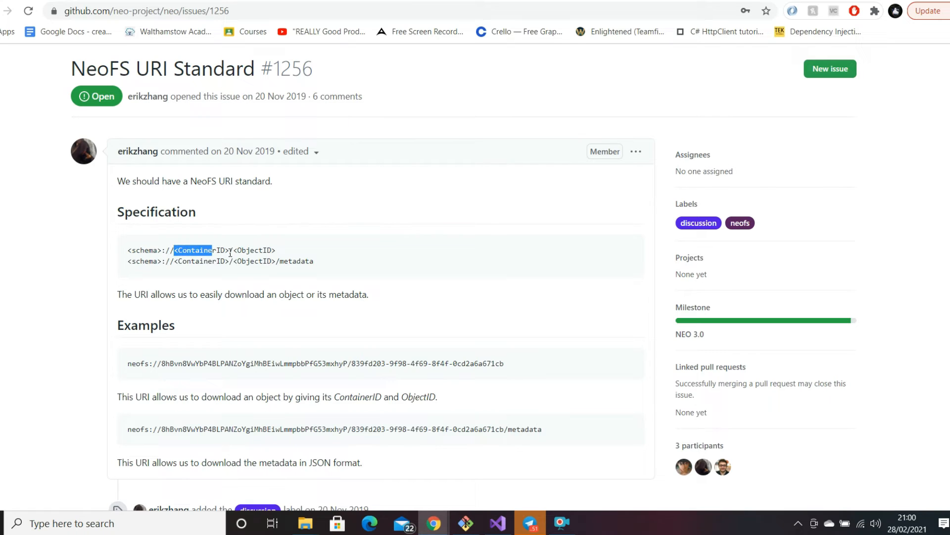
{"action": "left_click", "coordinate": [229, 250]}
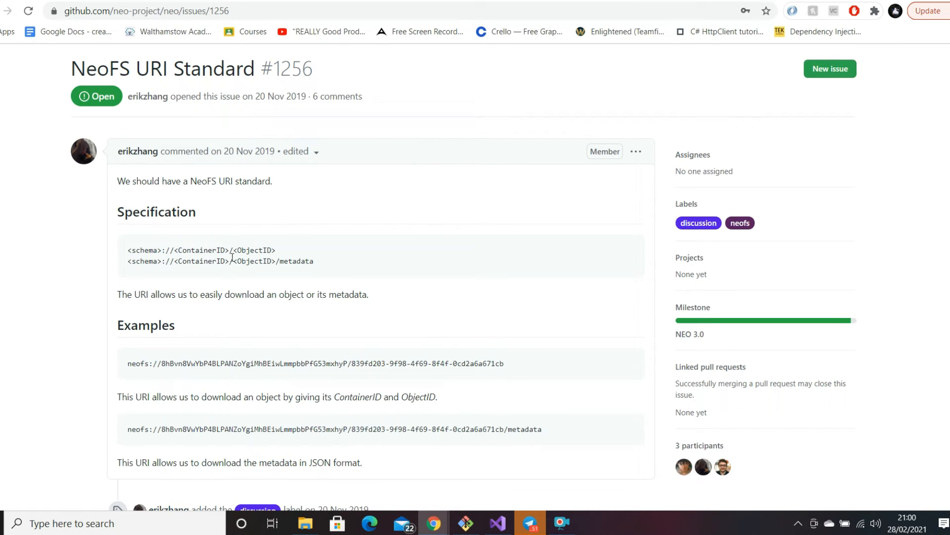
Step: Review the URI examples, highlighting the object ID portion, then return to the NEO 3.0 milestone
{"action": "scroll", "scroll_direction": "down", "scroll_amount": 3}
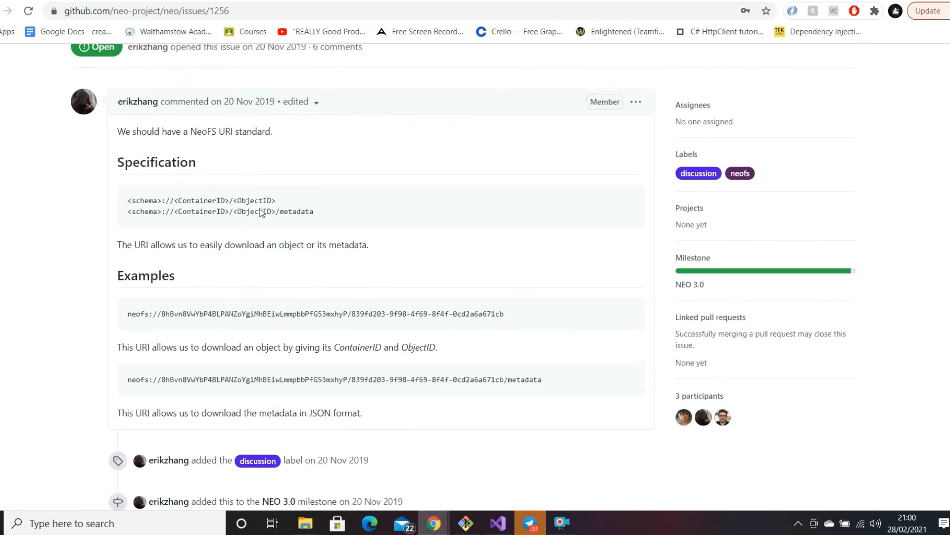
{"action": "scroll", "scroll_direction": "down", "scroll_amount": 3}
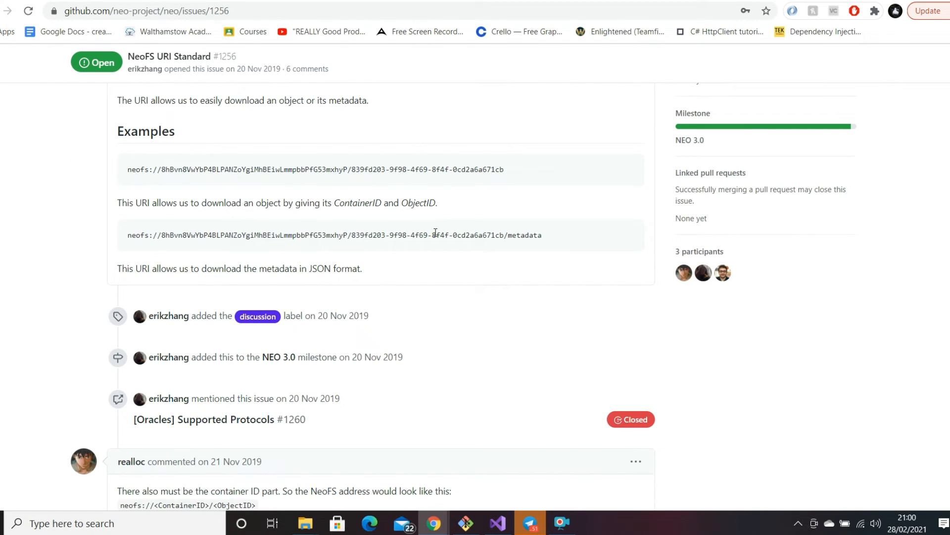
{"action": "scroll", "scroll_direction": "up", "scroll_amount": 3}
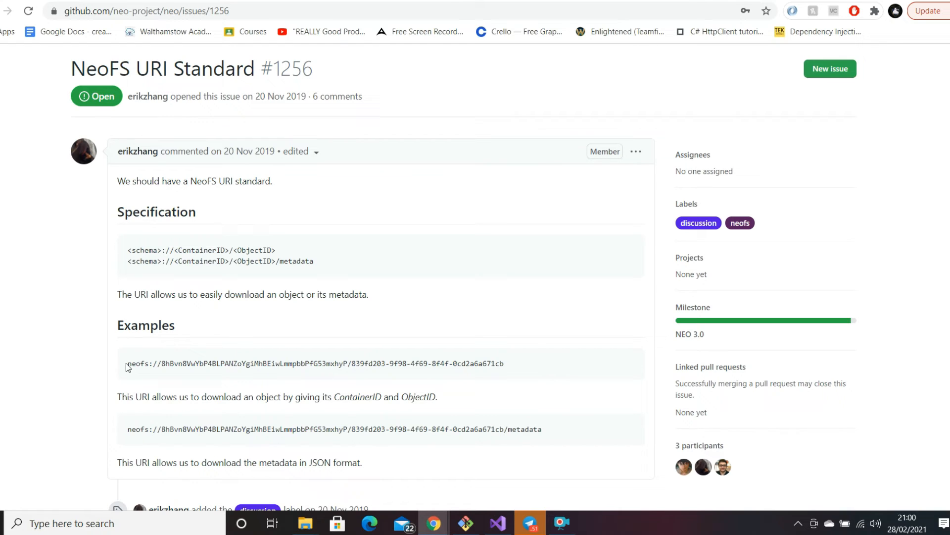
{"action": "double_click", "coordinate": [137, 364]}
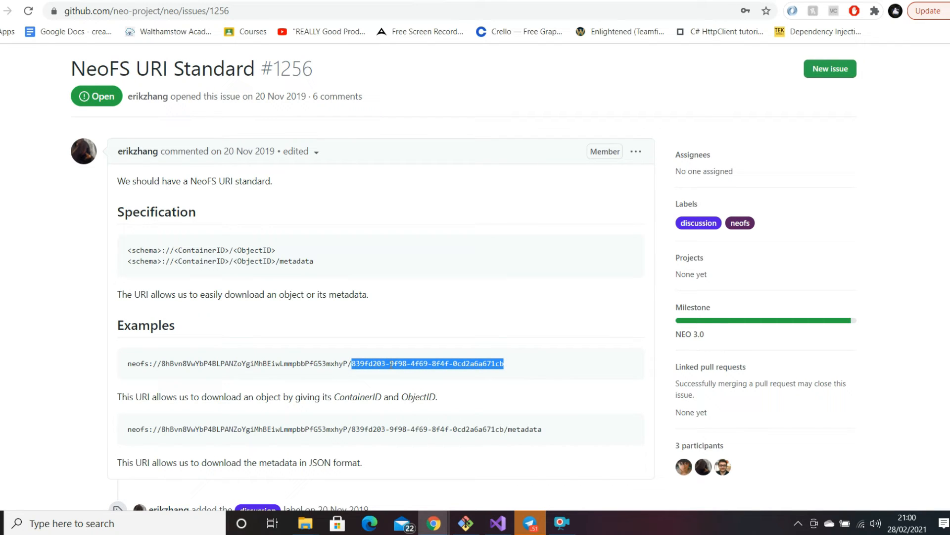
{"action": "mouse_move", "coordinate": [179, 273]}
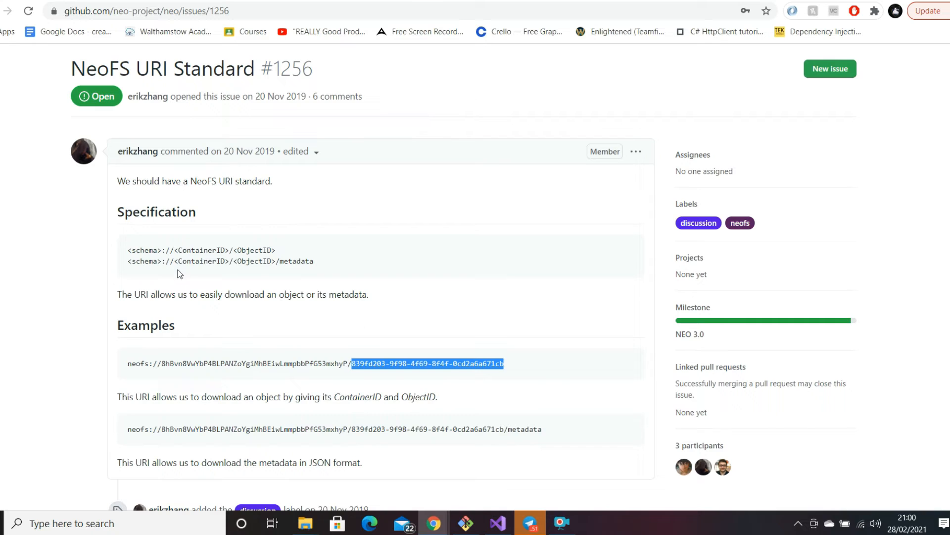
{"action": "mouse_move", "coordinate": [268, 260]}
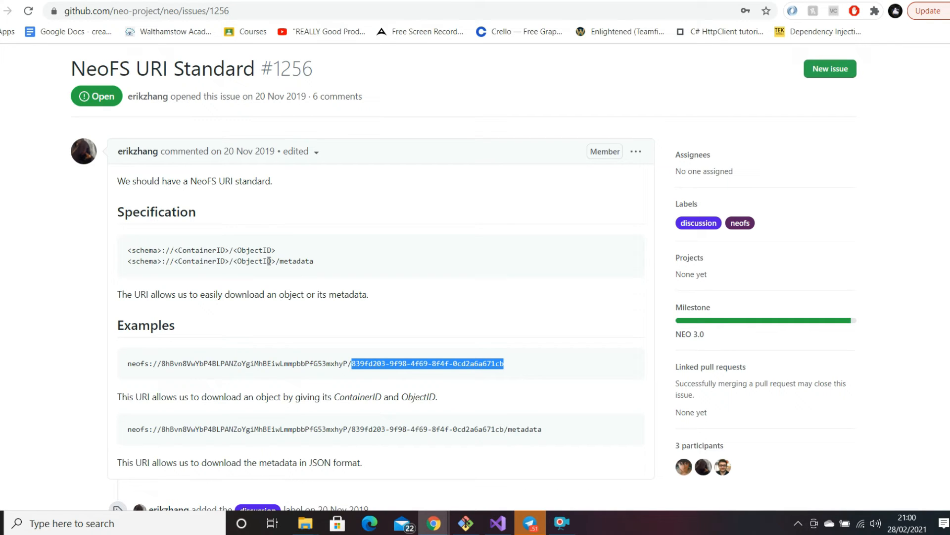
{"action": "mouse_move", "coordinate": [558, 421]}
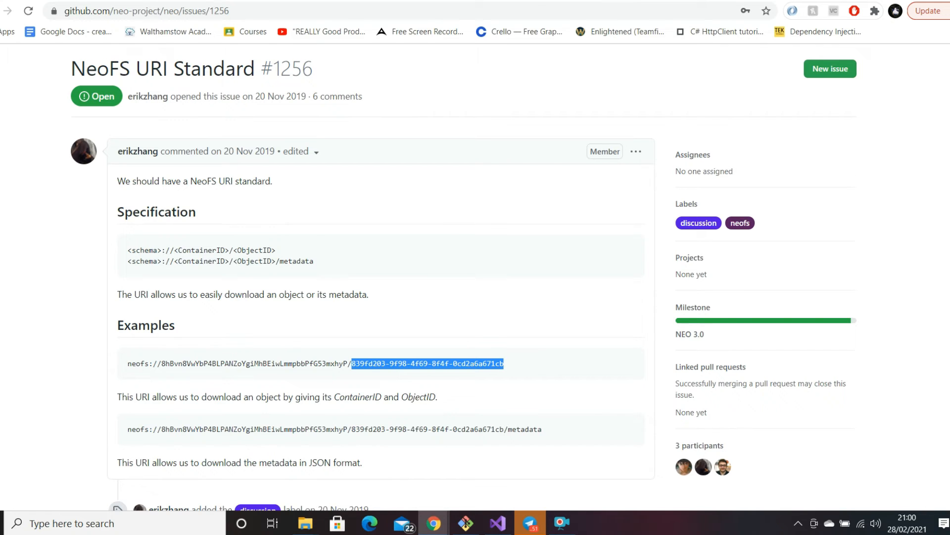
{"action": "left_click", "coordinate": [689, 333]}
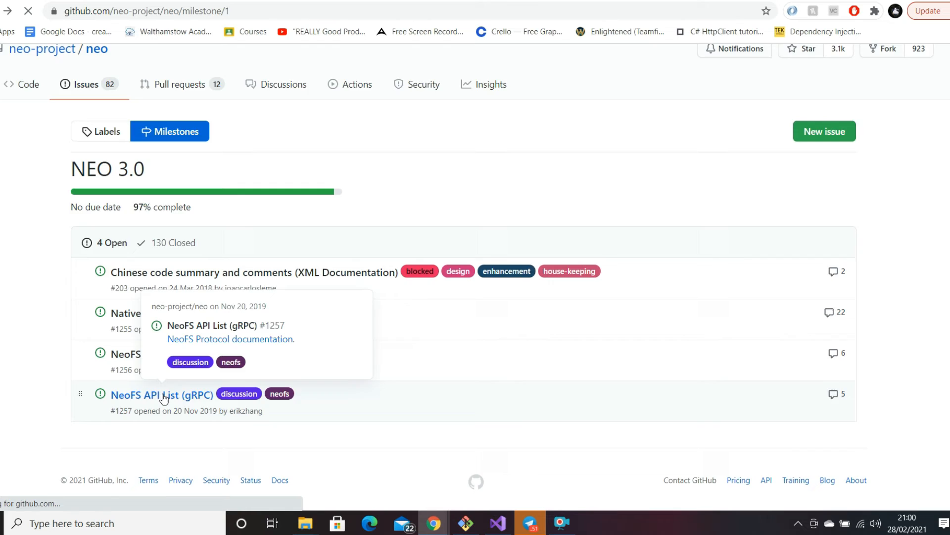
{"action": "left_click", "coordinate": [162, 395]}
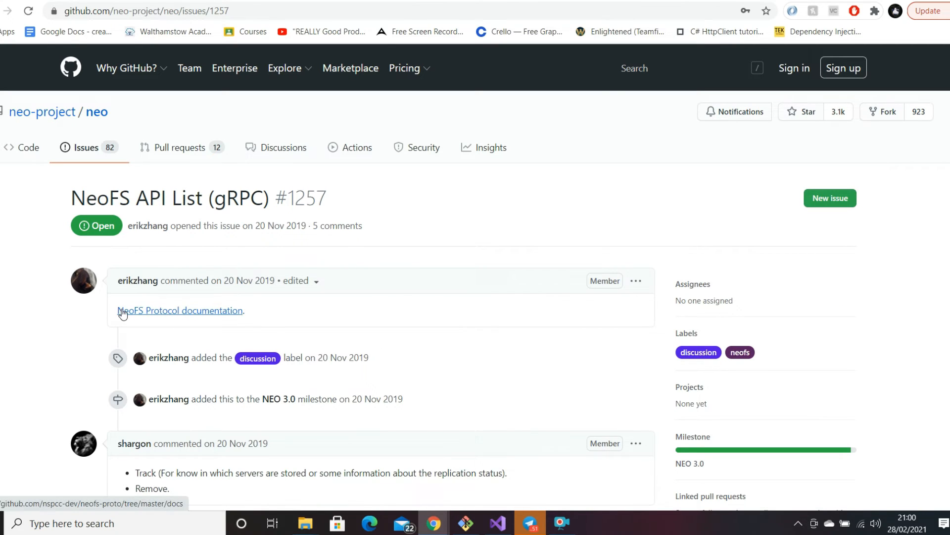
{"action": "scroll", "scroll_direction": "down", "scroll_amount": 3}
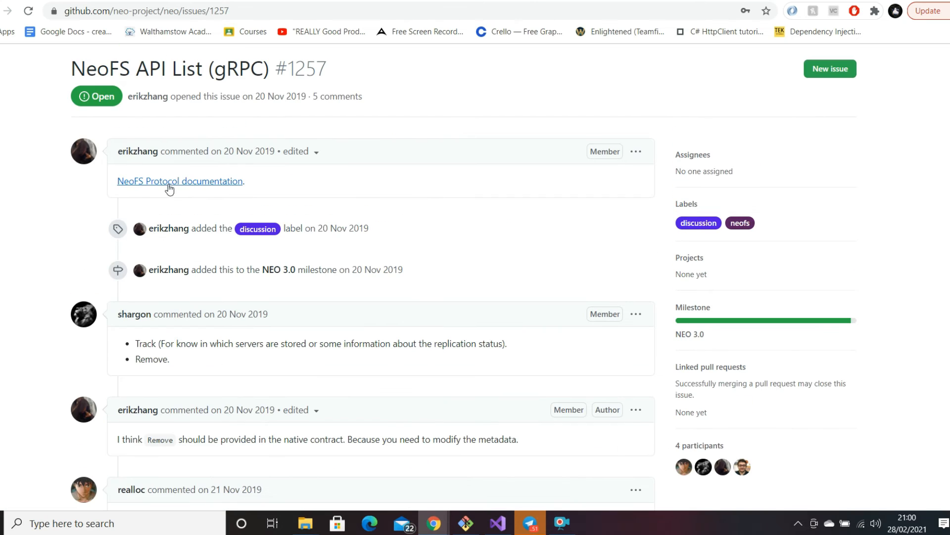
{"action": "left_click", "coordinate": [179, 181]}
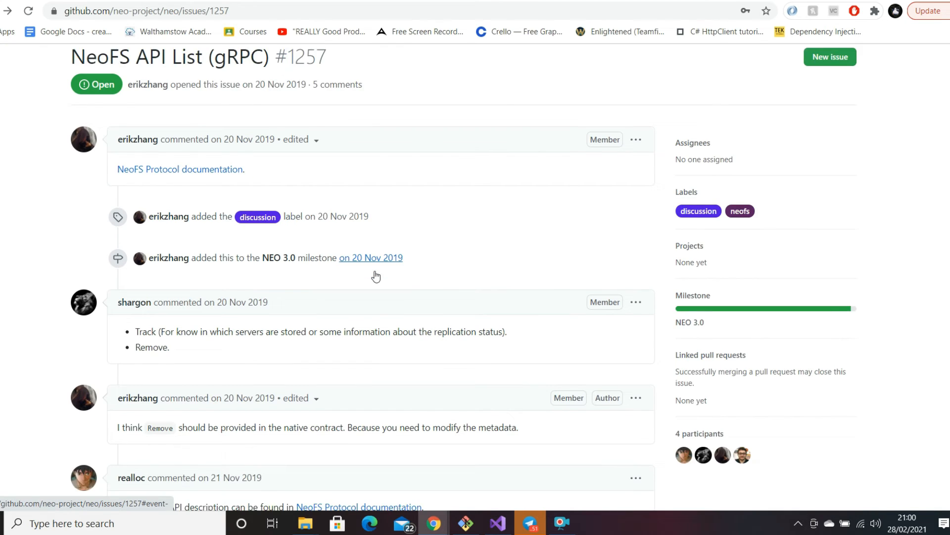
{"action": "scroll", "scroll_direction": "down", "scroll_amount": 3}
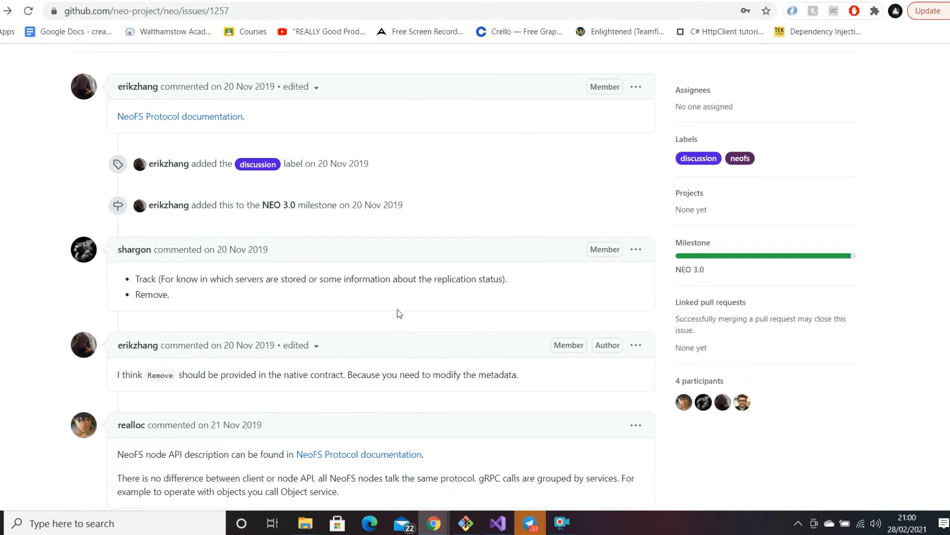
{"action": "scroll", "scroll_direction": "down", "scroll_amount": 3}
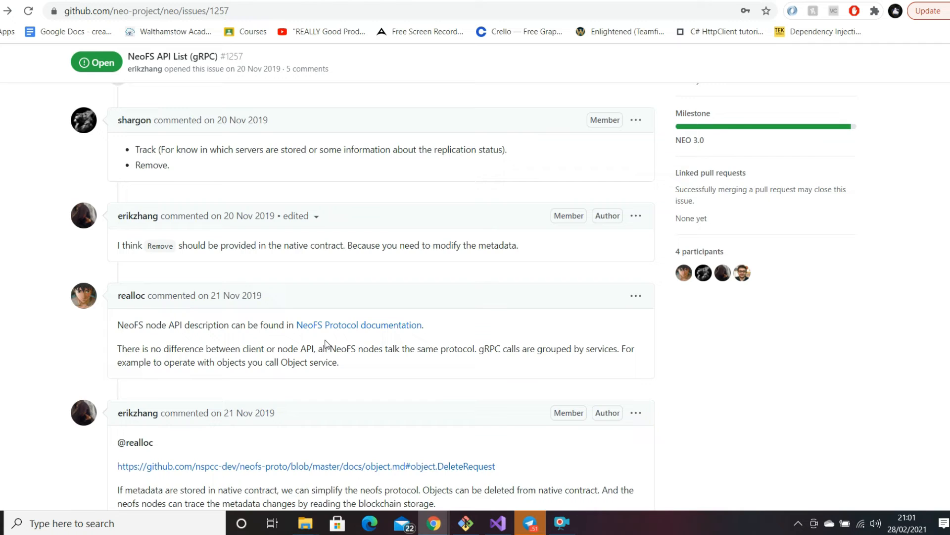
{"action": "scroll", "scroll_direction": "down", "scroll_amount": 3}
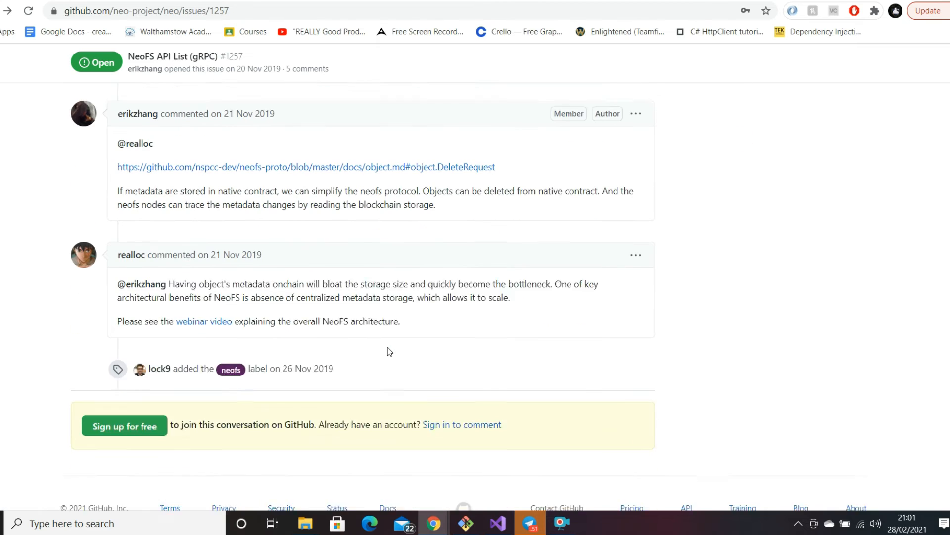
{"action": "scroll", "scroll_direction": "down", "scroll_amount": 3}
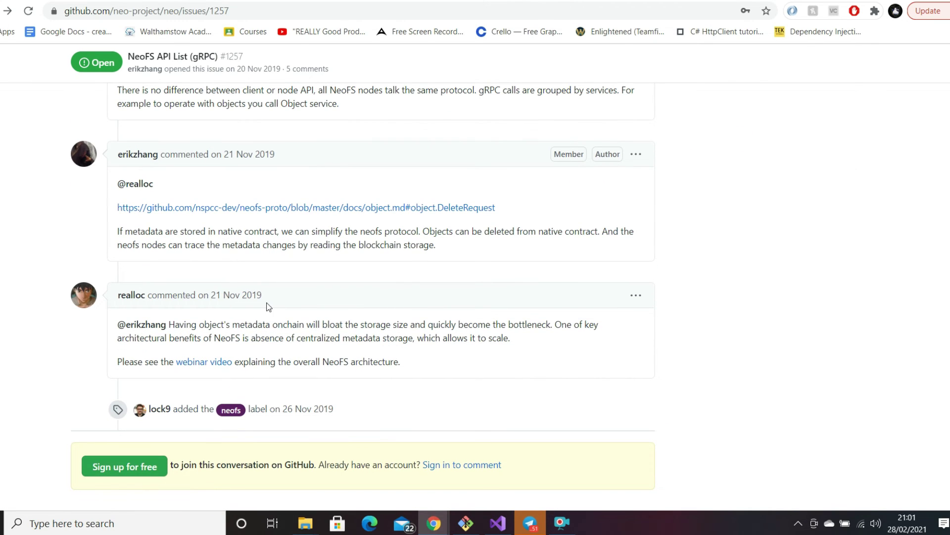
{"action": "scroll", "scroll_direction": "up", "scroll_amount": 3}
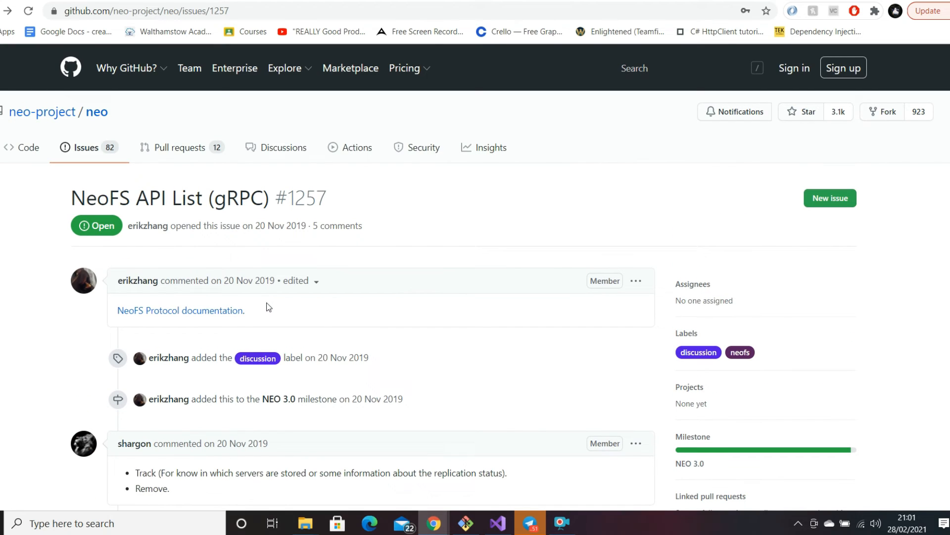
{"action": "mouse_move", "coordinate": [275, 320]}
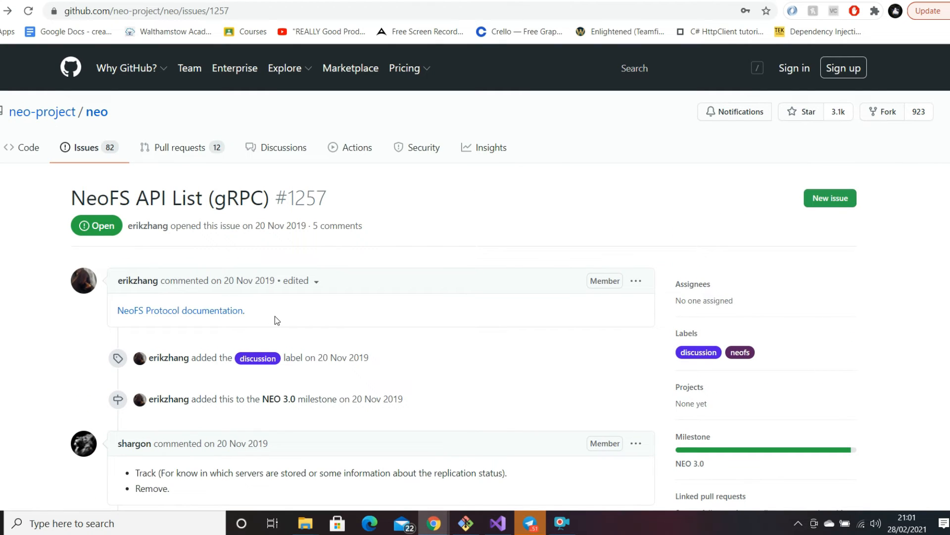
{"action": "scroll", "scroll_direction": "down", "scroll_amount": 3}
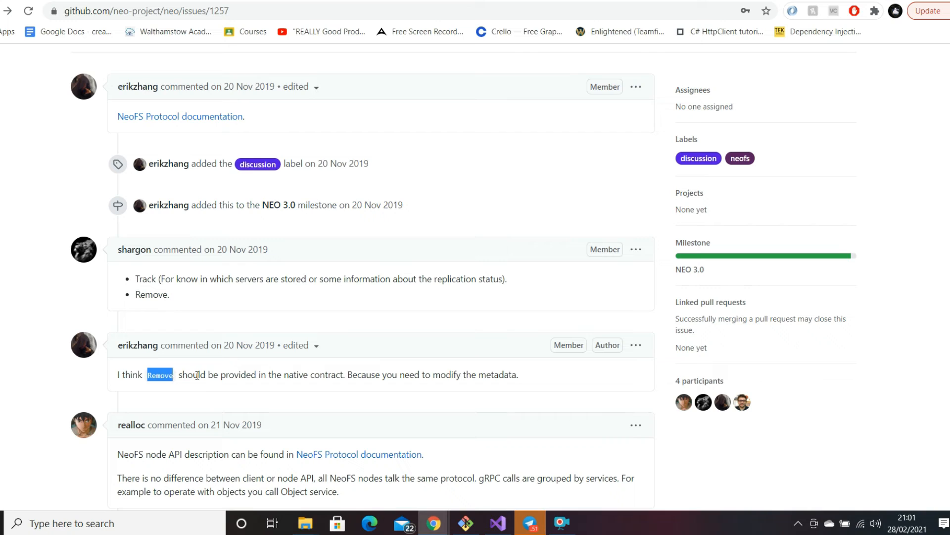
{"action": "mouse_move", "coordinate": [403, 392]}
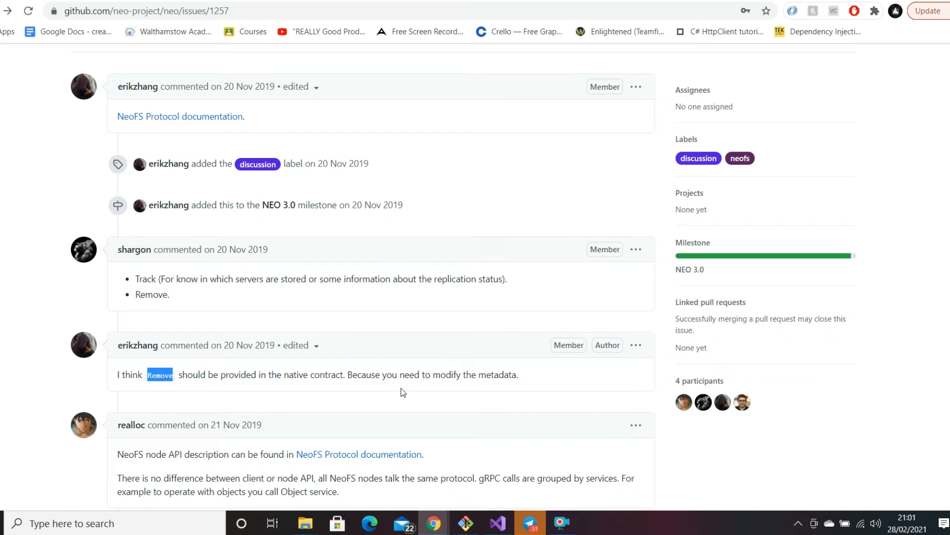
{"action": "mouse_move", "coordinate": [491, 366]}
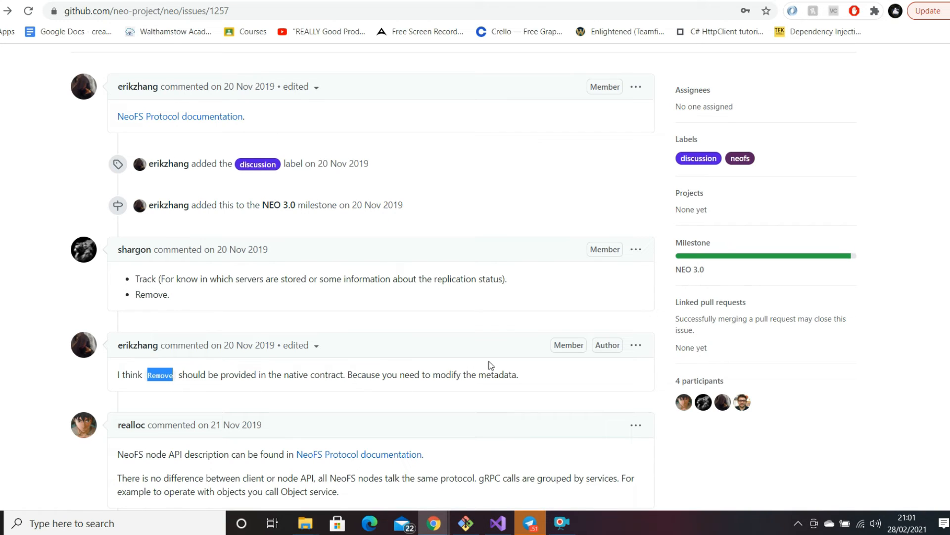
{"action": "scroll", "scroll_direction": "down", "scroll_amount": 3}
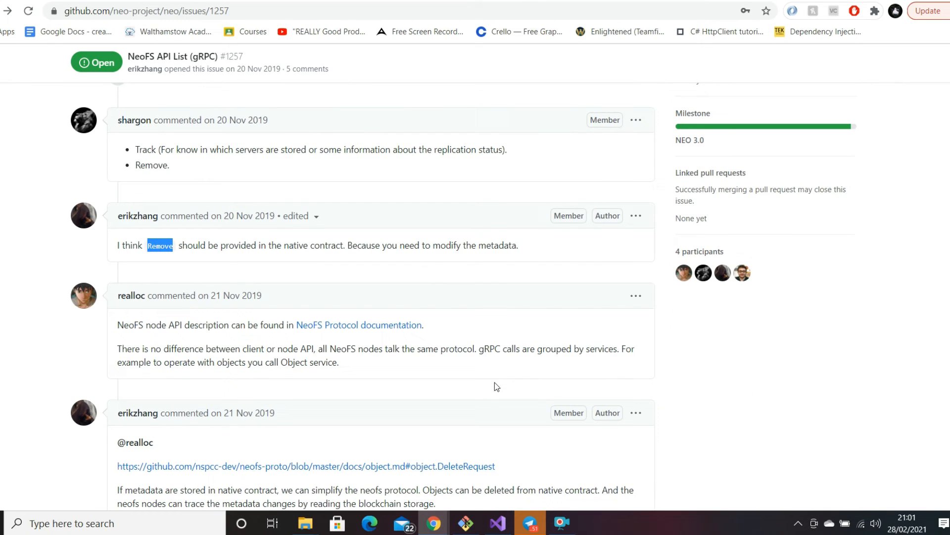
{"action": "mouse_move", "coordinate": [239, 304]}
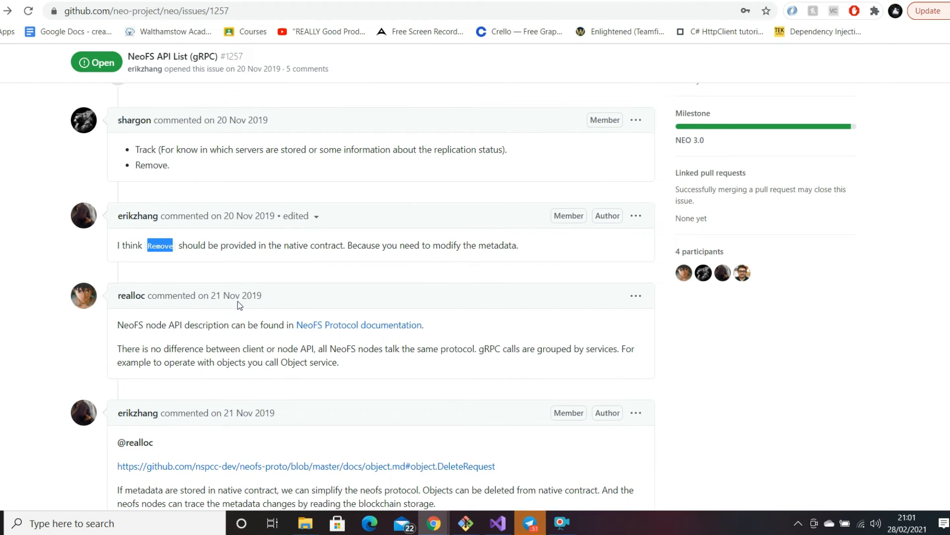
{"action": "mouse_move", "coordinate": [243, 216]}
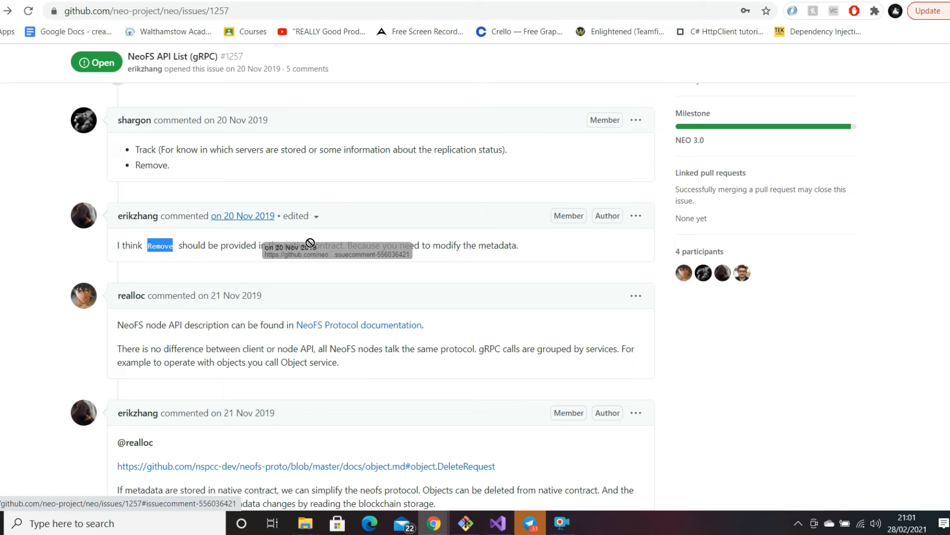
{"action": "scroll", "scroll_direction": "up", "scroll_amount": 3}
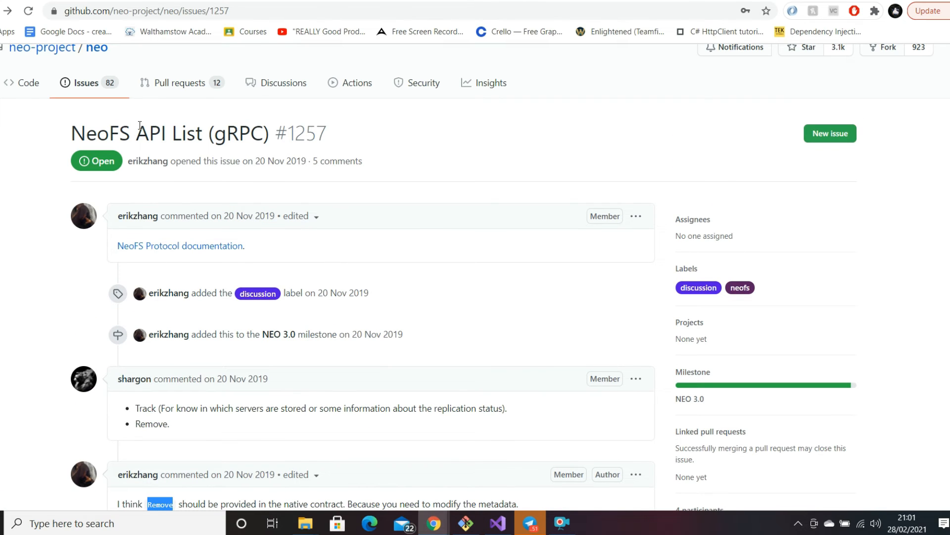
{"action": "mouse_move", "coordinate": [179, 185]}
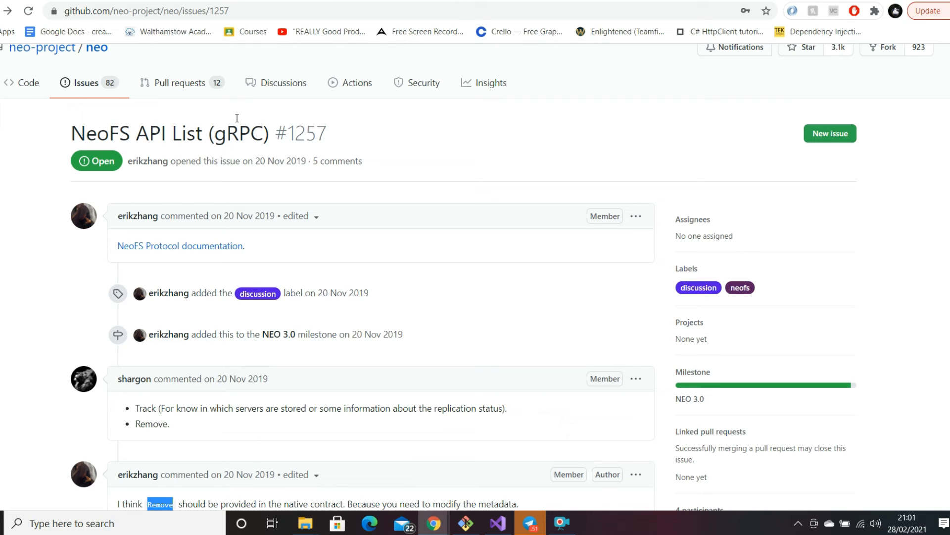
{"action": "mouse_move", "coordinate": [539, 149]}
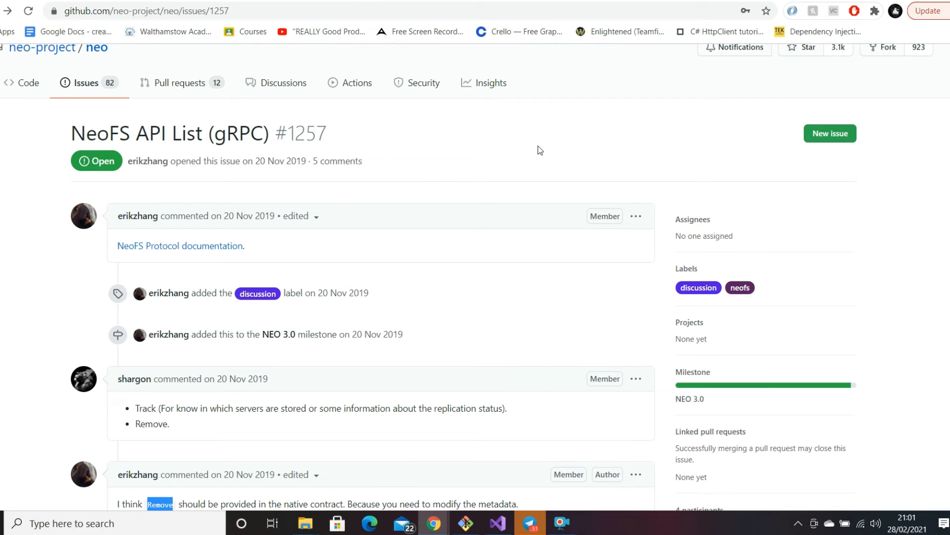
{"action": "mouse_move", "coordinate": [253, 172]}
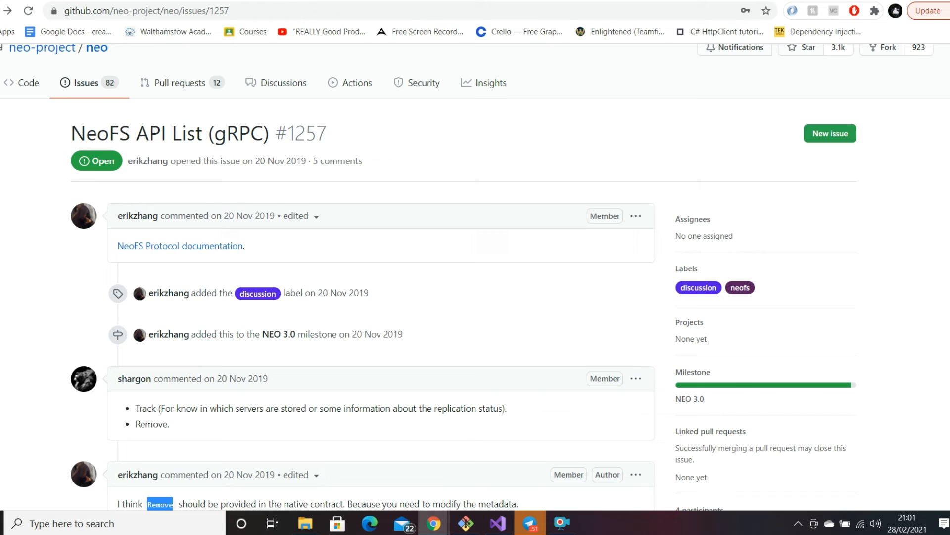
Step: Return to the NEO 3.0 milestone's open issues and reopen issue #1255 'NativeContract for NeoFS'
{"action": "left_click", "coordinate": [689, 398]}
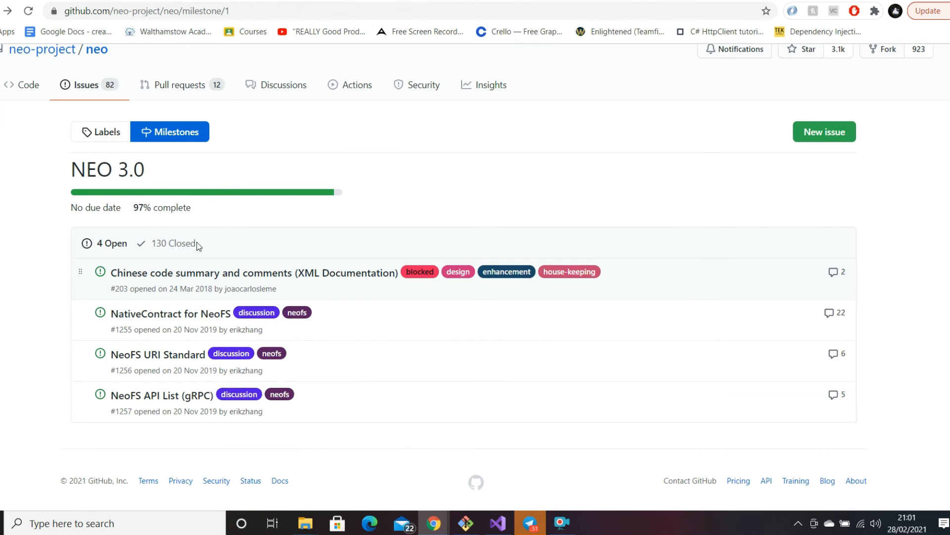
{"action": "mouse_move", "coordinate": [162, 395]}
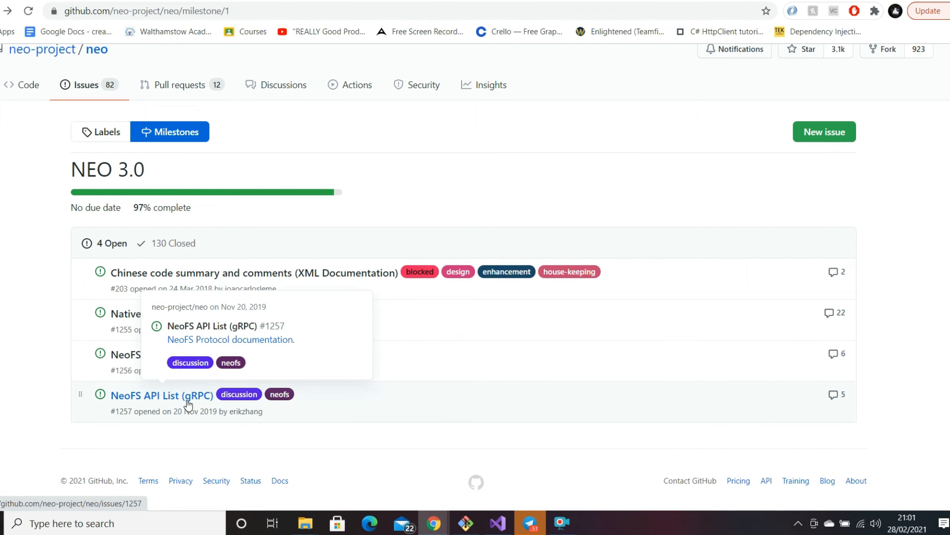
{"action": "mouse_move", "coordinate": [195, 354]}
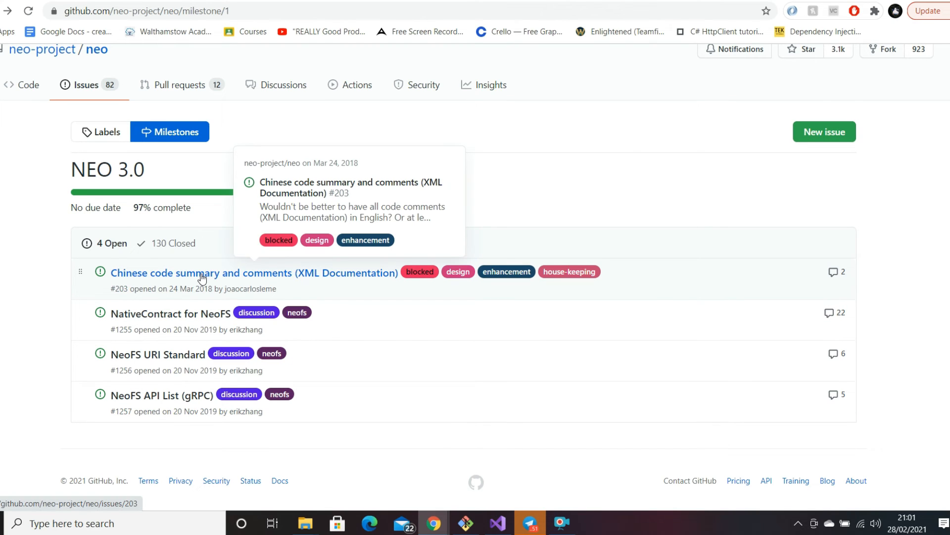
{"action": "mouse_move", "coordinate": [184, 320]}
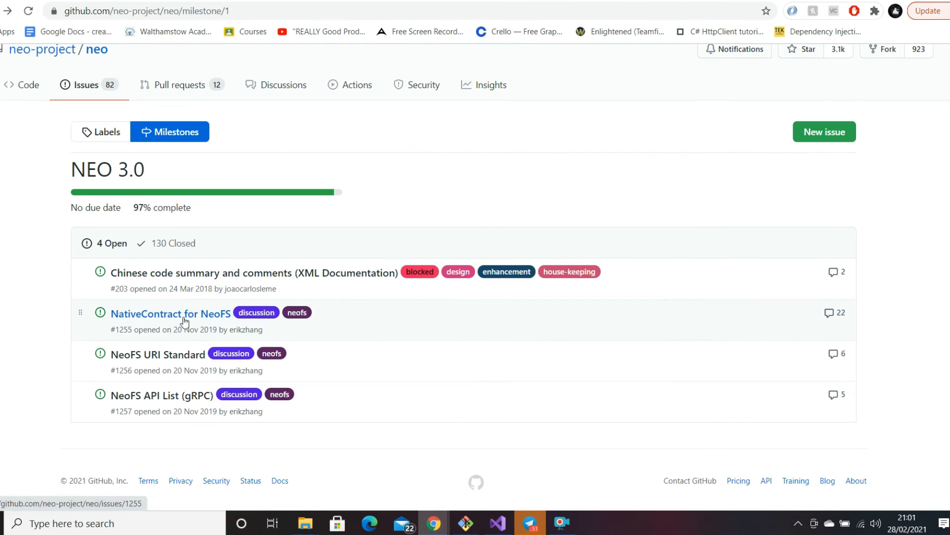
{"action": "left_click", "coordinate": [171, 314]}
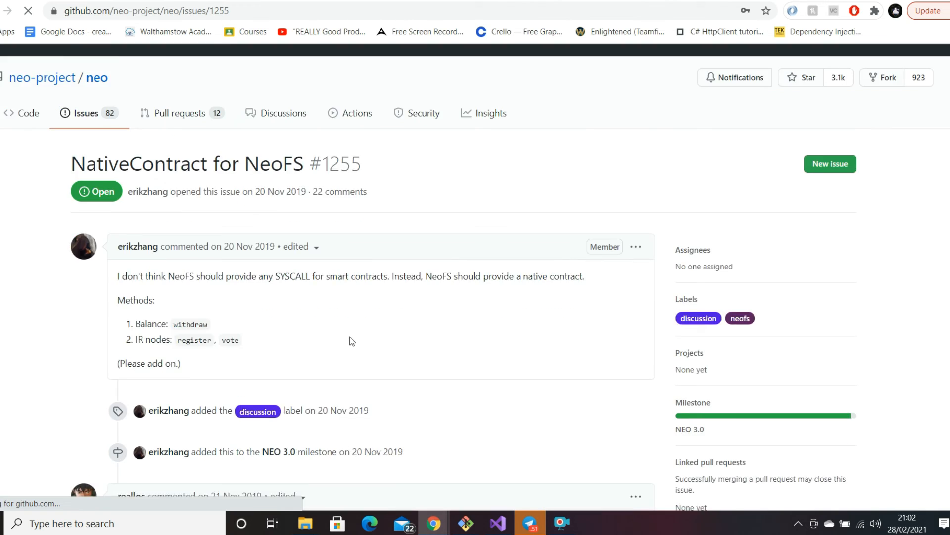
{"action": "scroll", "scroll_direction": "down", "scroll_amount": 3}
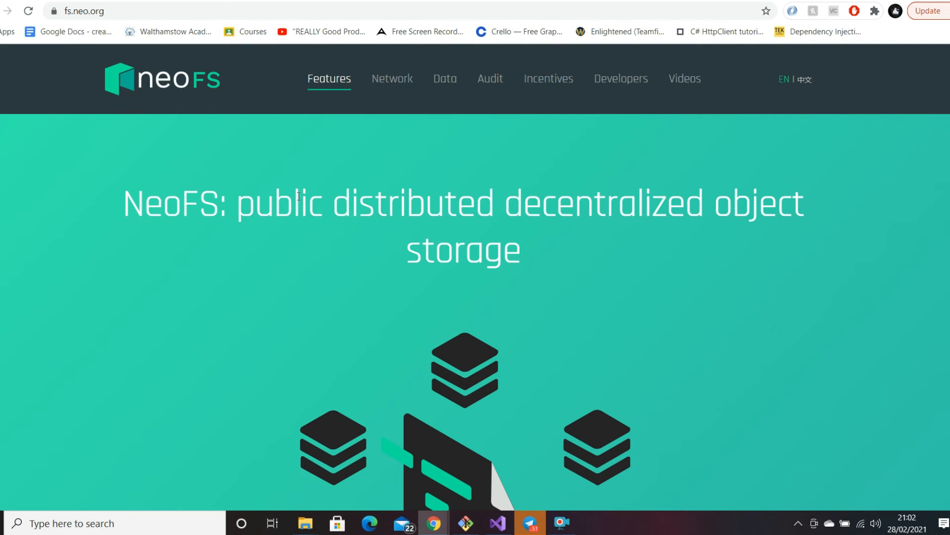
Step: Read the fs.neo.org Features page past Neo GAS payments to the incentive model based on market principles
{"action": "scroll", "scroll_direction": "down", "scroll_amount": 3}
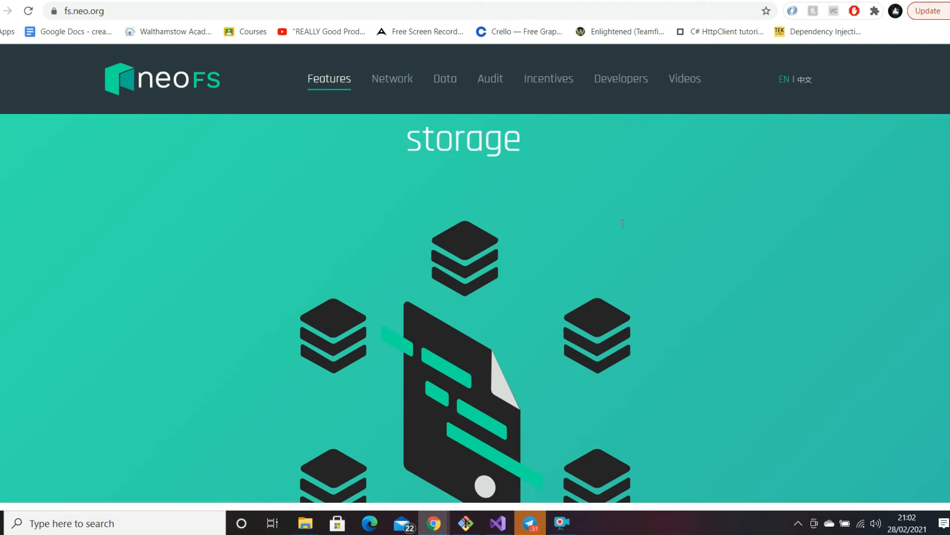
{"action": "scroll", "scroll_direction": "down", "scroll_amount": 3}
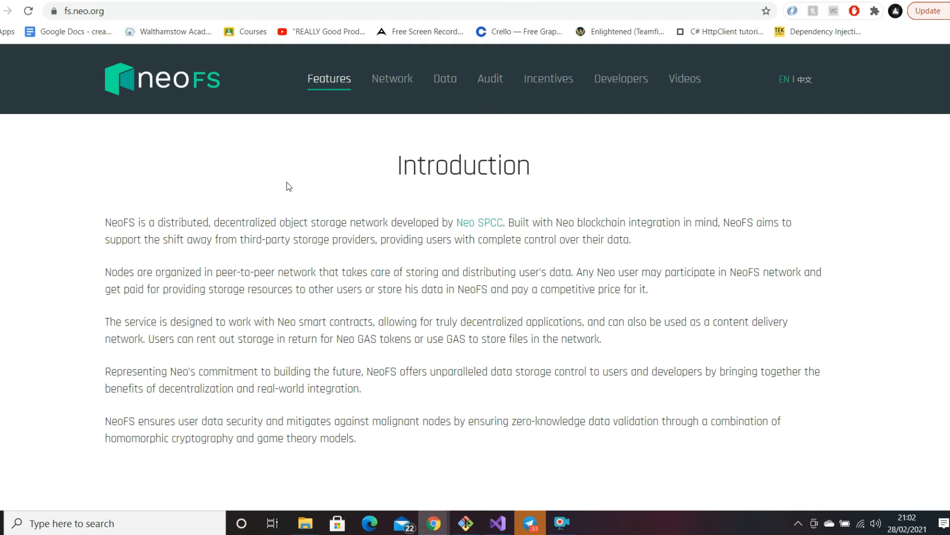
{"action": "scroll", "scroll_direction": "down", "scroll_amount": 3}
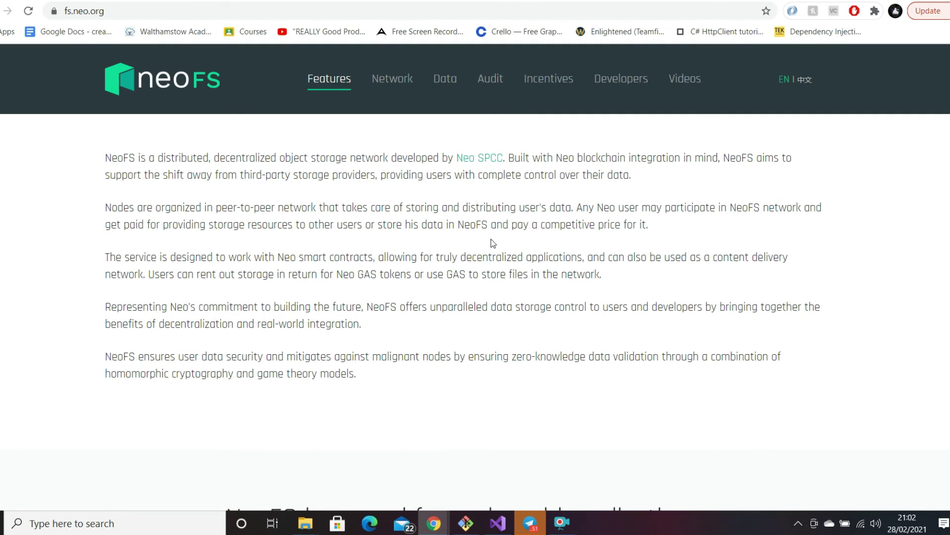
{"action": "mouse_move", "coordinate": [161, 275]}
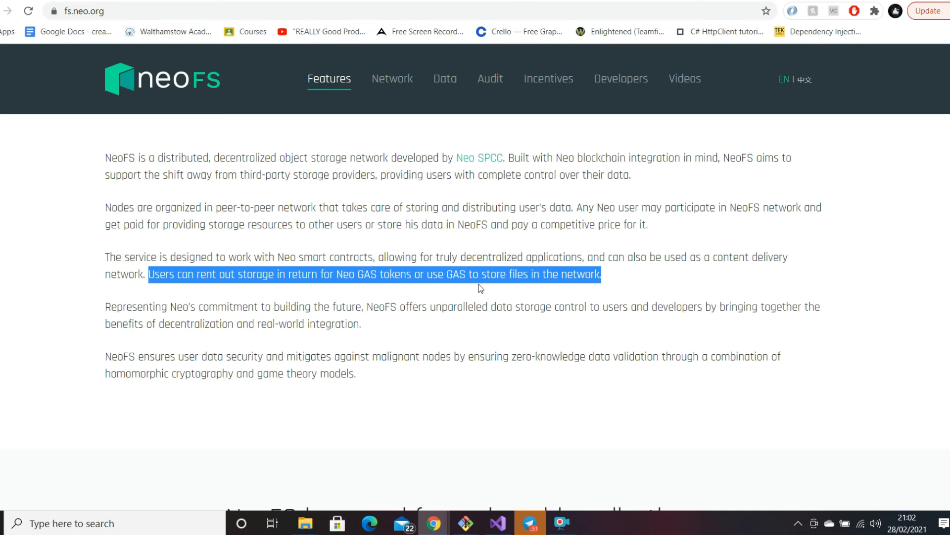
{"action": "scroll", "scroll_direction": "down", "scroll_amount": 3}
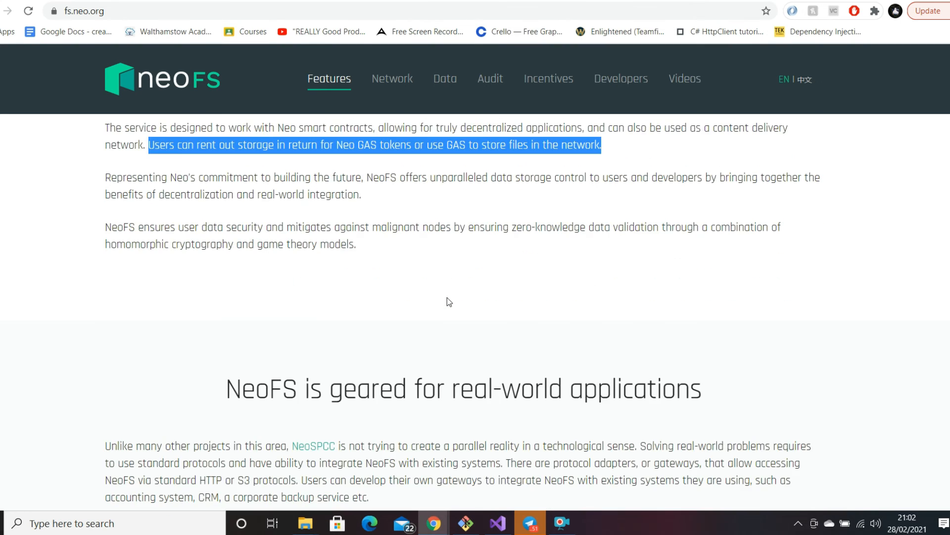
{"action": "scroll", "scroll_direction": "down", "scroll_amount": 3}
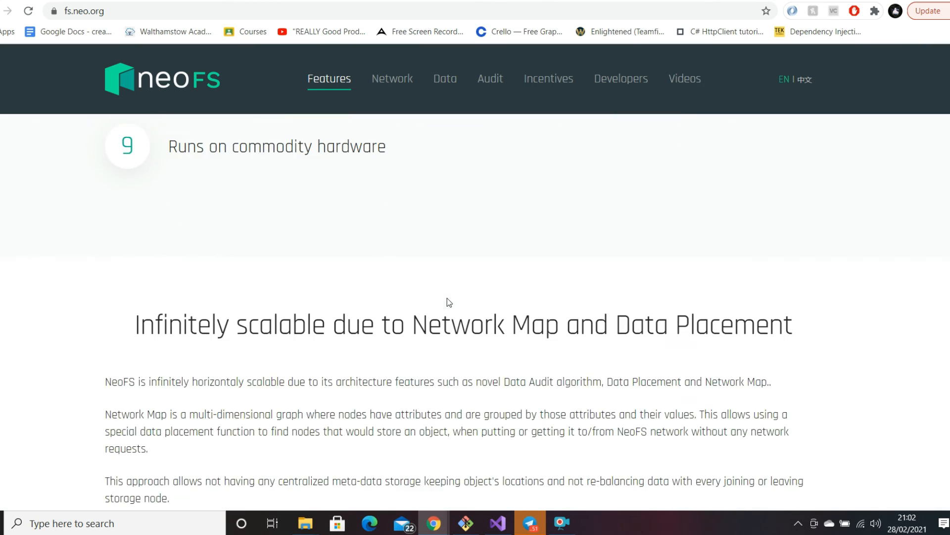
{"action": "scroll", "scroll_direction": "down", "scroll_amount": 3}
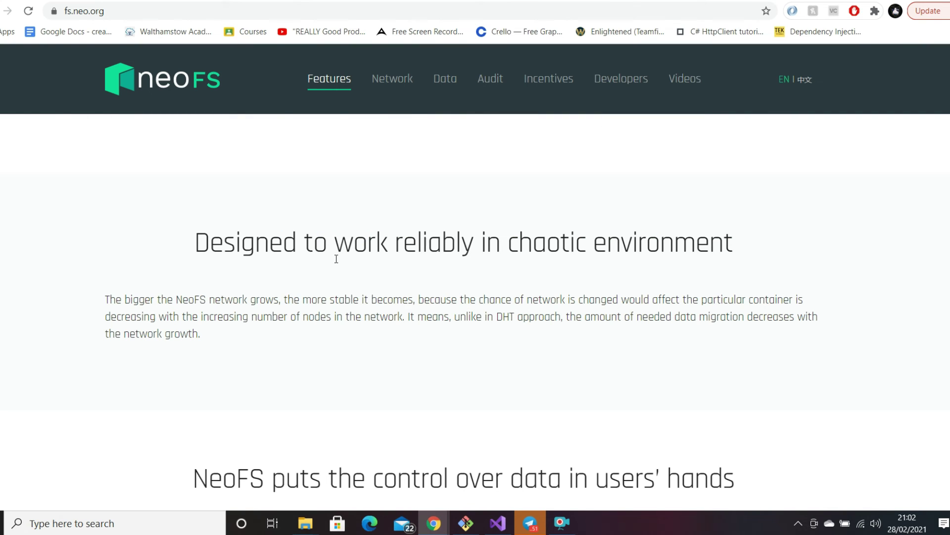
{"action": "scroll", "scroll_direction": "down", "scroll_amount": 3}
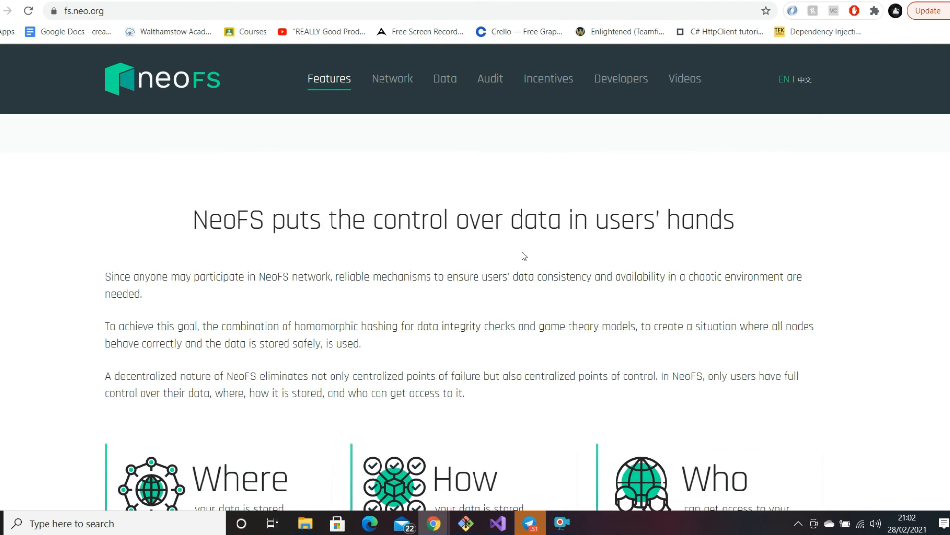
{"action": "scroll", "scroll_direction": "down", "scroll_amount": 3}
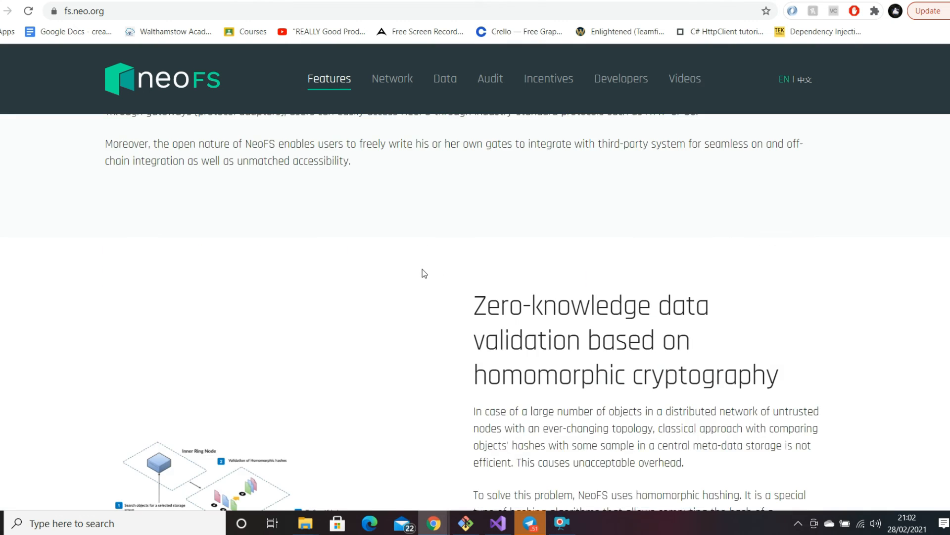
{"action": "scroll", "scroll_direction": "down", "scroll_amount": 3}
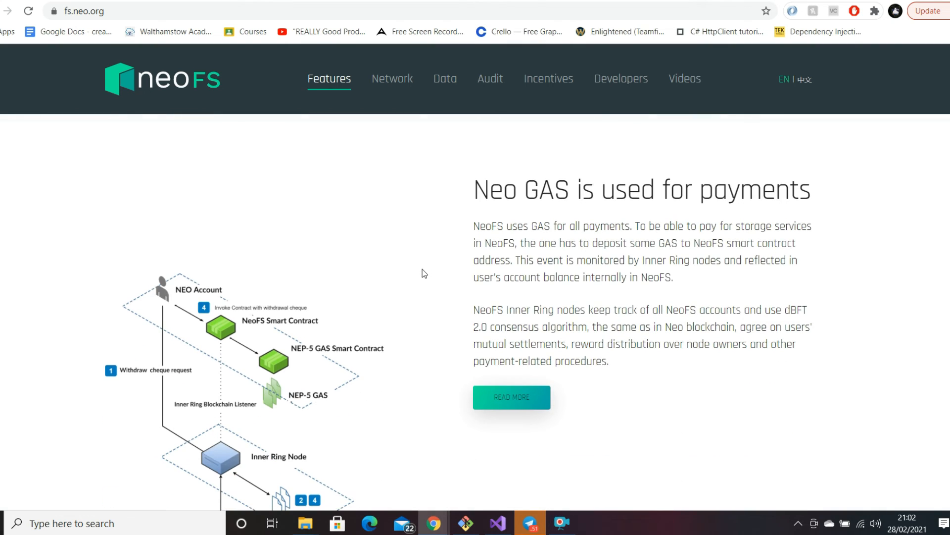
{"action": "scroll", "scroll_direction": "down", "scroll_amount": 3}
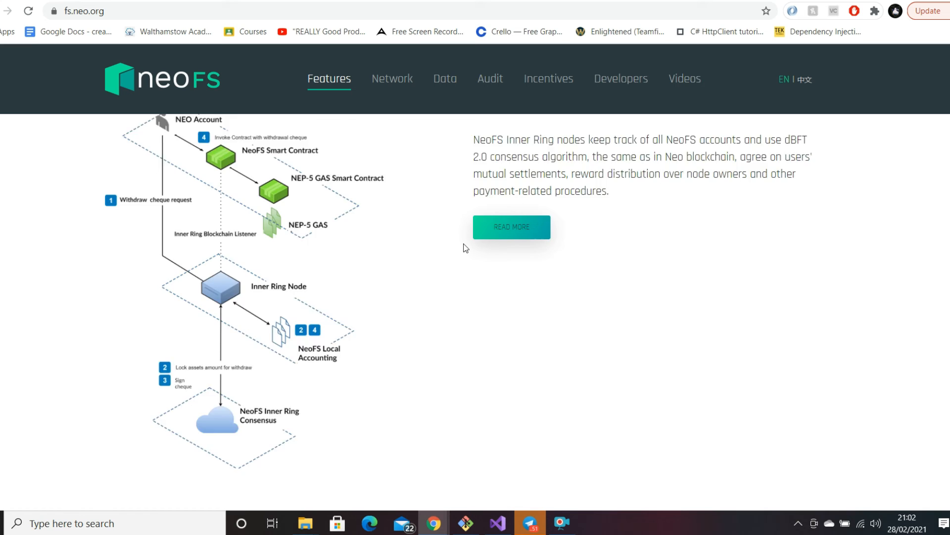
{"action": "scroll", "scroll_direction": "up", "scroll_amount": 3}
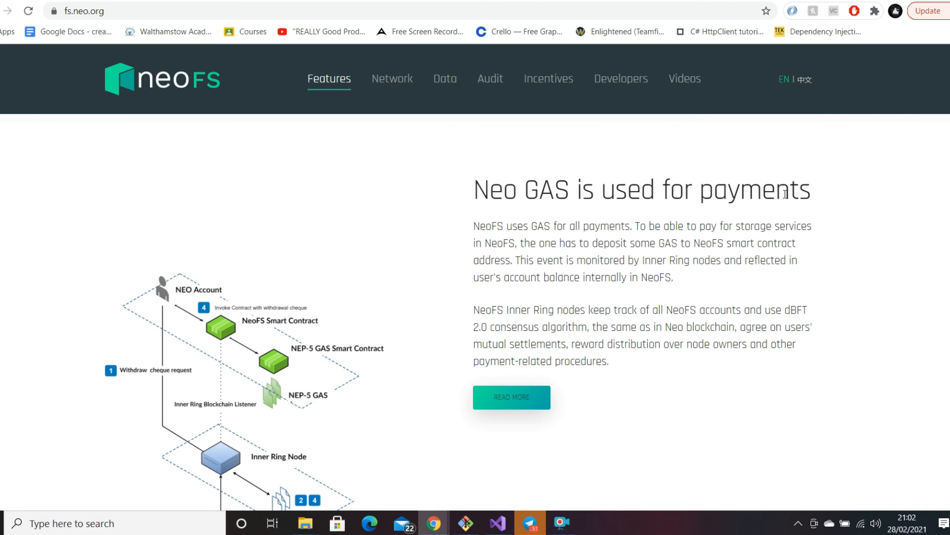
{"action": "scroll", "scroll_direction": "down", "scroll_amount": 3}
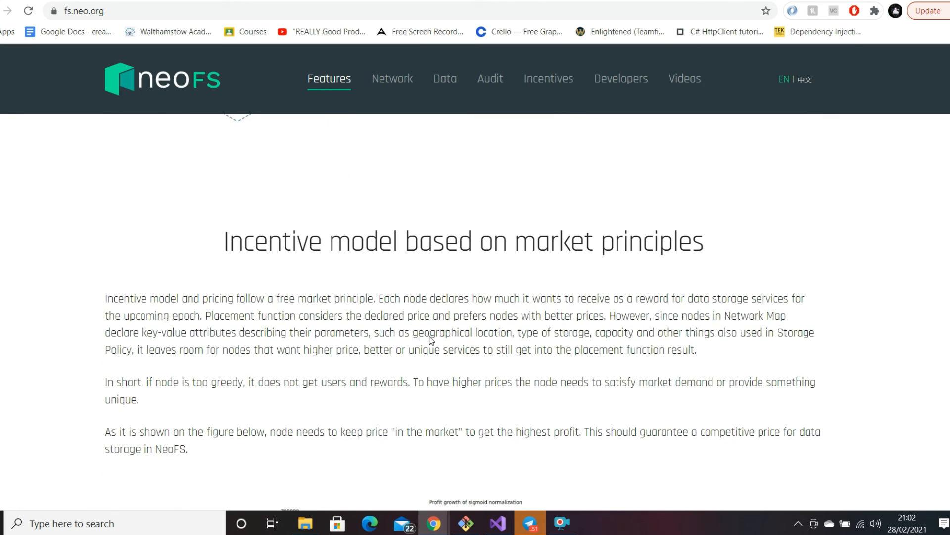
{"action": "scroll", "scroll_direction": "down", "scroll_amount": 3}
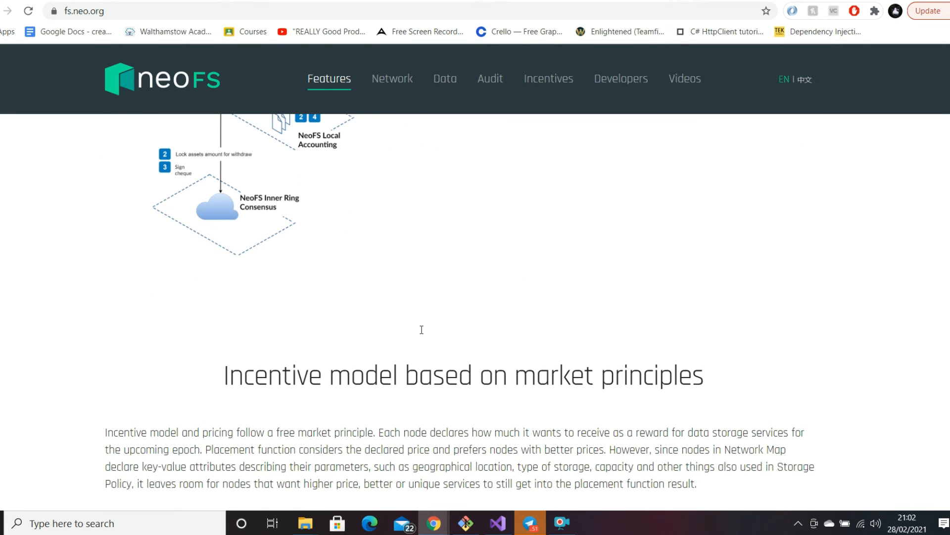
{"action": "scroll", "scroll_direction": "down", "scroll_amount": 3}
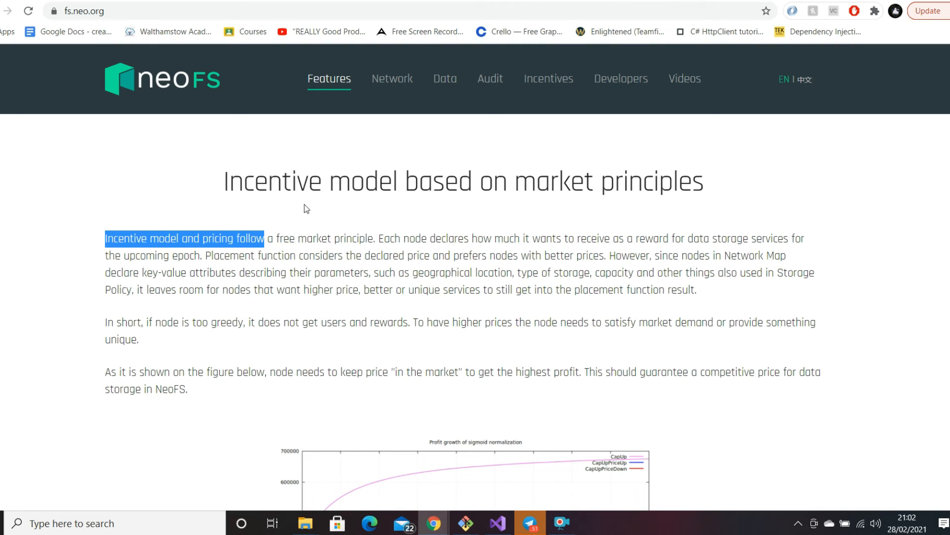
{"action": "mouse_move", "coordinate": [320, 252]}
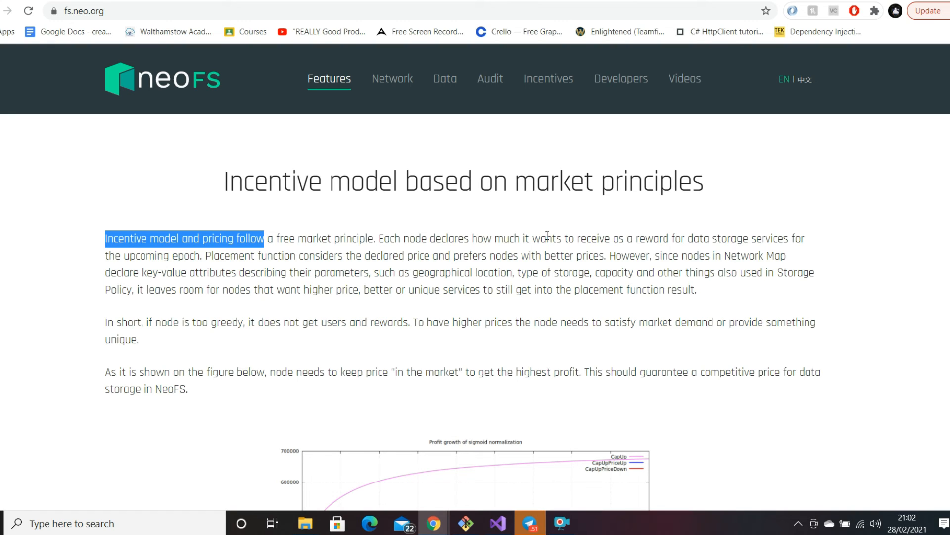
{"action": "mouse_move", "coordinate": [588, 238]}
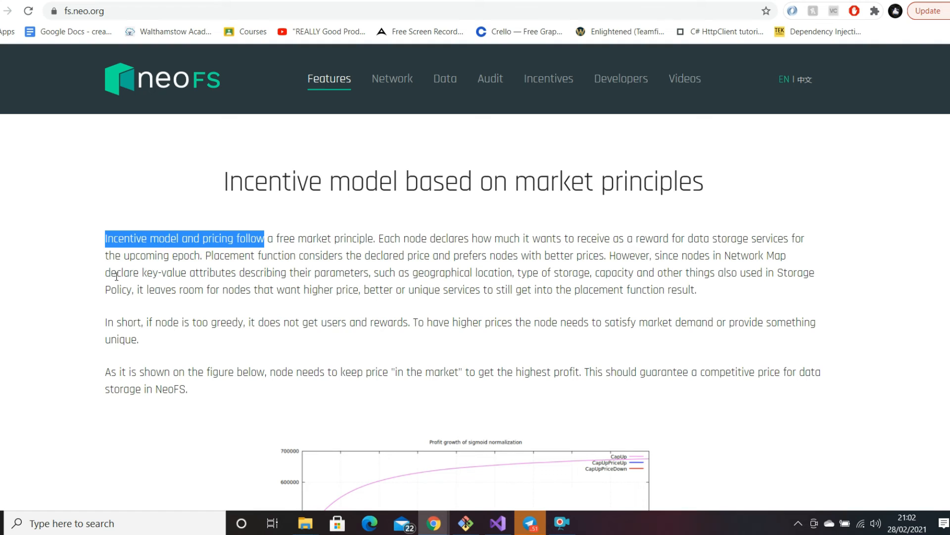
{"action": "mouse_move", "coordinate": [468, 330]}
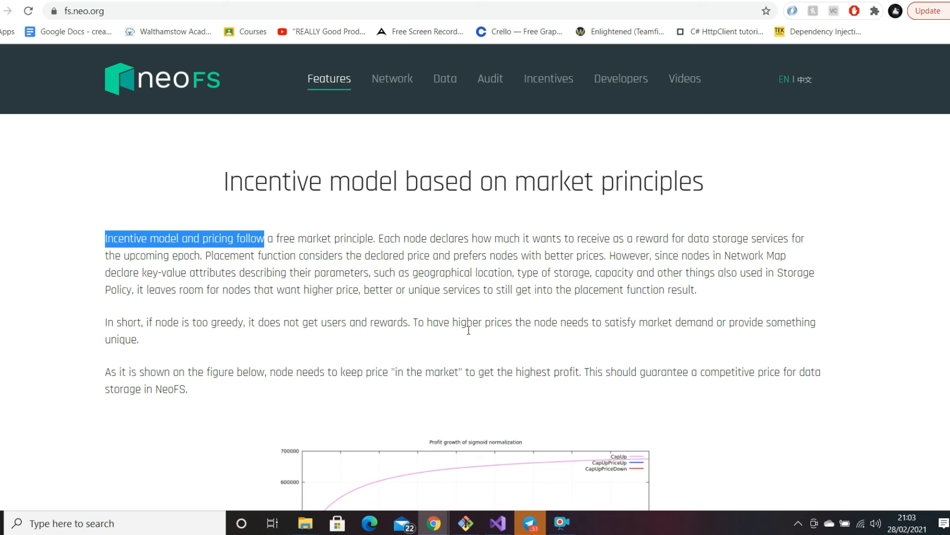
{"action": "mouse_move", "coordinate": [231, 317]}
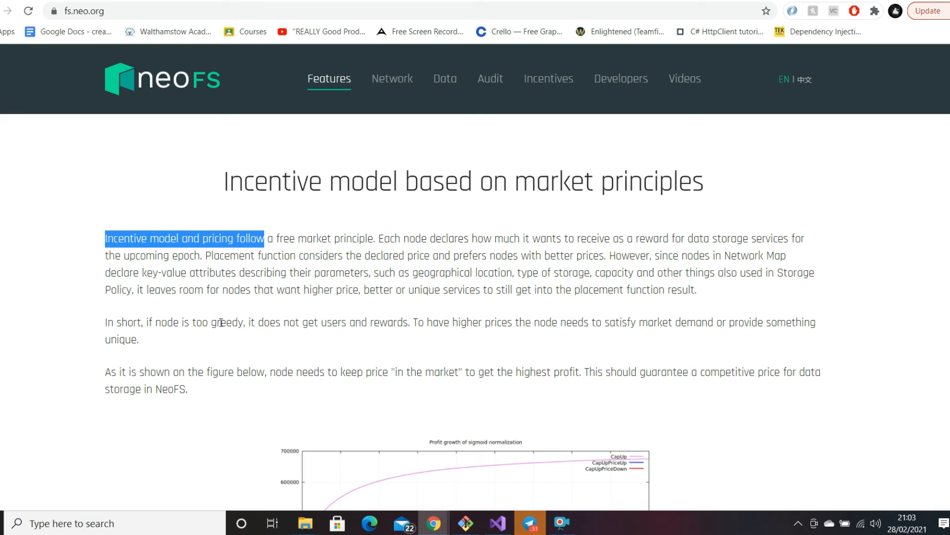
{"action": "mouse_move", "coordinate": [425, 337]}
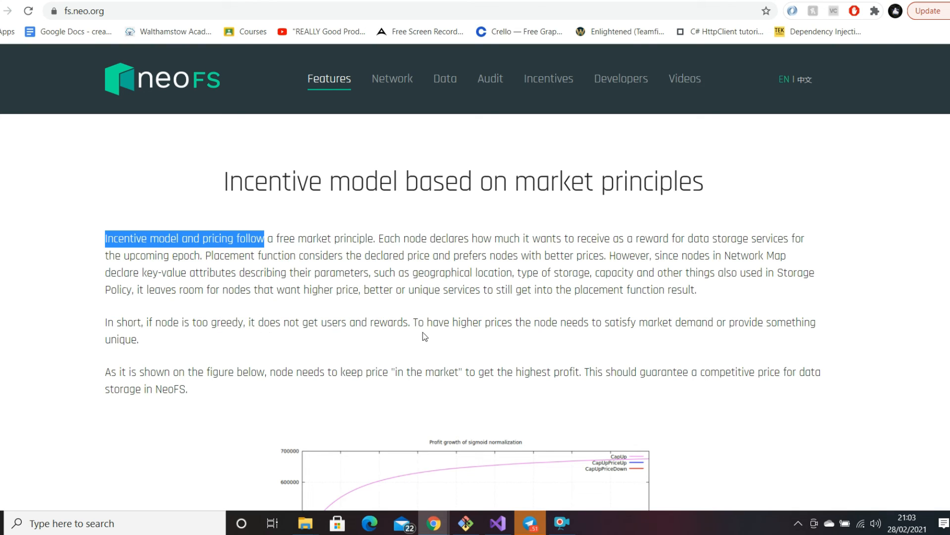
{"action": "mouse_move", "coordinate": [536, 337]}
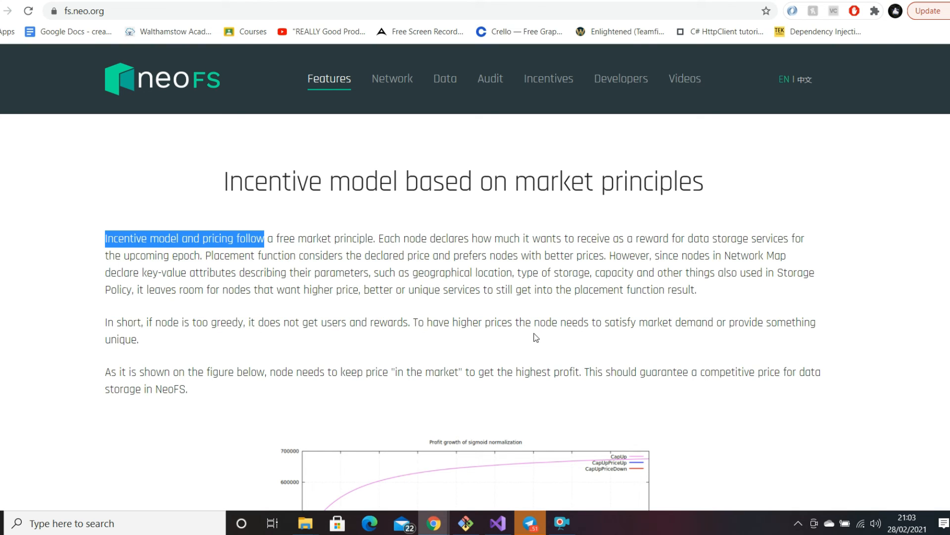
{"action": "mouse_move", "coordinate": [637, 329]}
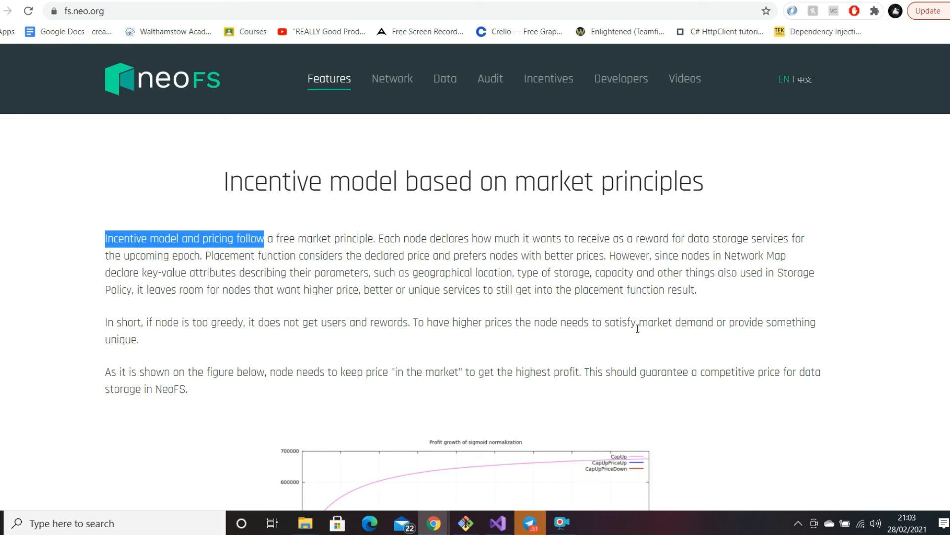
{"action": "double_click", "coordinate": [121, 340]}
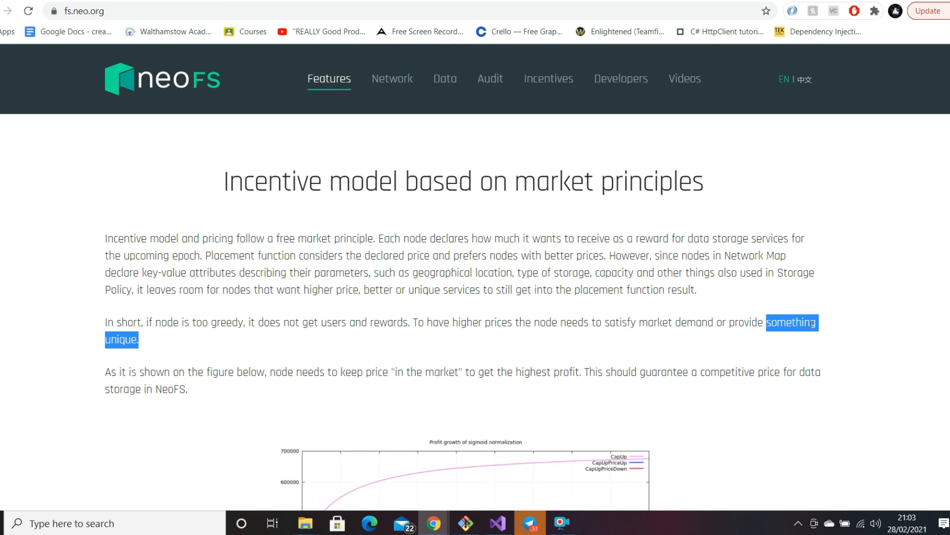
{"action": "mouse_move", "coordinate": [326, 309]}
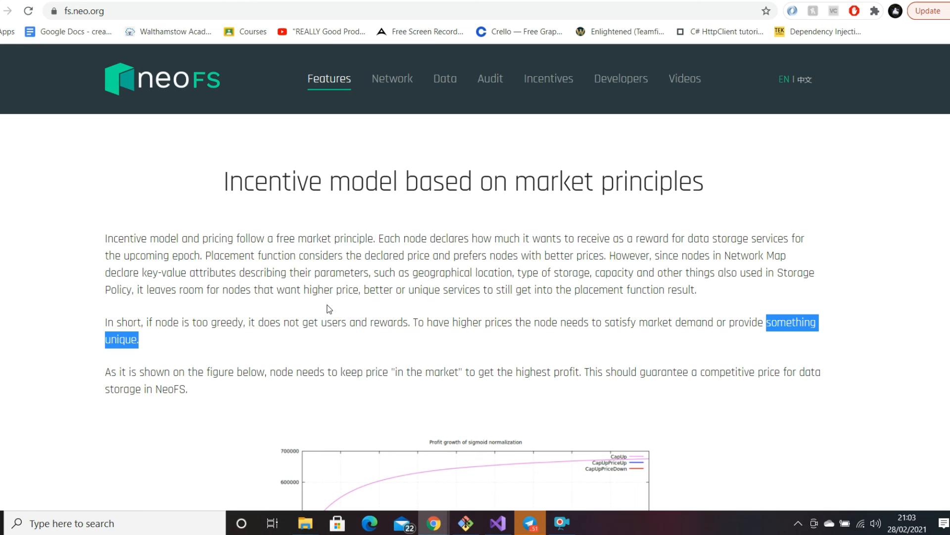
{"action": "mouse_move", "coordinate": [138, 316]}
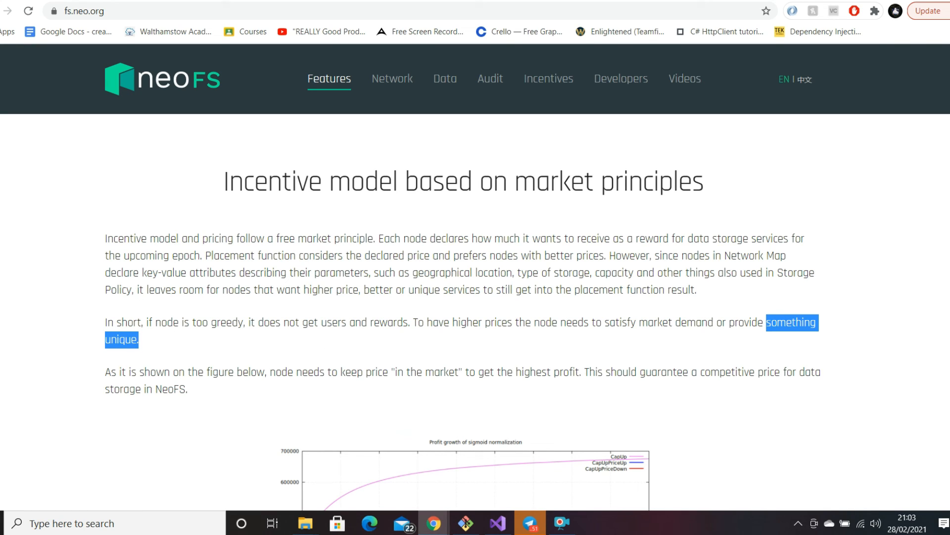
{"action": "mouse_move", "coordinate": [753, 259]}
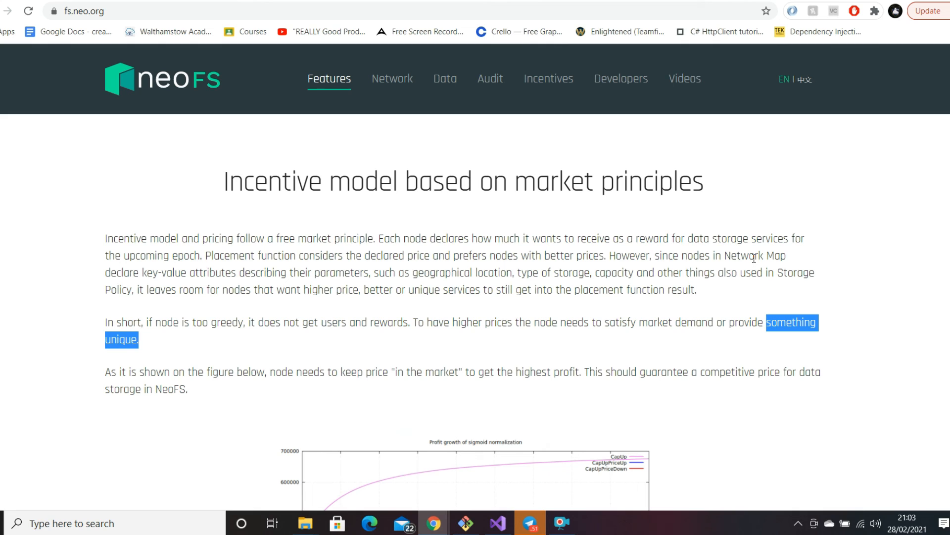
{"action": "mouse_move", "coordinate": [848, 285]}
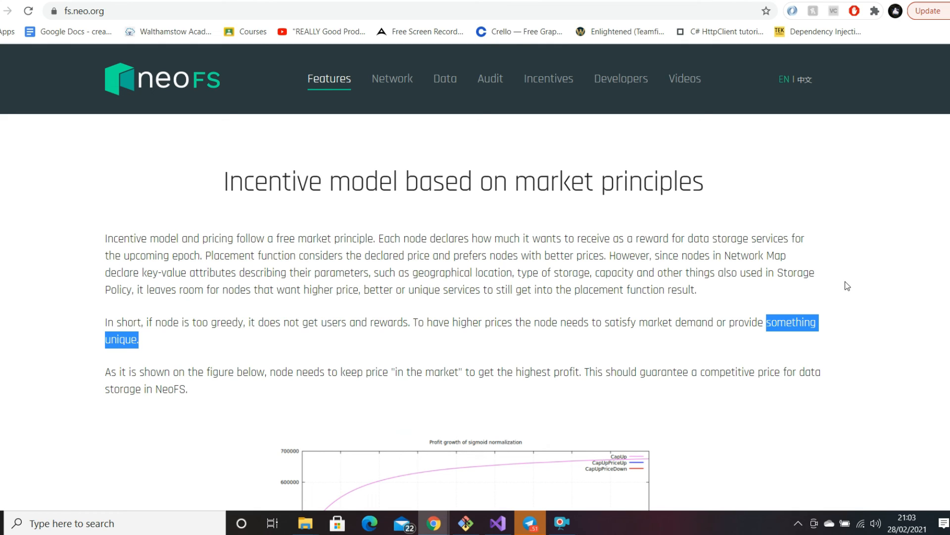
{"action": "mouse_move", "coordinate": [670, 169]}
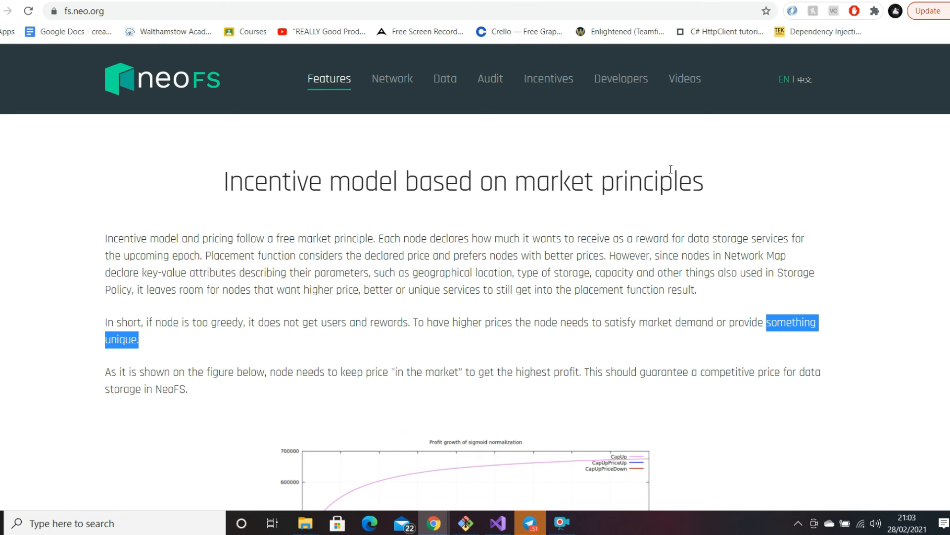
{"action": "mouse_move", "coordinate": [616, 225]}
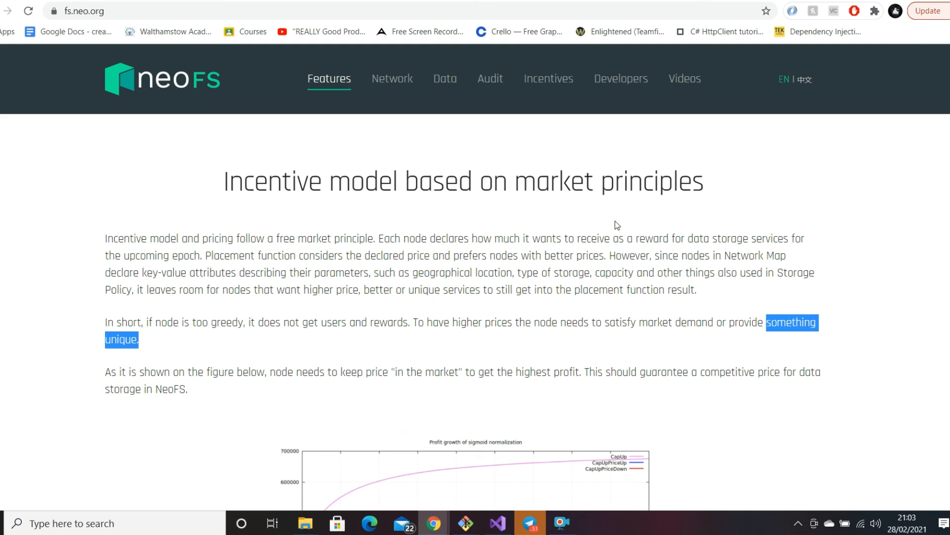
{"action": "mouse_move", "coordinate": [646, 170]}
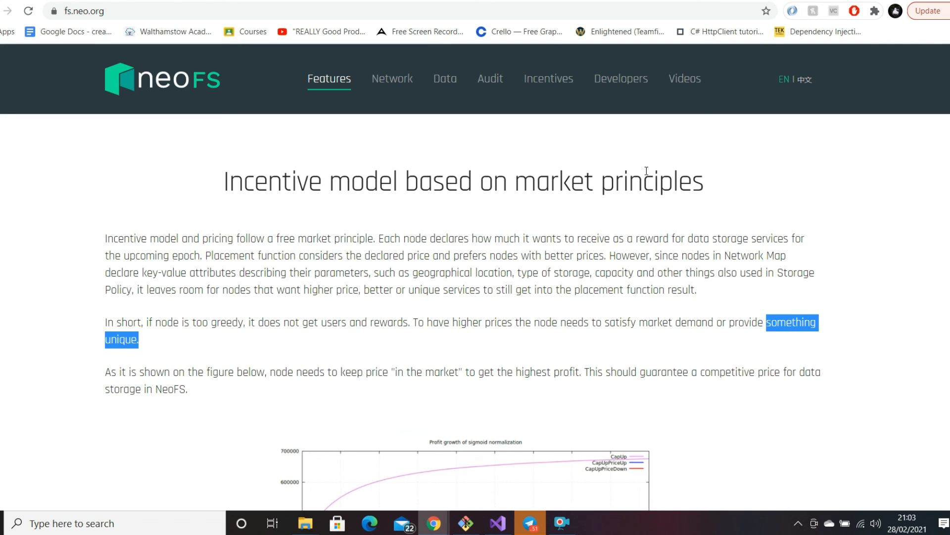
{"action": "mouse_move", "coordinate": [652, 183]}
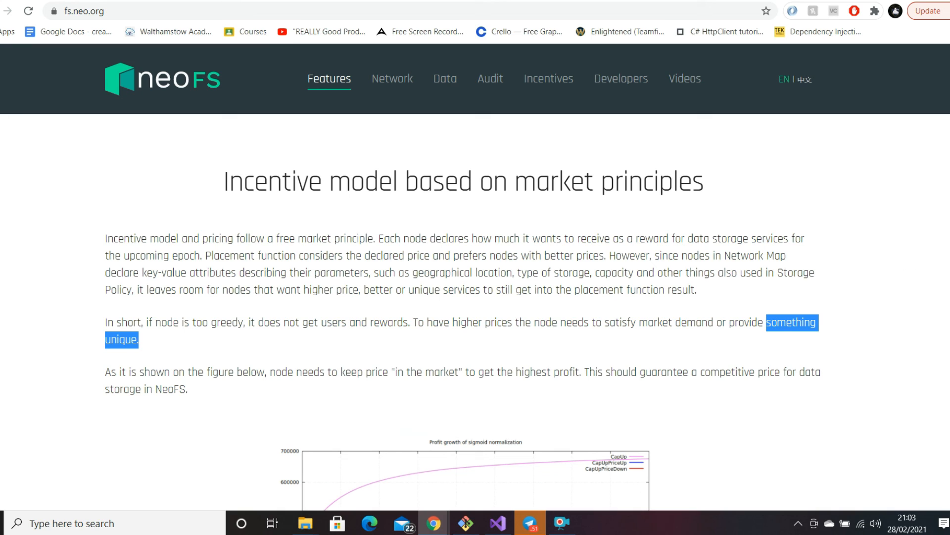
{"action": "mouse_move", "coordinate": [723, 243]}
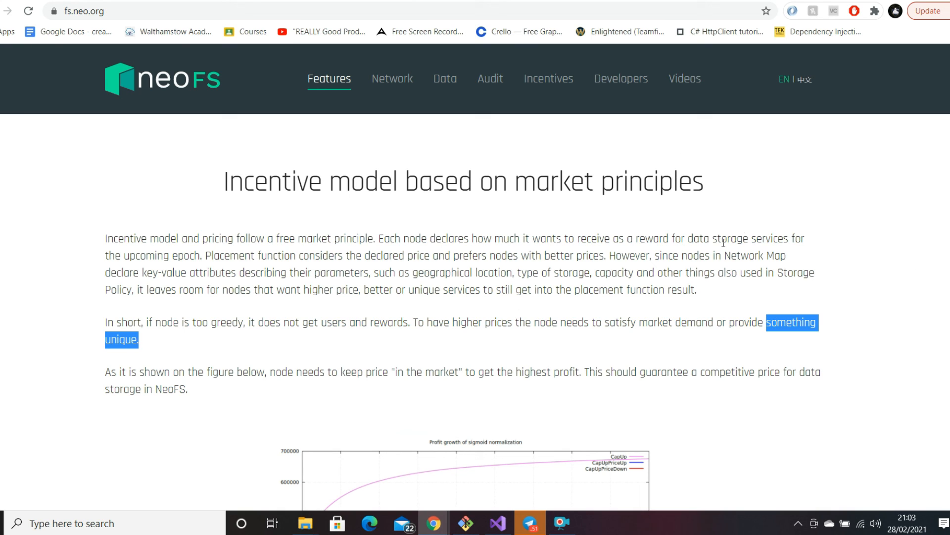
{"action": "mouse_move", "coordinate": [858, 314]}
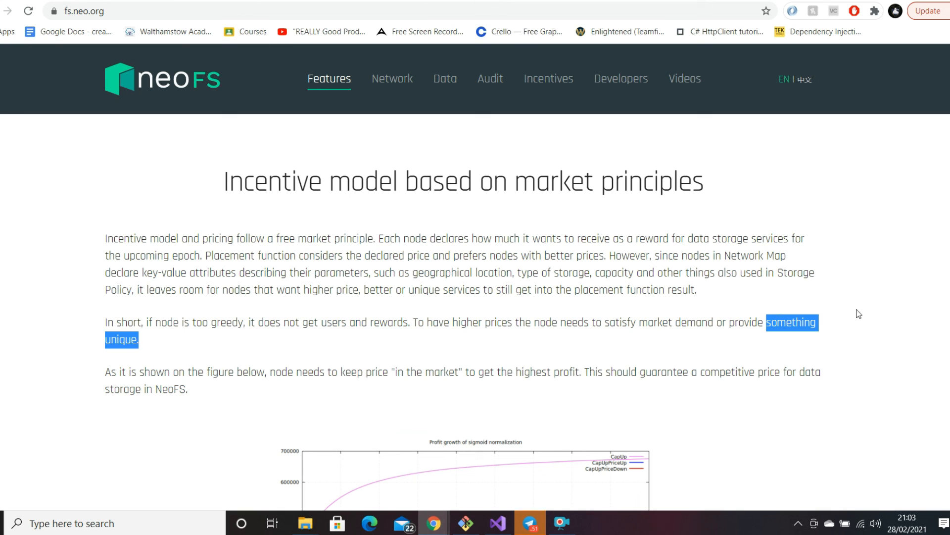
{"action": "mouse_move", "coordinate": [764, 269]}
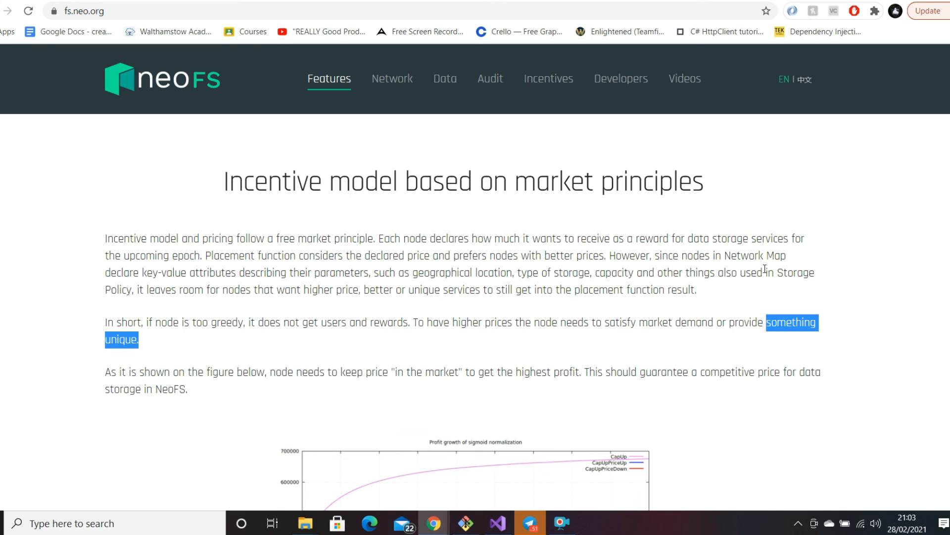
{"action": "mouse_move", "coordinate": [655, 196]}
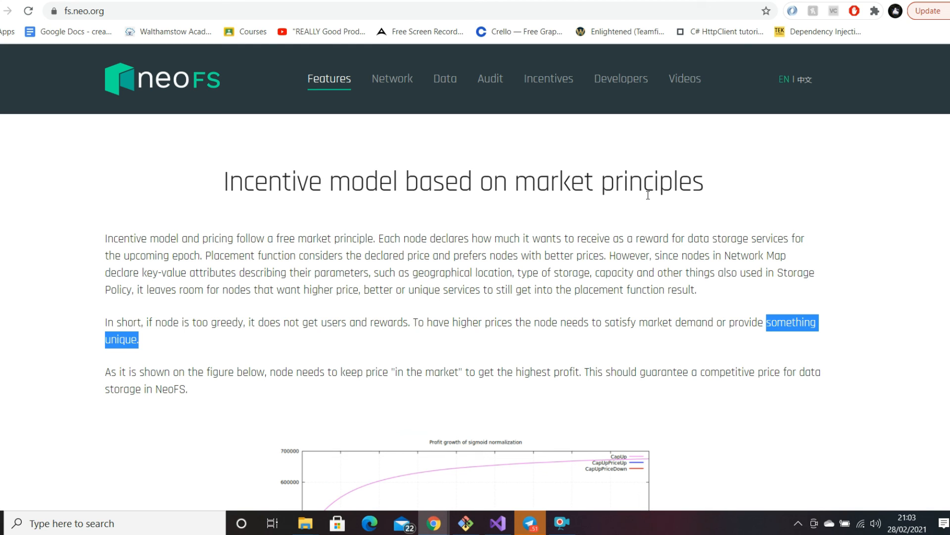
{"action": "mouse_move", "coordinate": [593, 238]}
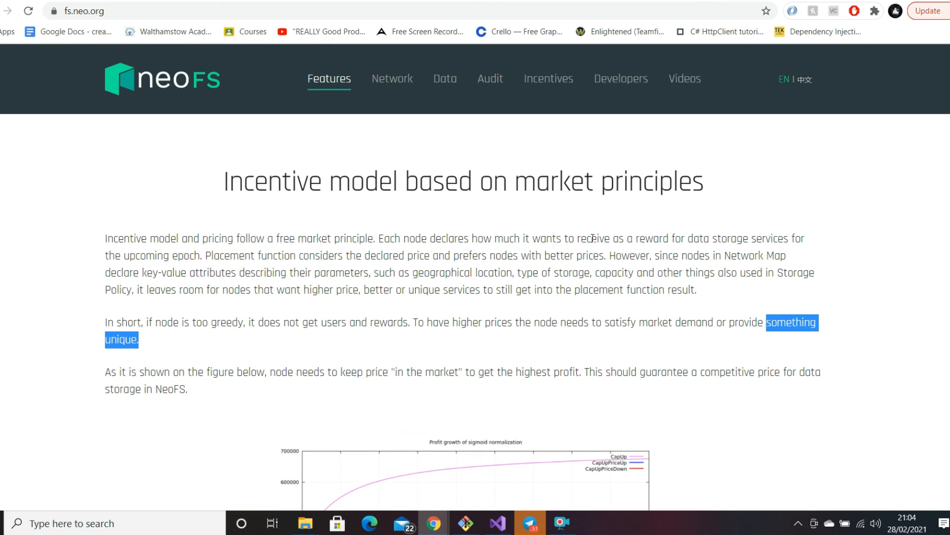
{"action": "scroll", "scroll_direction": "down", "scroll_amount": 3}
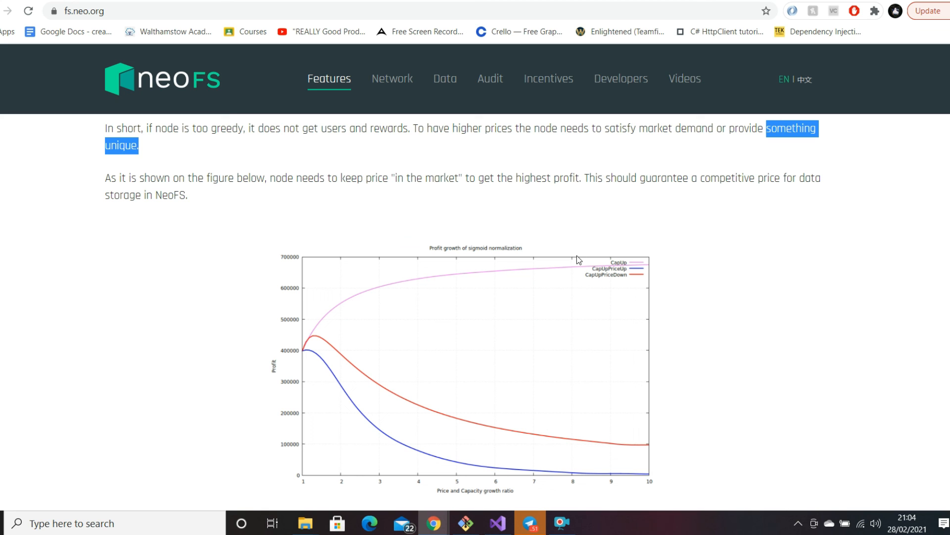
{"action": "scroll", "scroll_direction": "down", "scroll_amount": 3}
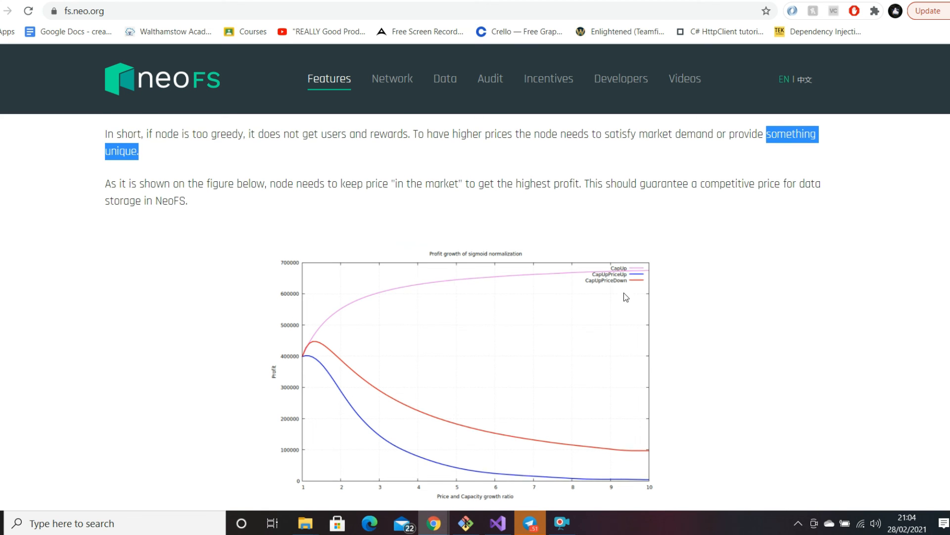
{"action": "scroll", "scroll_direction": "up", "scroll_amount": 3}
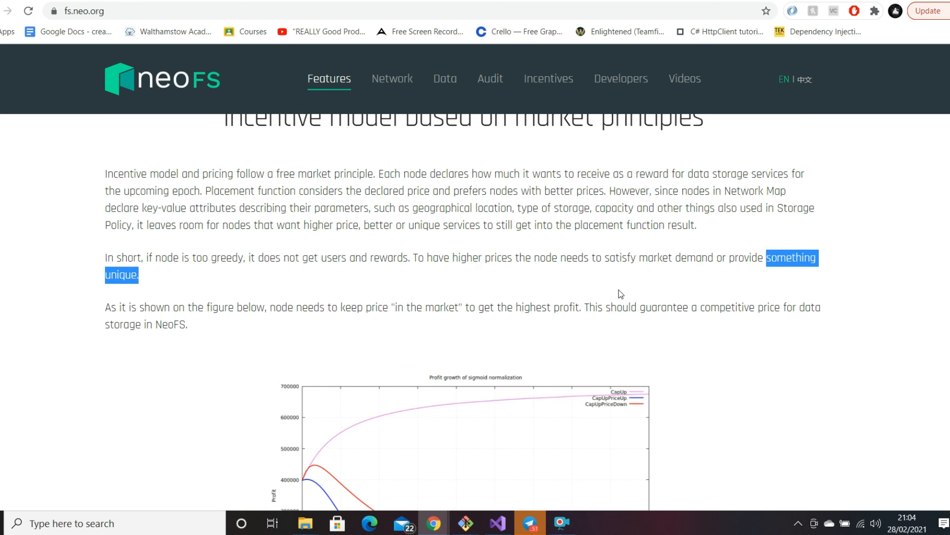
{"action": "mouse_move", "coordinate": [663, 229]}
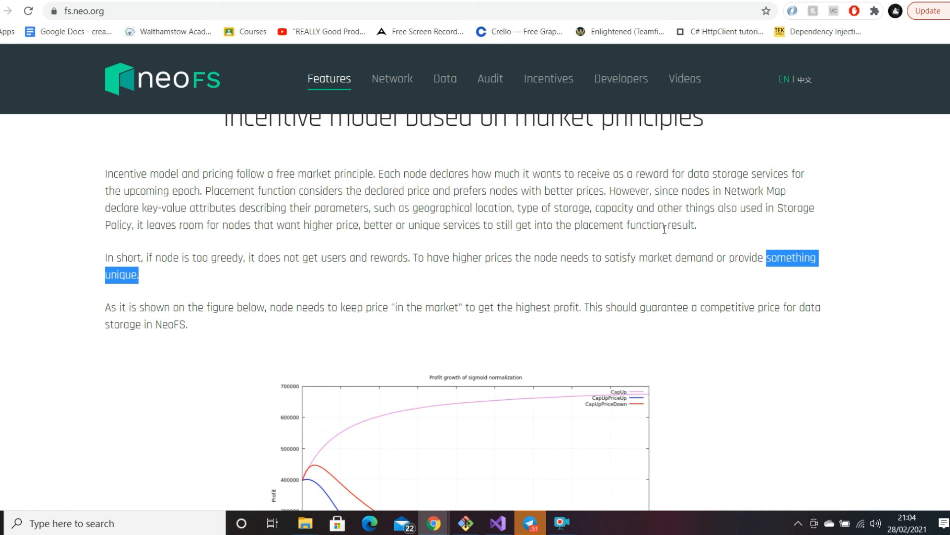
{"action": "scroll", "scroll_direction": "up", "scroll_amount": 3}
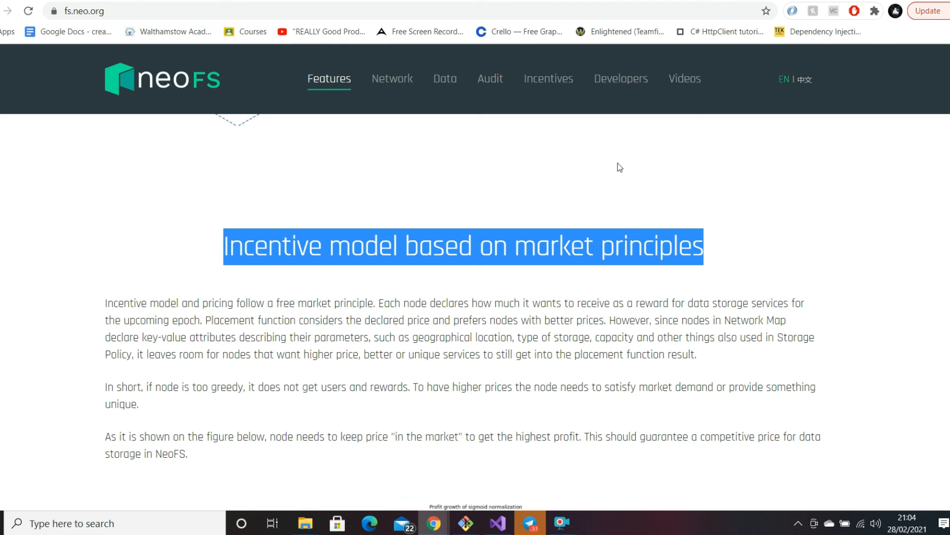
{"action": "mouse_move", "coordinate": [614, 168]}
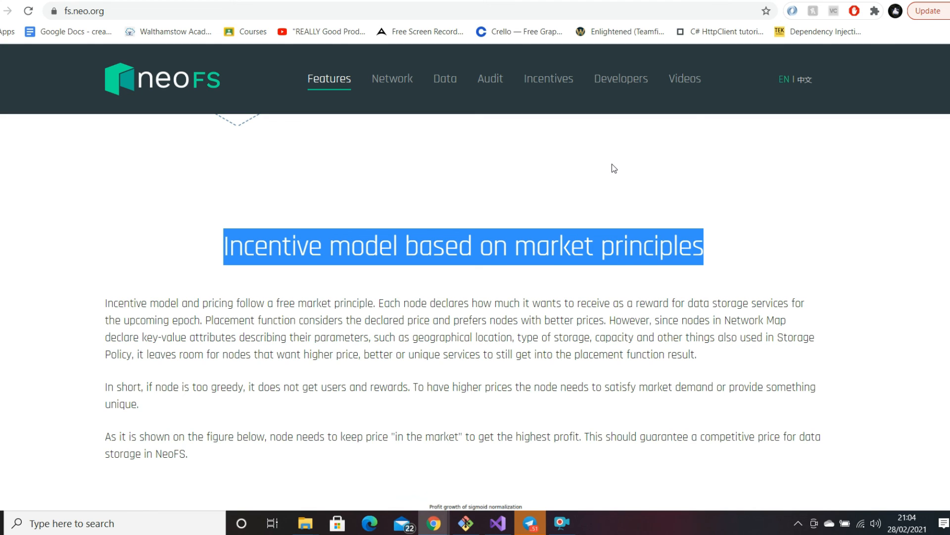